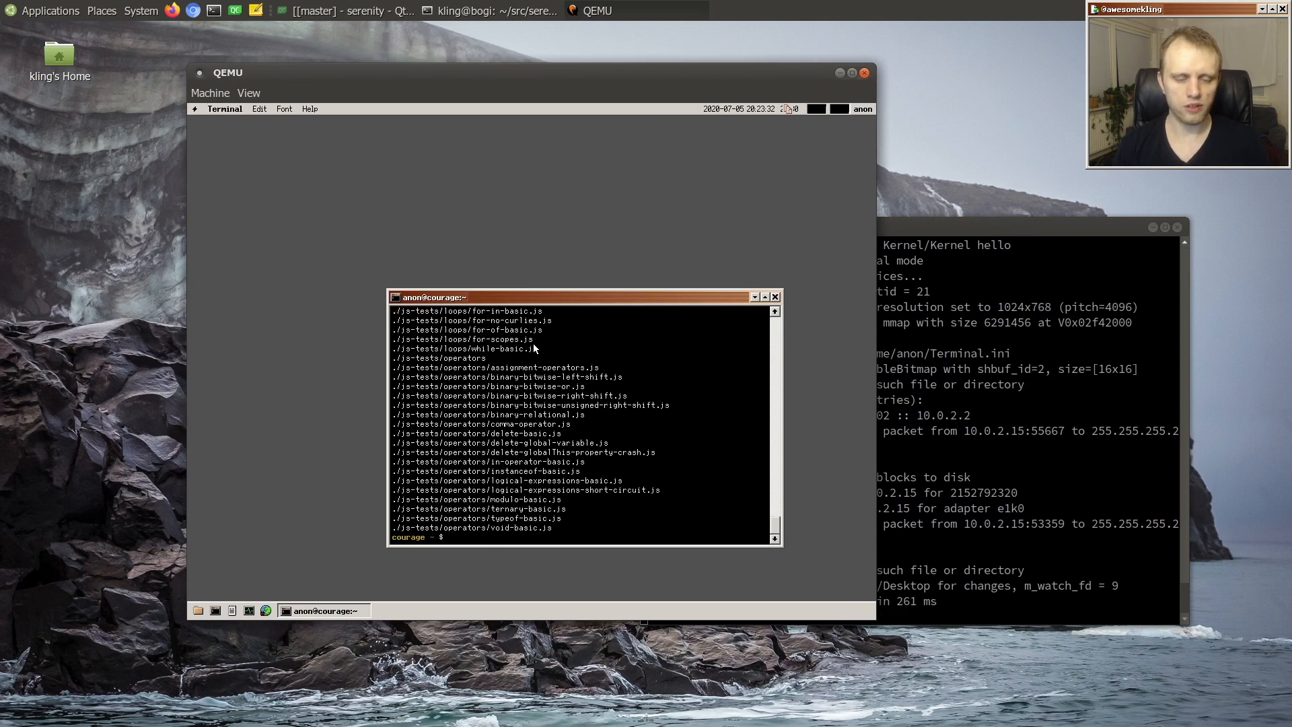
# Clear the SerenityOS Terminal's js-tests listing down to a bare prompt and switch back to Qt Creator.
pyautogui.scroll(-3)
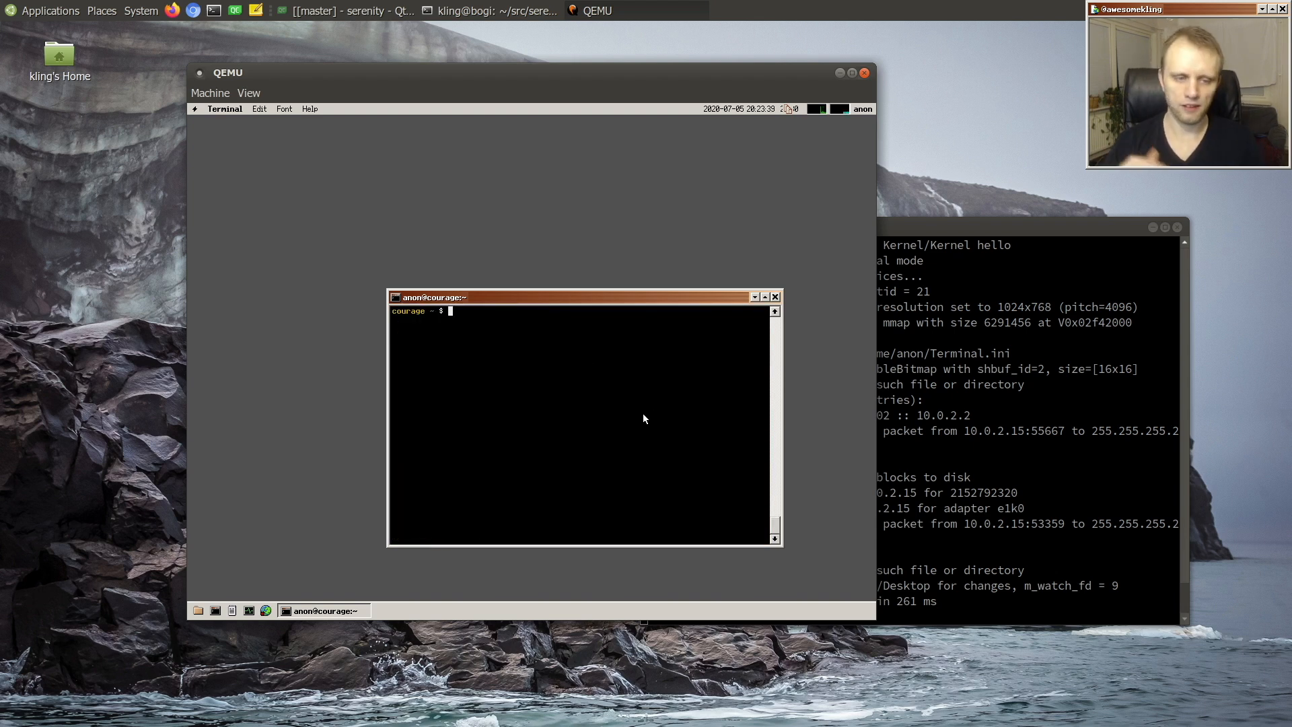
pyautogui.press('Return')
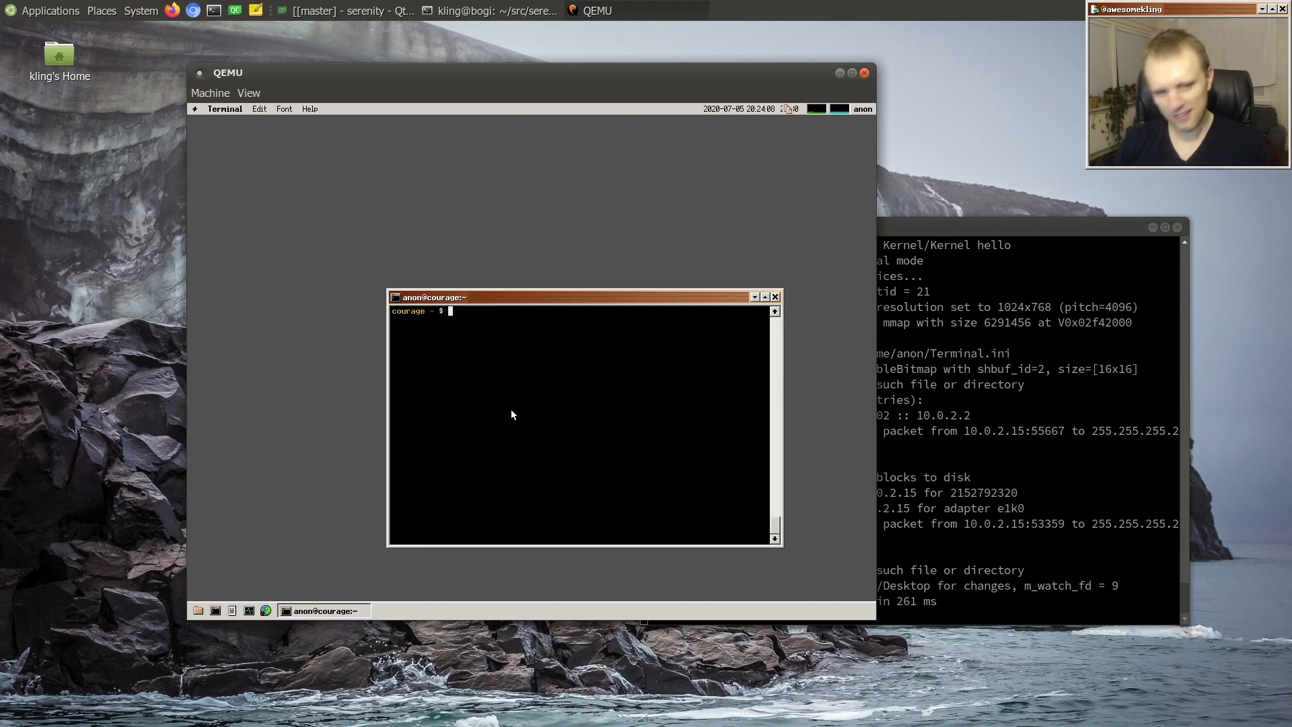
pyautogui.click(864, 73)
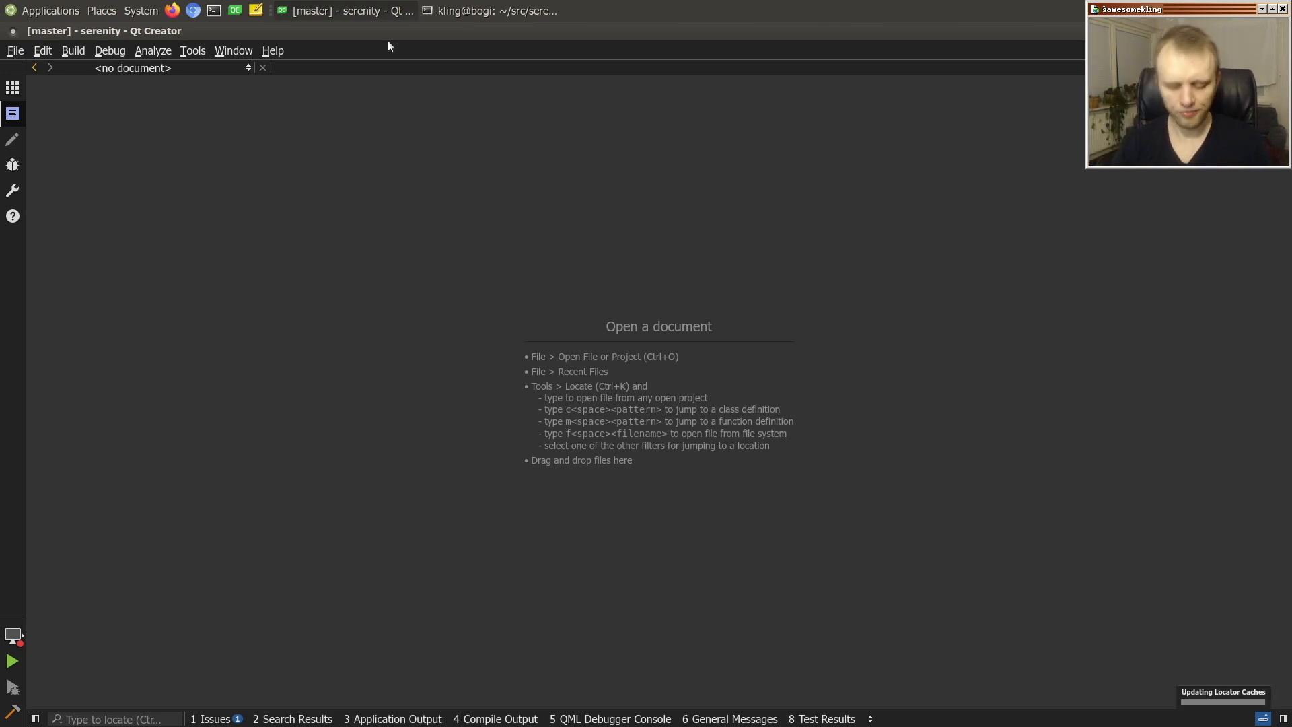
# Locate TerminalWidget.h and add a GUI::Action& accessor returning the erase-all action member.
pyautogui.write('terminalw')
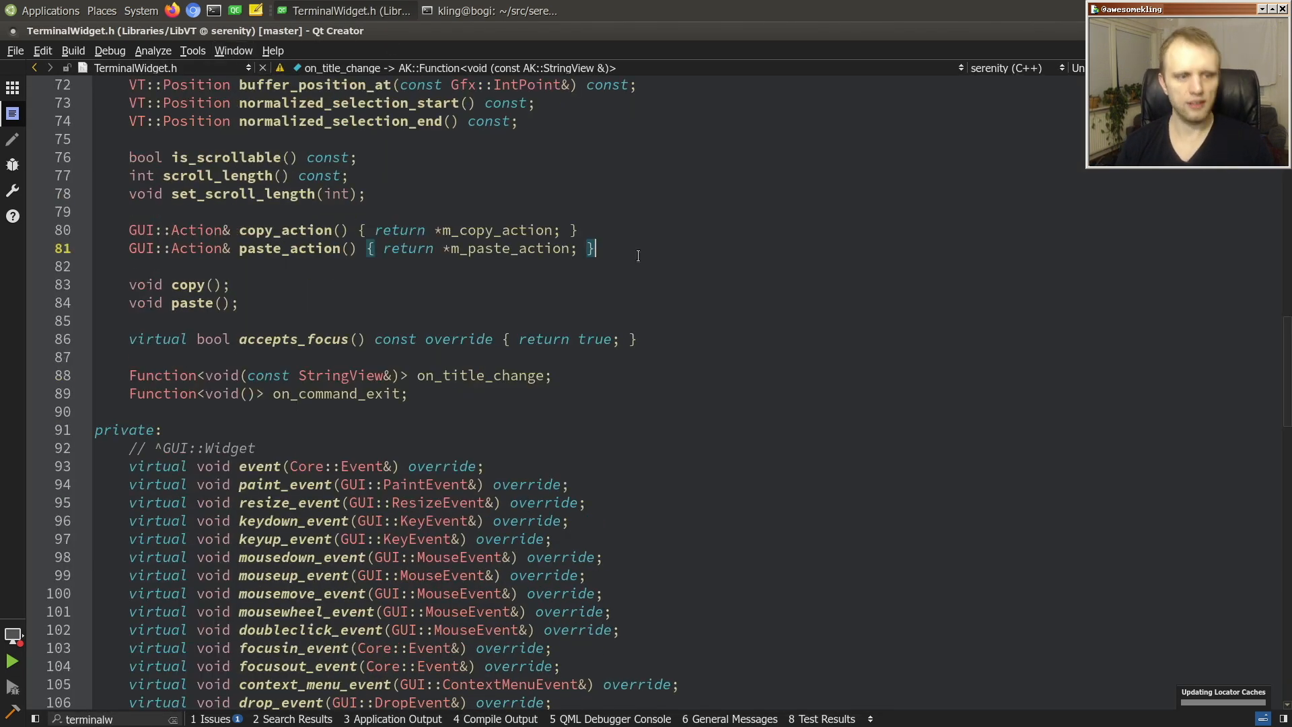
pyautogui.write('GUI::Action')
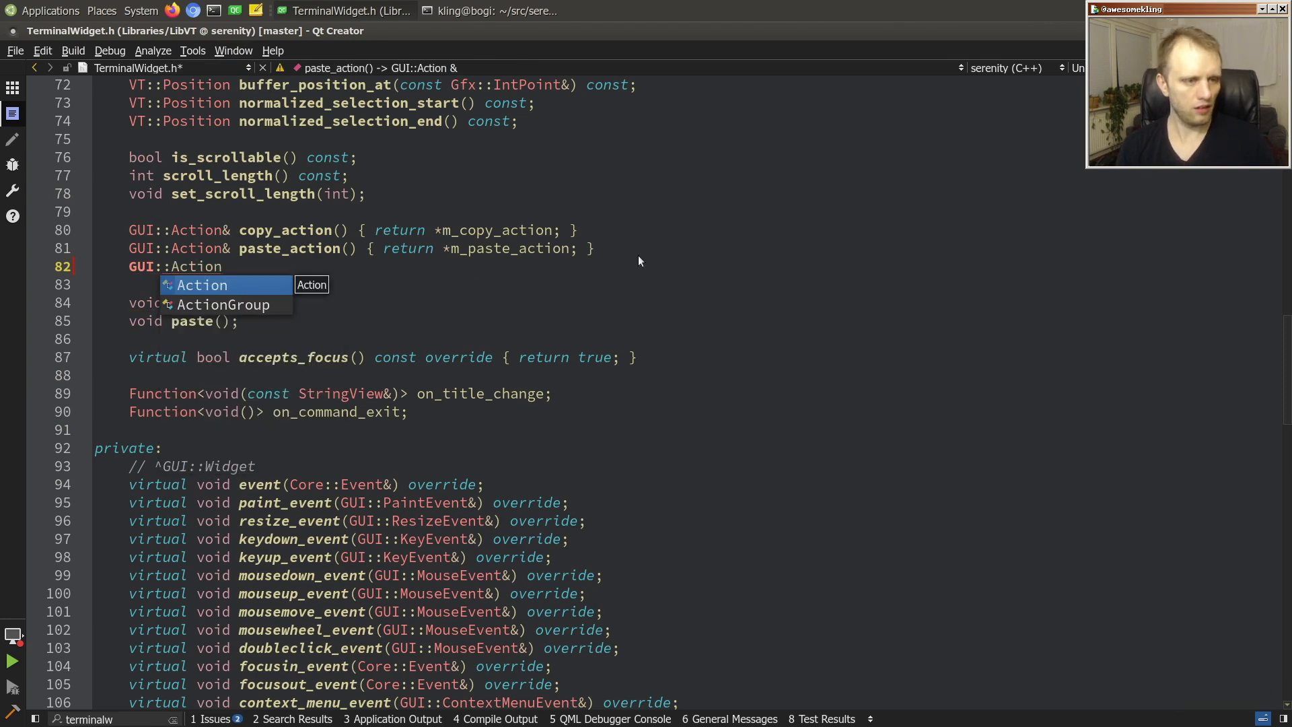
pyautogui.write('&')
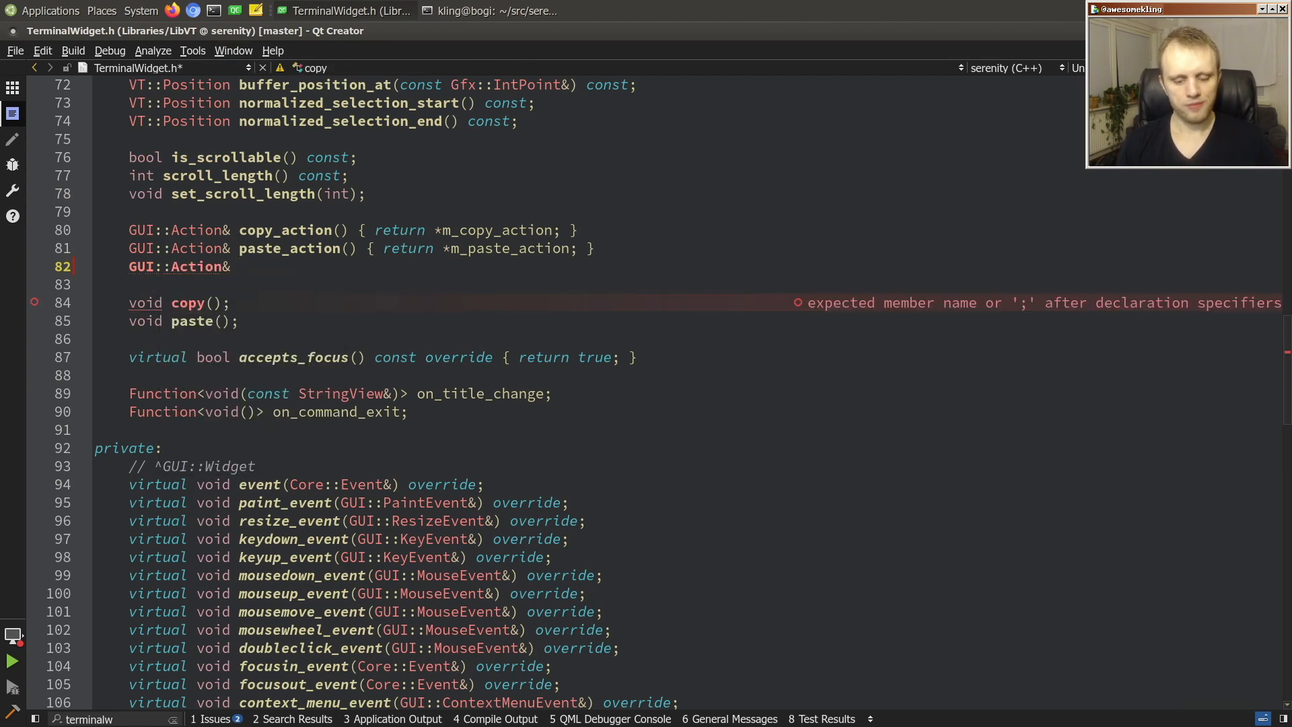
pyautogui.write('erase_a')
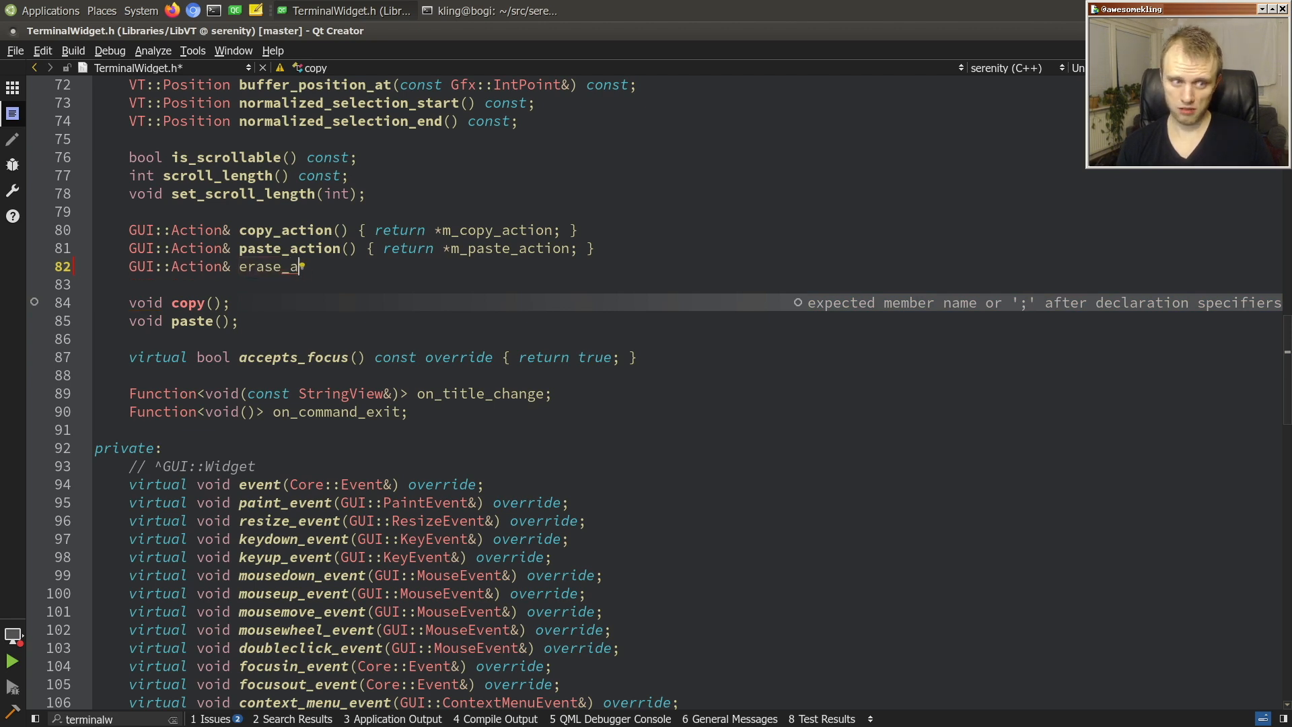
pyautogui.write('ll')
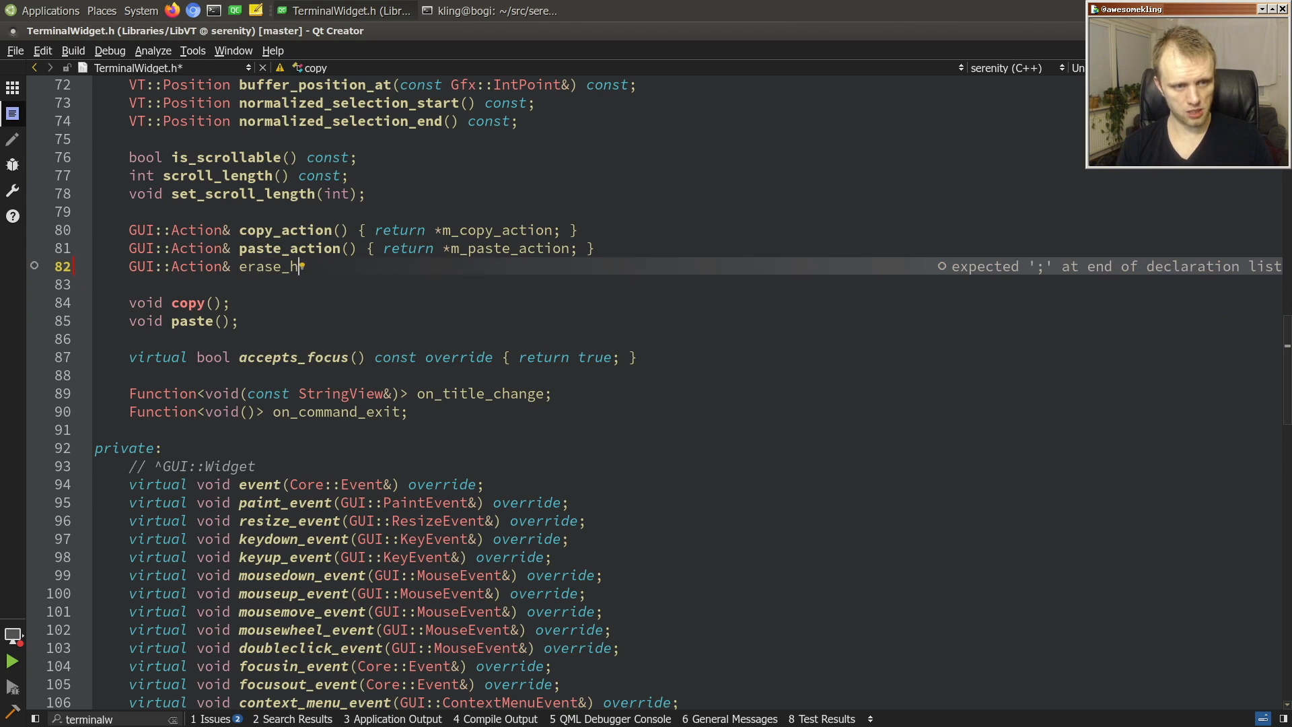
pyautogui.write('all()')
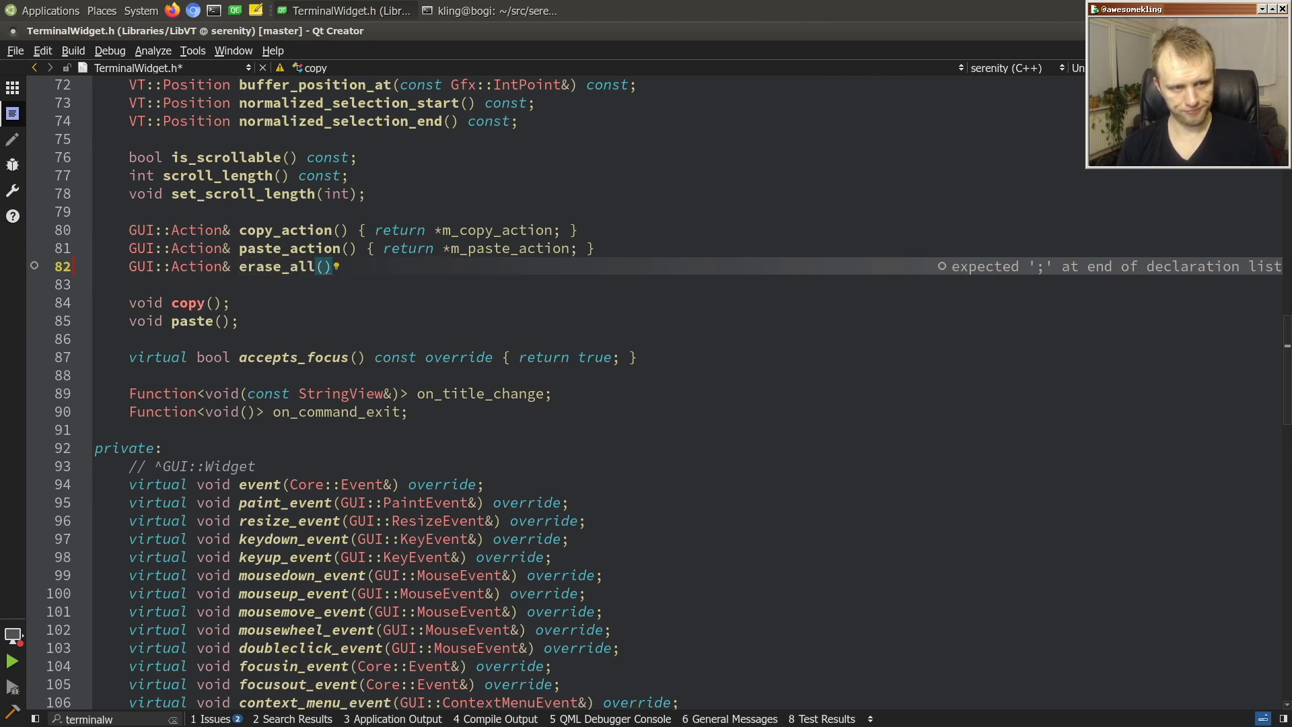
pyautogui.write('{ return *')
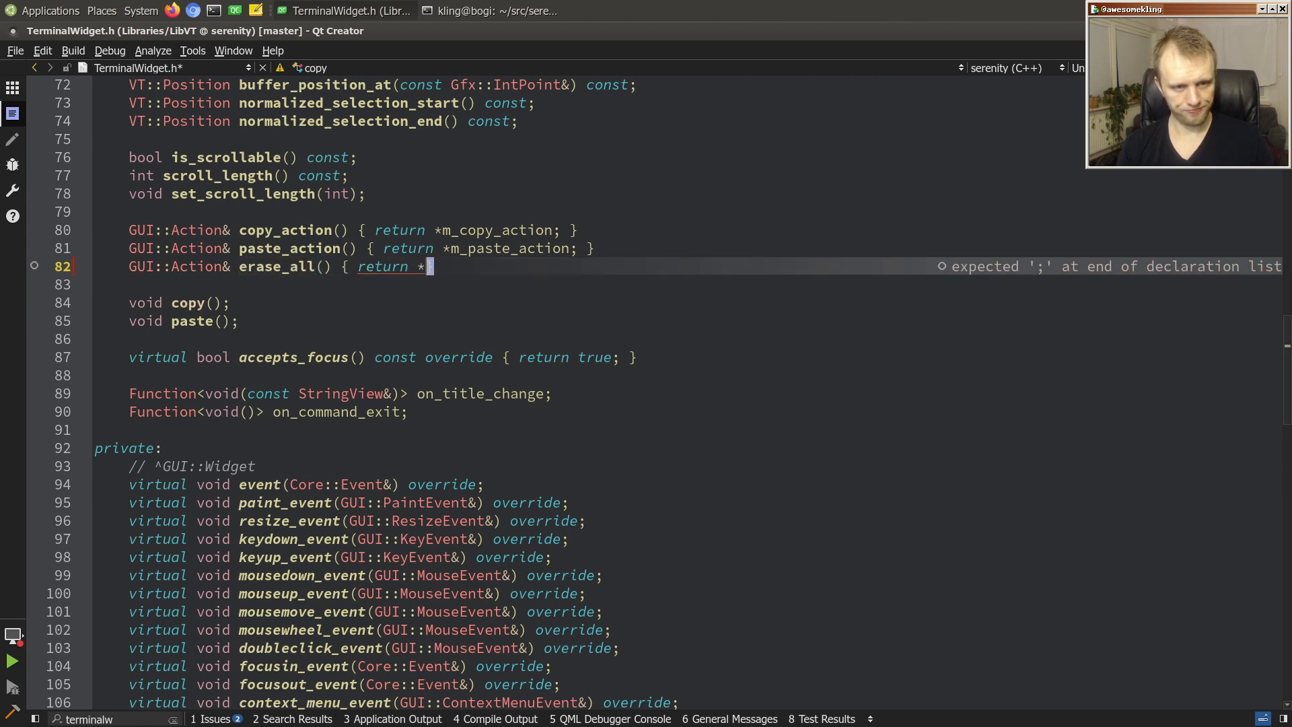
pyautogui.write('m_erase_all_act')
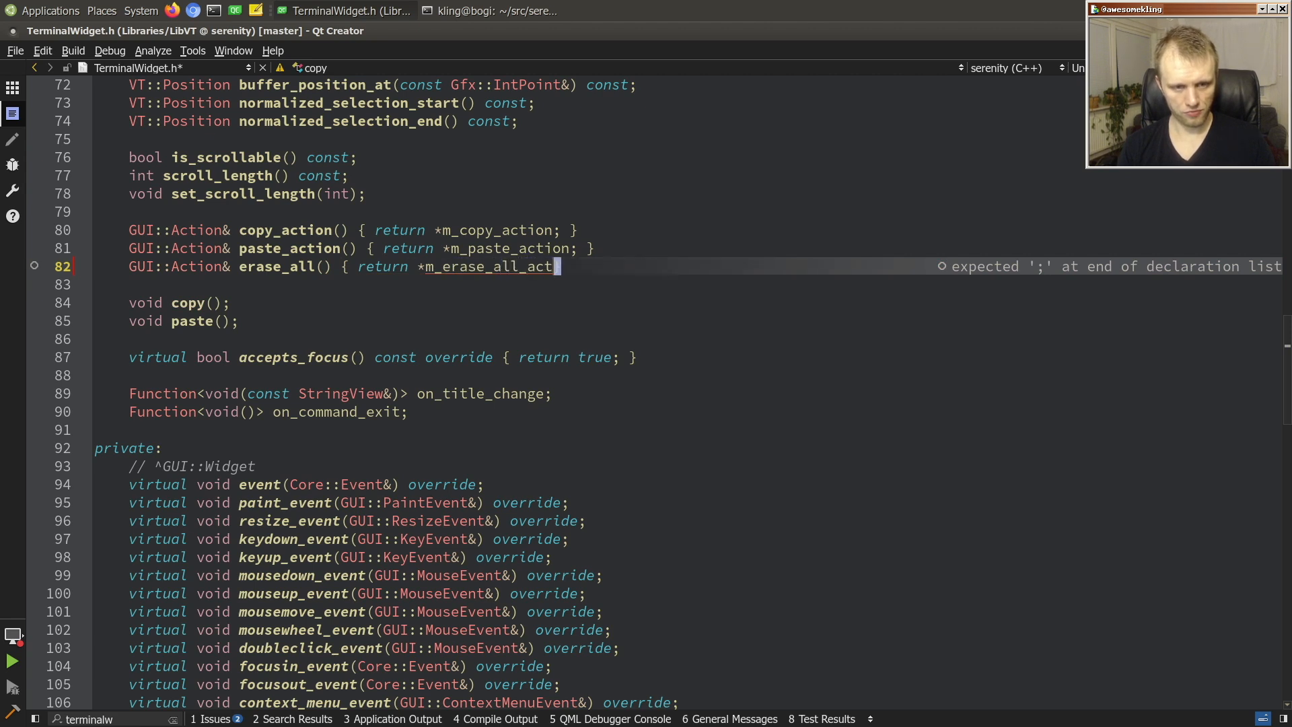
pyautogui.write('ion; }')
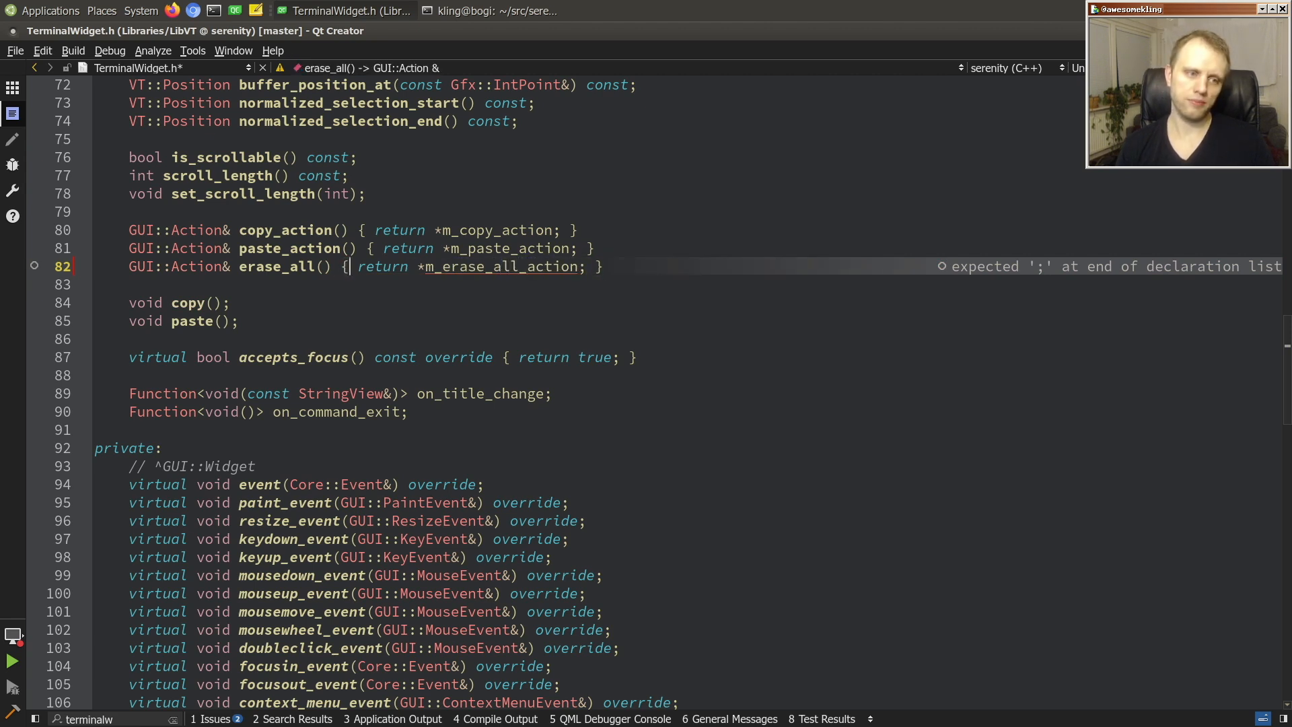
# Rename it to clear_including_history_action and declare void clear_including_history().
pyautogui.write('clear_all')
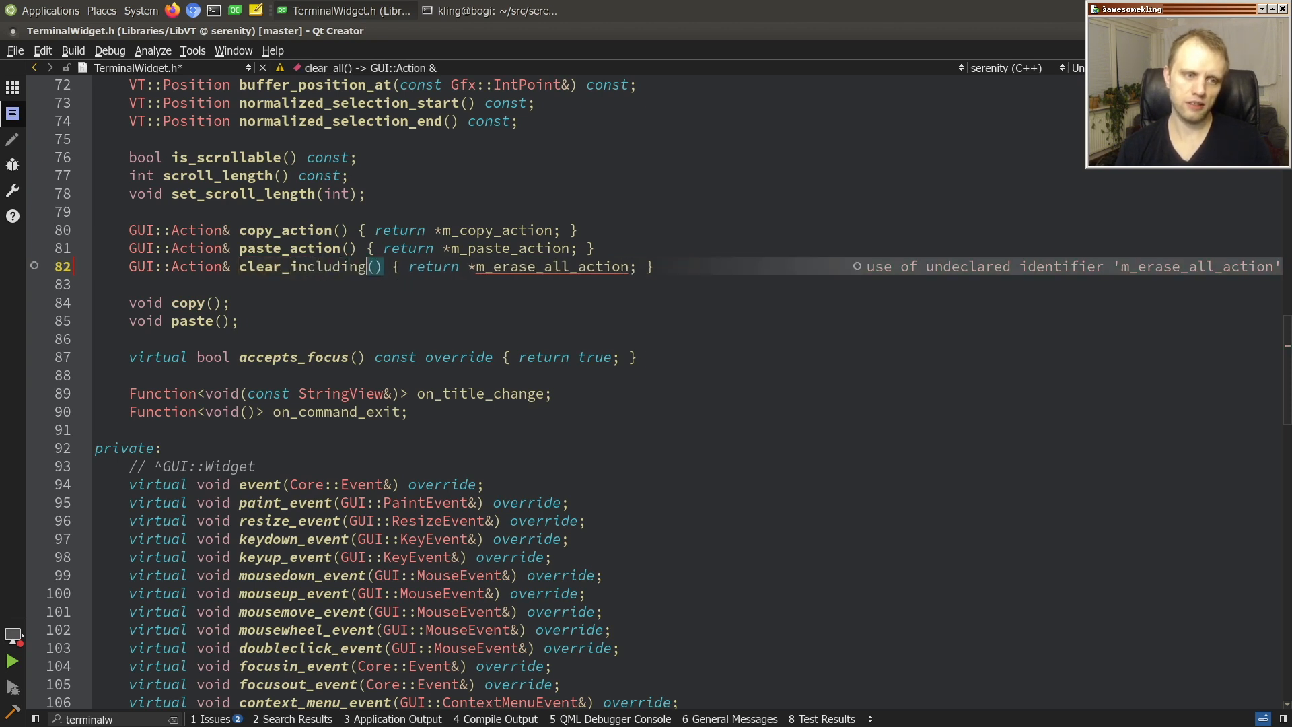
pyautogui.write('_history')
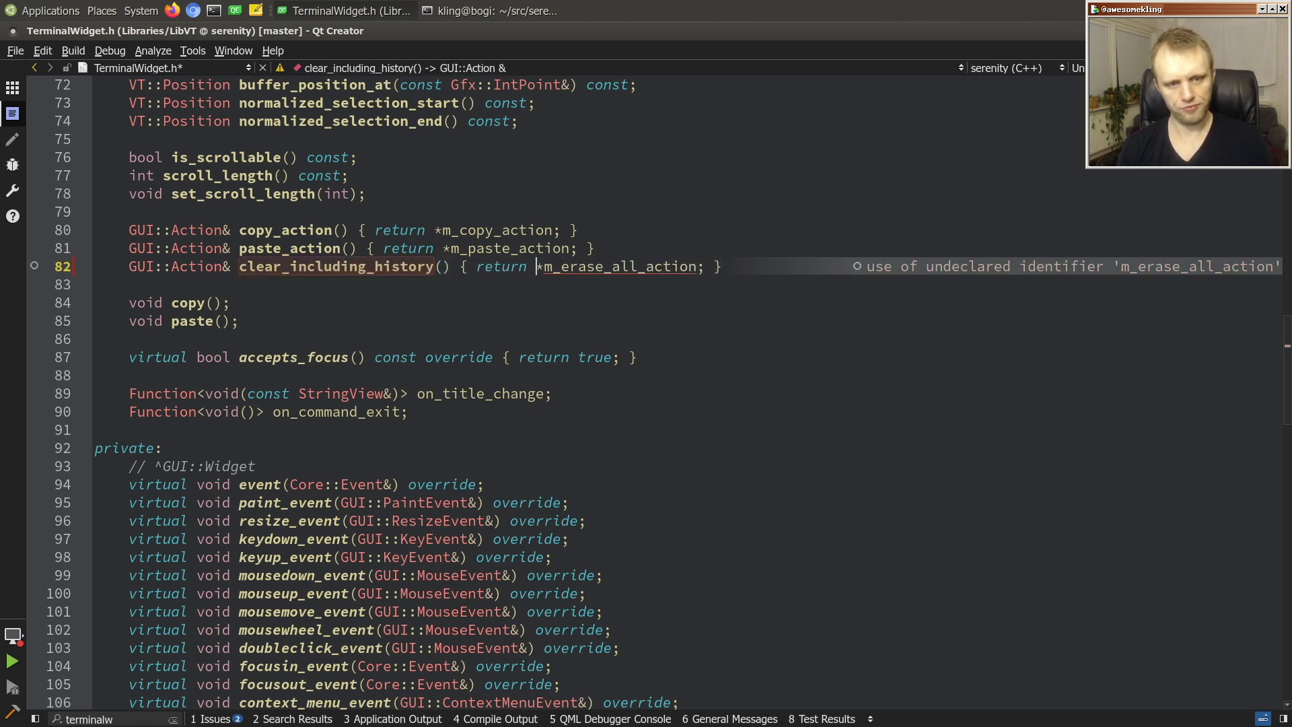
pyautogui.write('m_clear_incl')
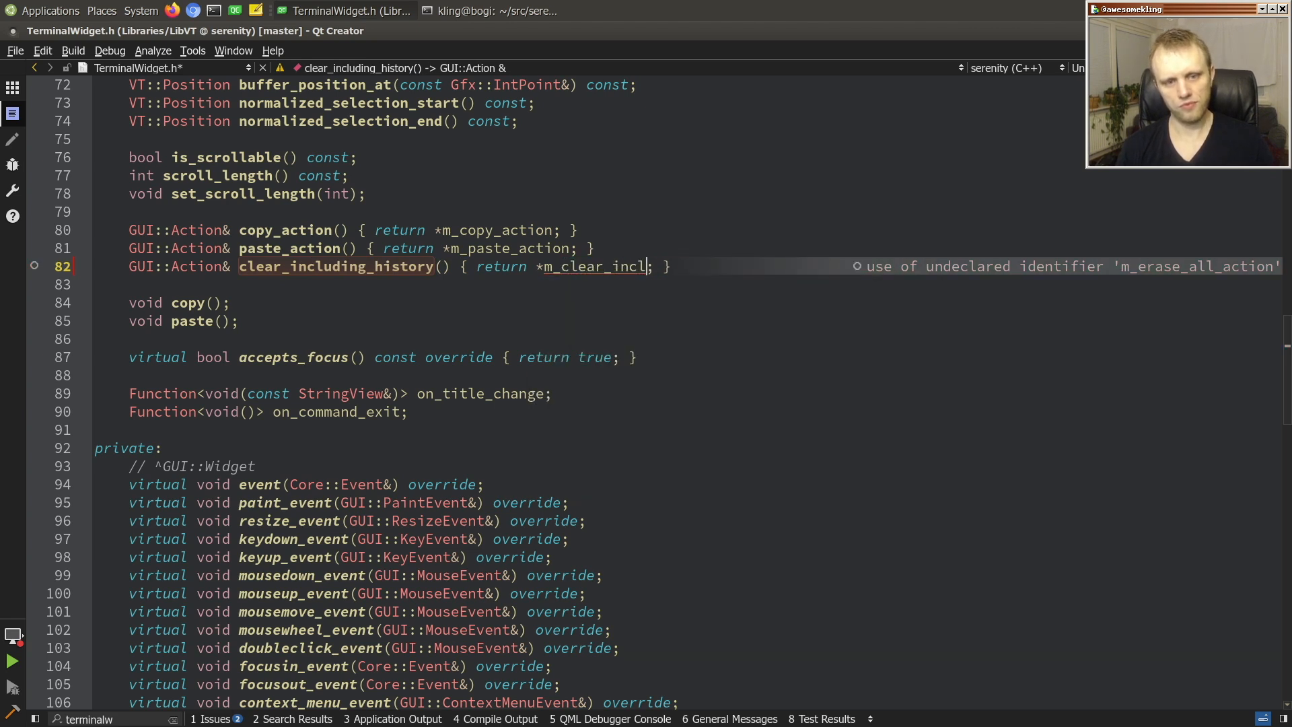
pyautogui.write('uding_hiustory_action')
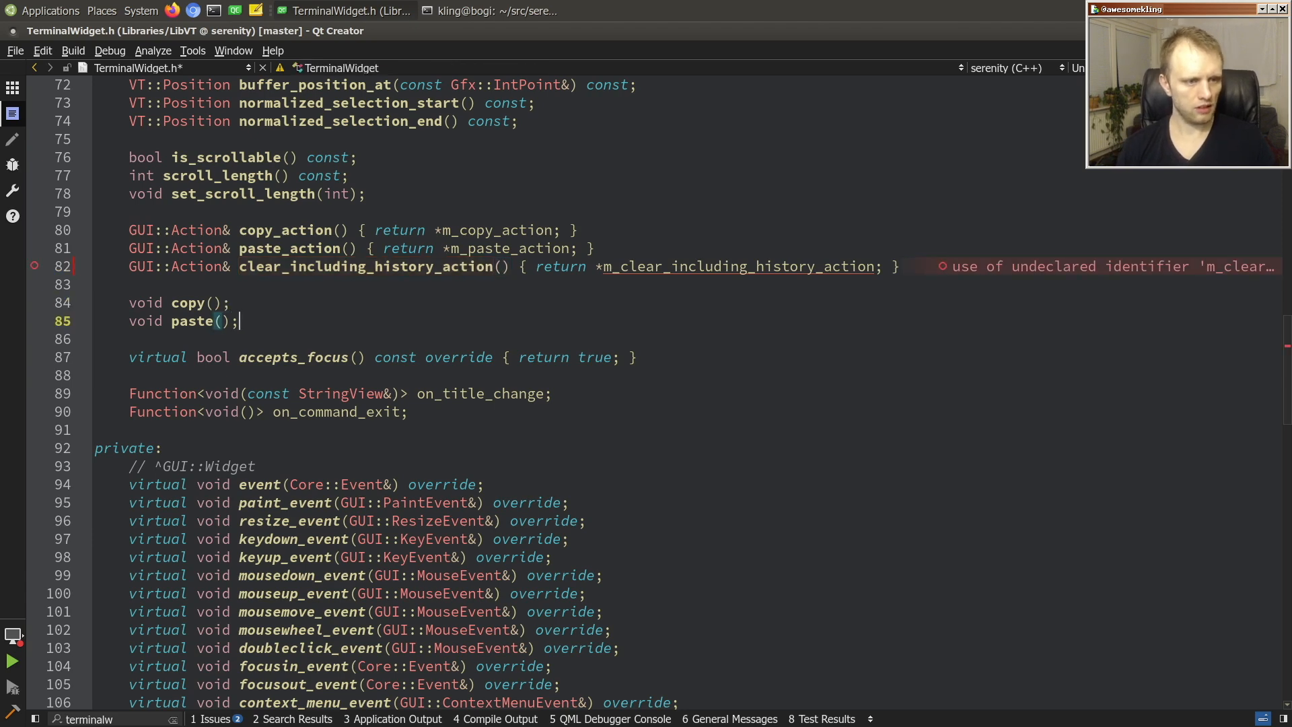
pyautogui.write('void cle')
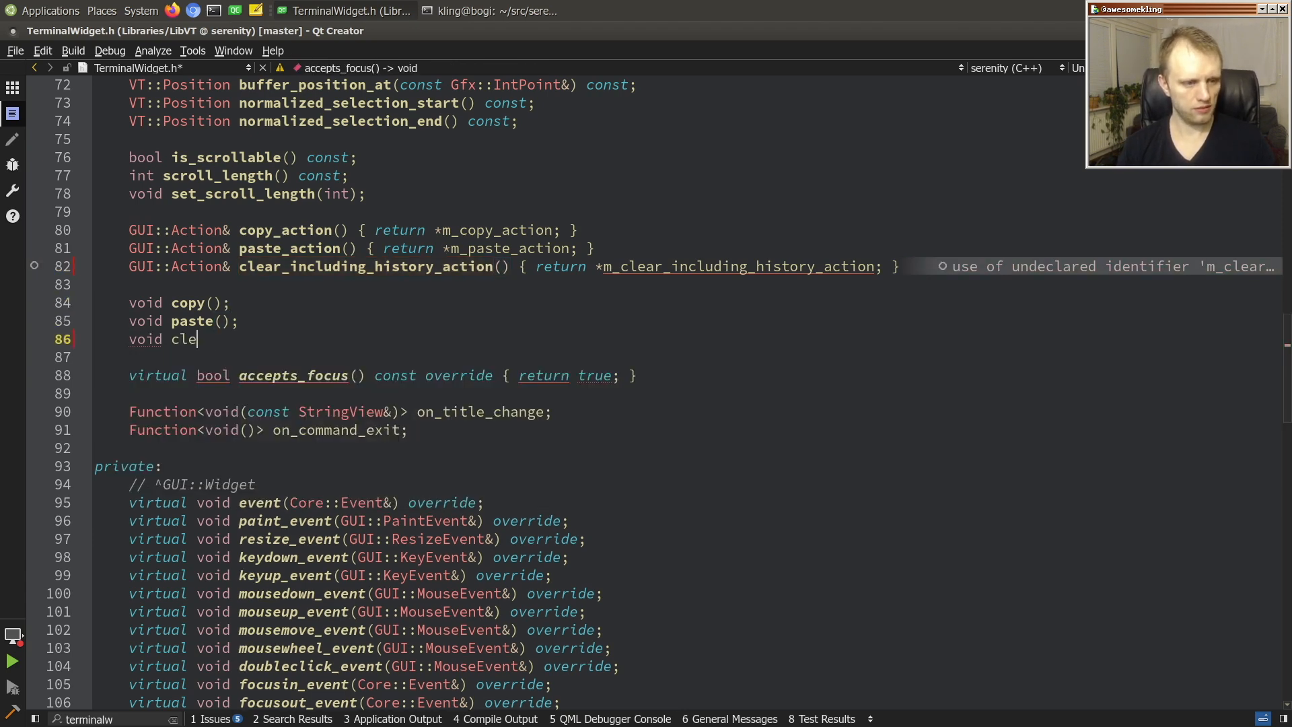
pyautogui.write('ar_including_history();')
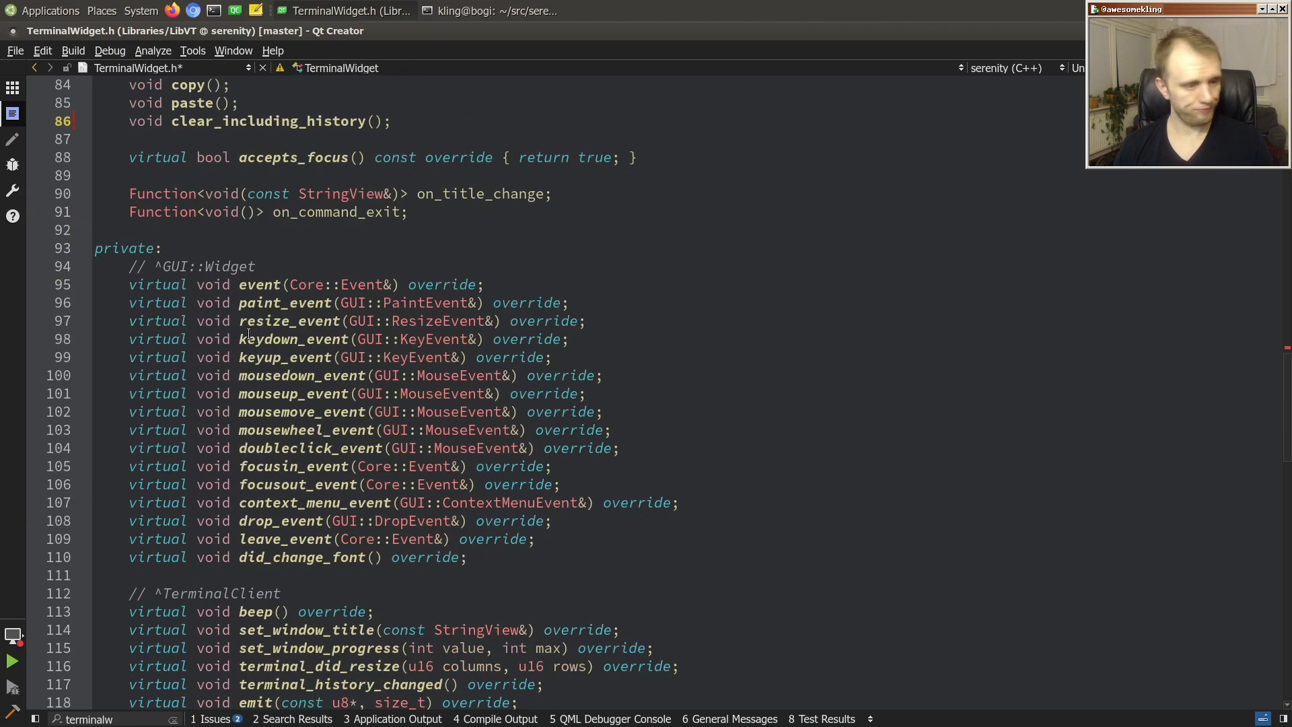
# Jump to the copy action member and start a RefPtr<GUI::Action> m_clear_including_history_action declaration.
pyautogui.scroll(-3)
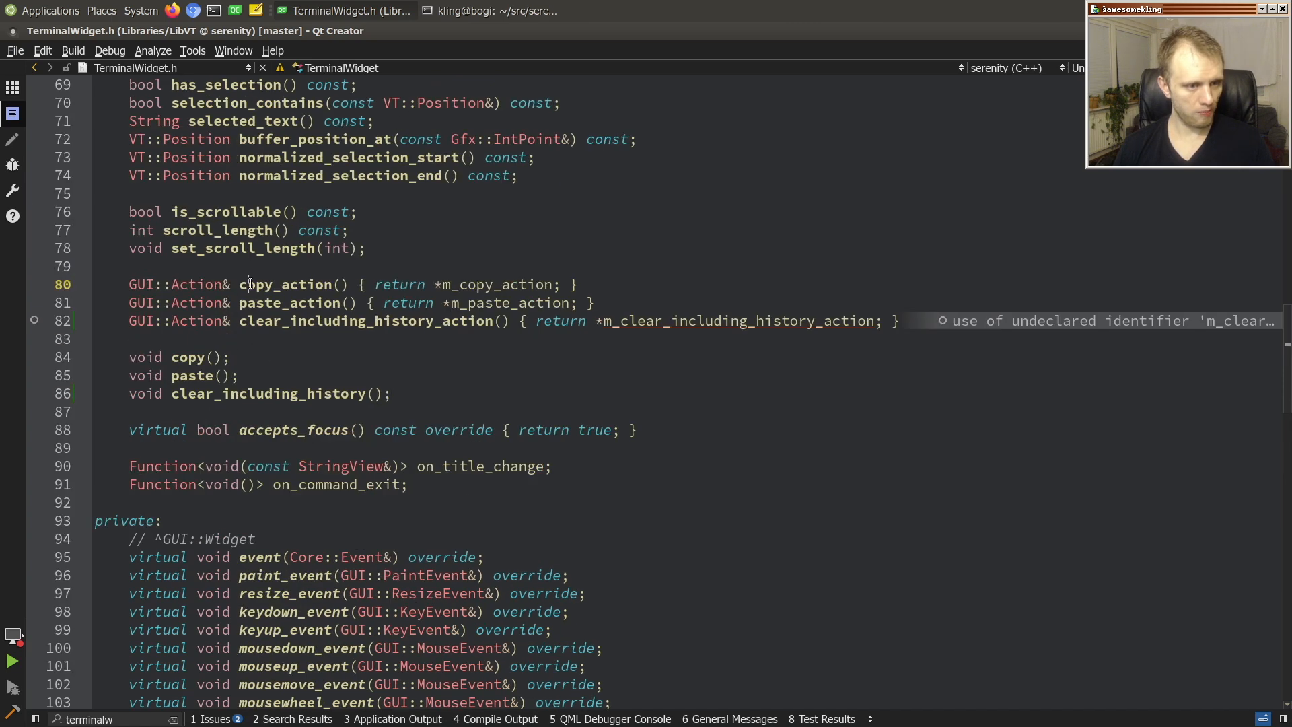
pyautogui.doubleClick(288, 284)
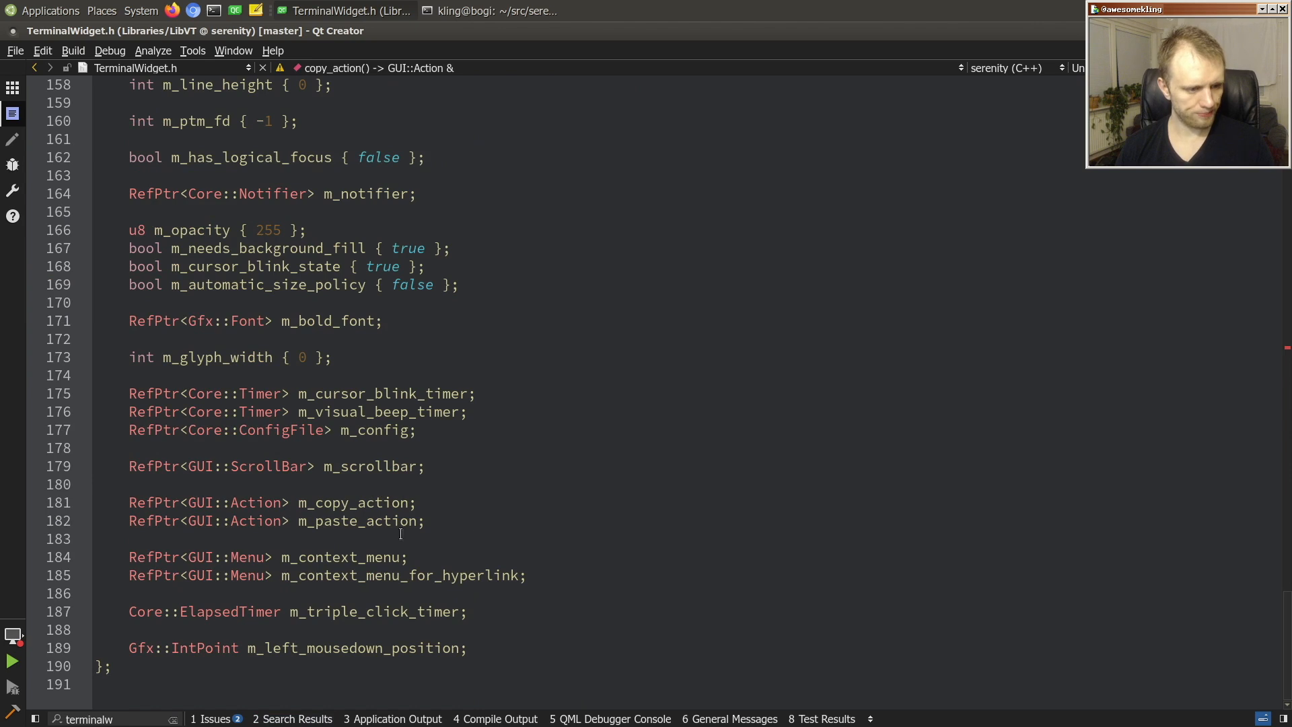
pyautogui.write('RefPtr')
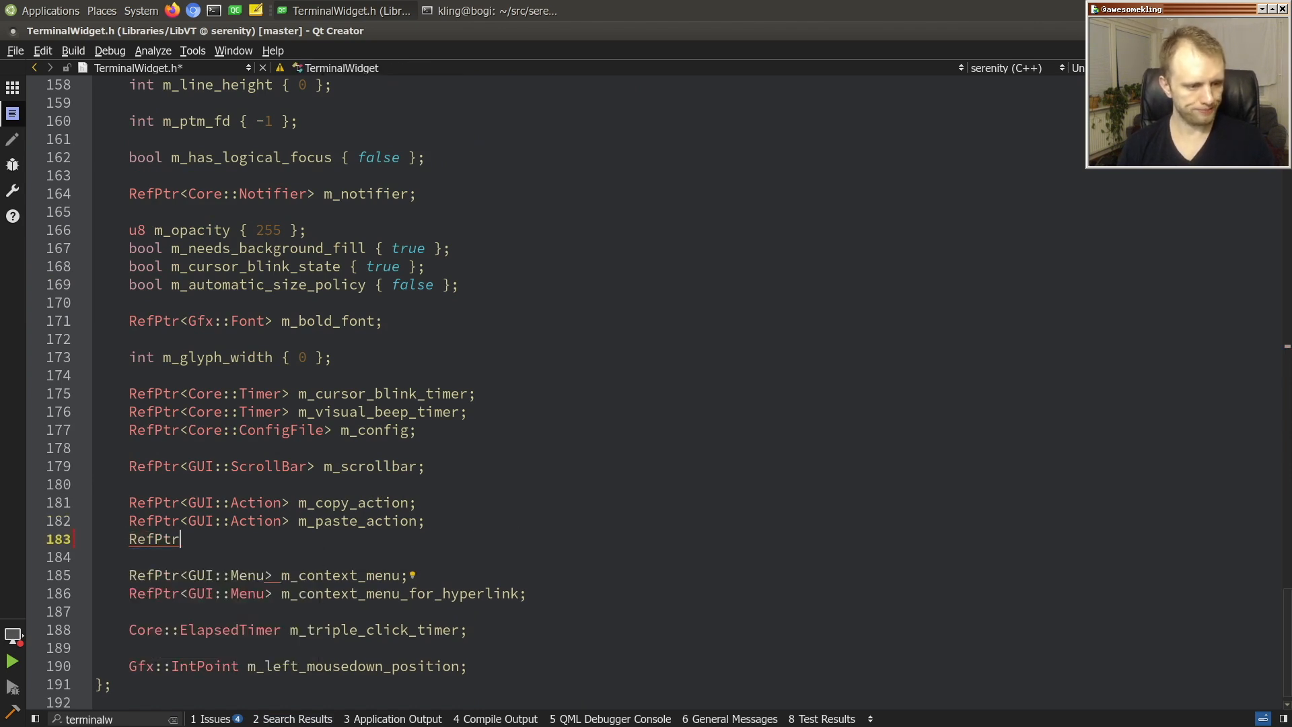
pyautogui.write('<GUI::Action> m_')
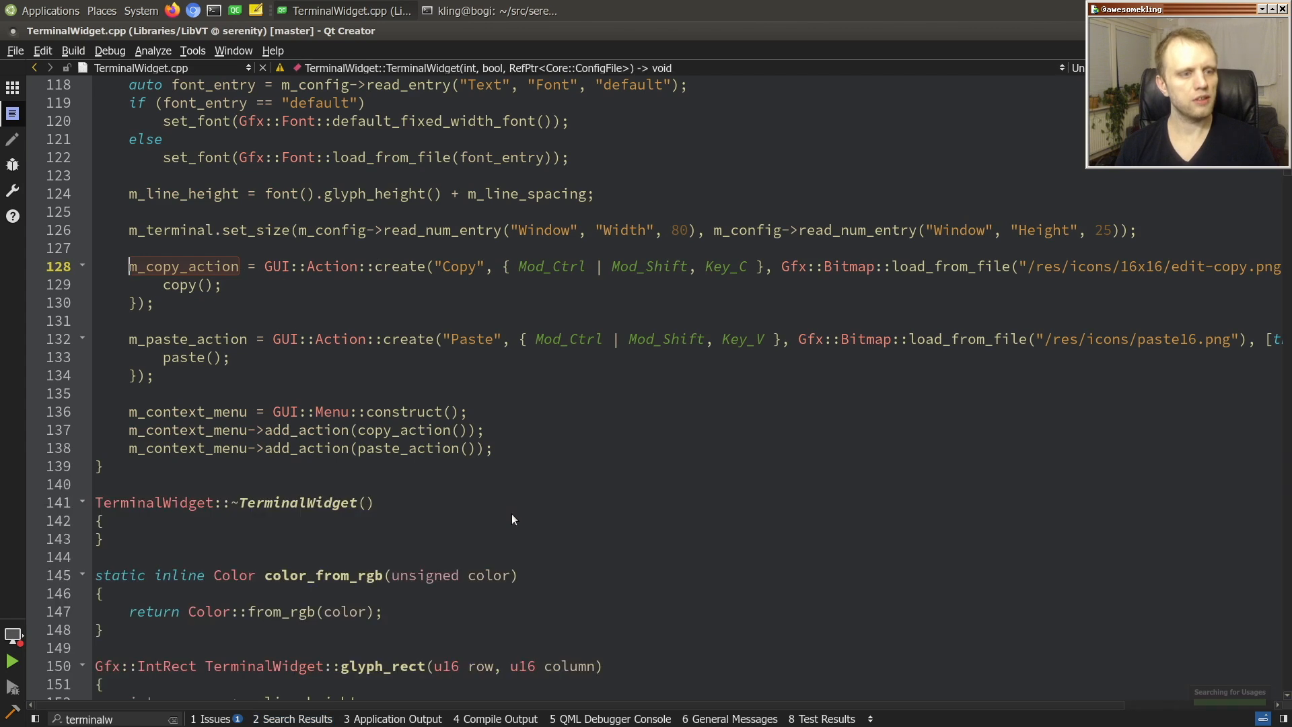
# Create m_clear_including_history_action named "Clear including history" with a Ctrl+Shift+K shortcut.
pyautogui.write('m_clear_including_history_action = GUI::Action::create(')
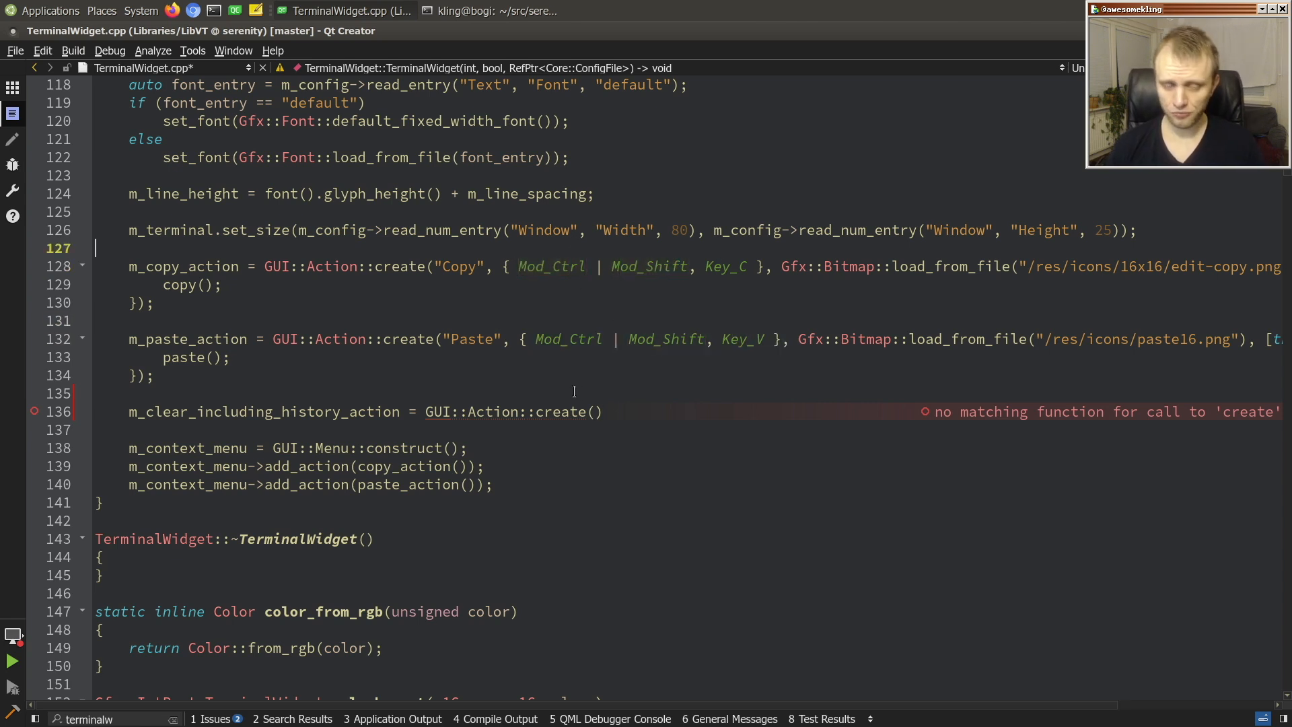
pyautogui.click(593, 412)
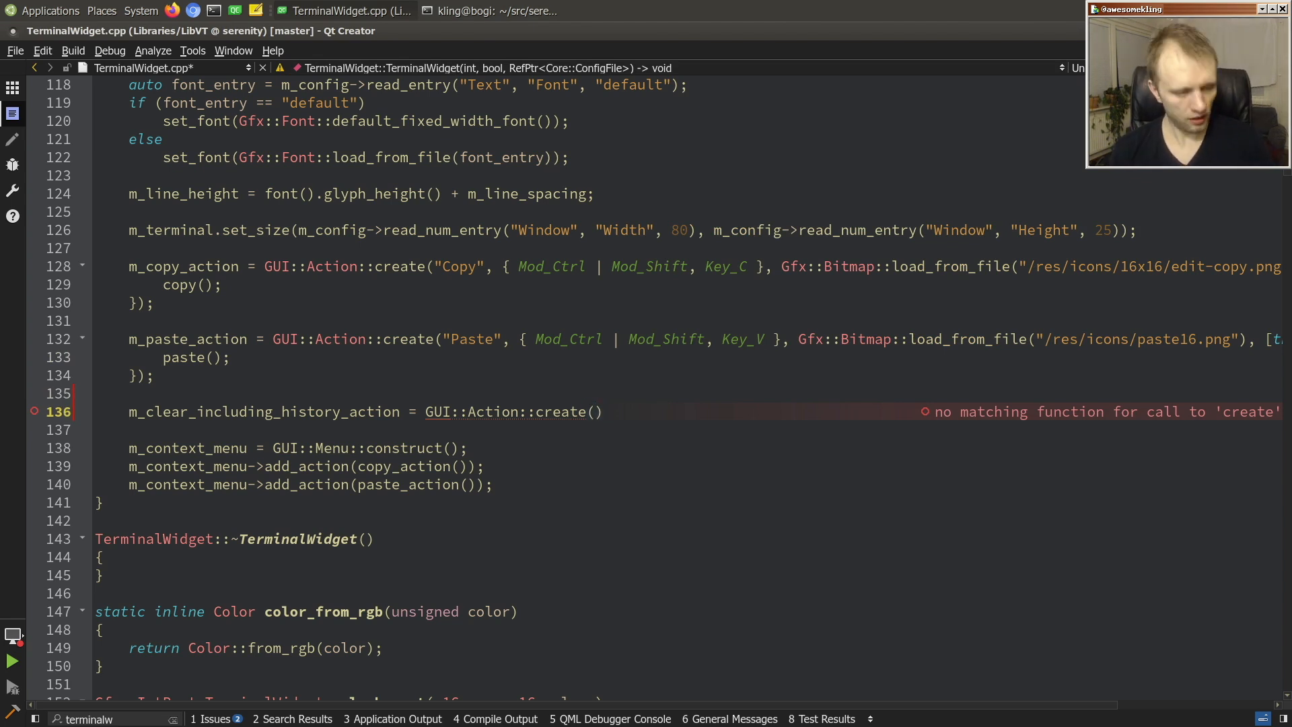
pyautogui.write('"')
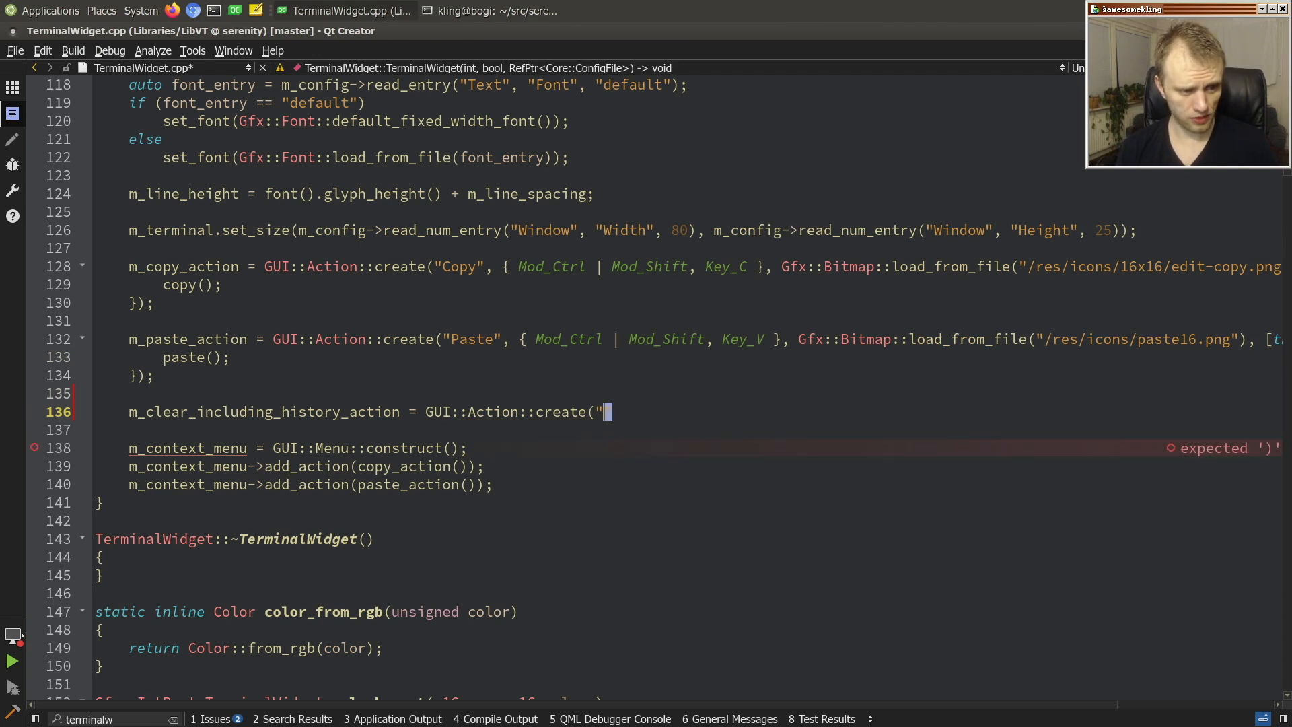
pyautogui.write('Clear')
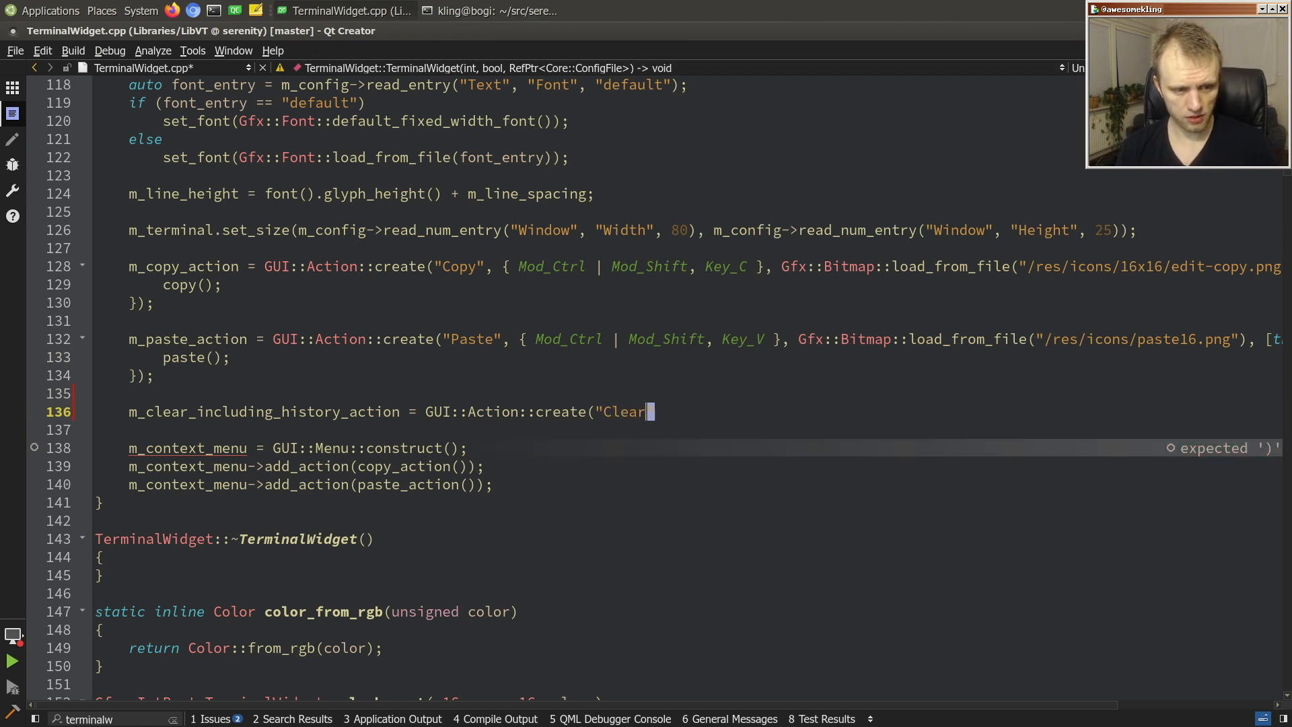
pyautogui.write('including')
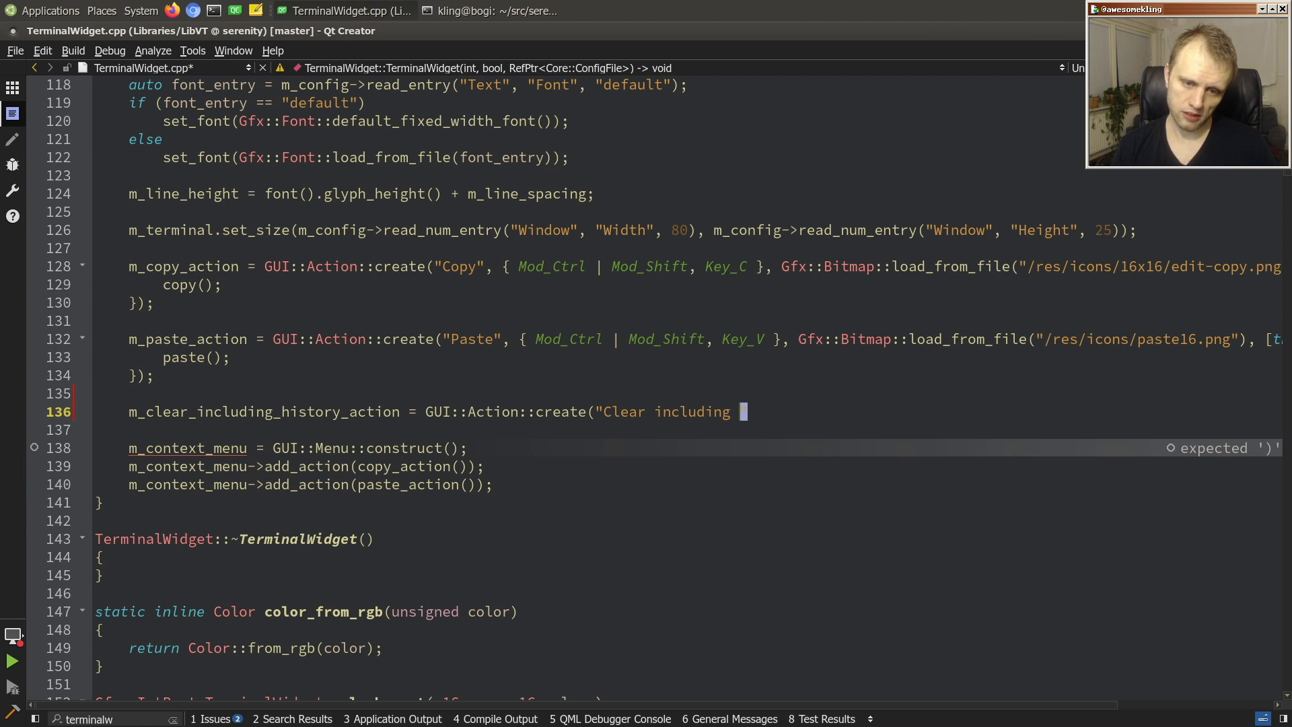
pyautogui.write('history"')
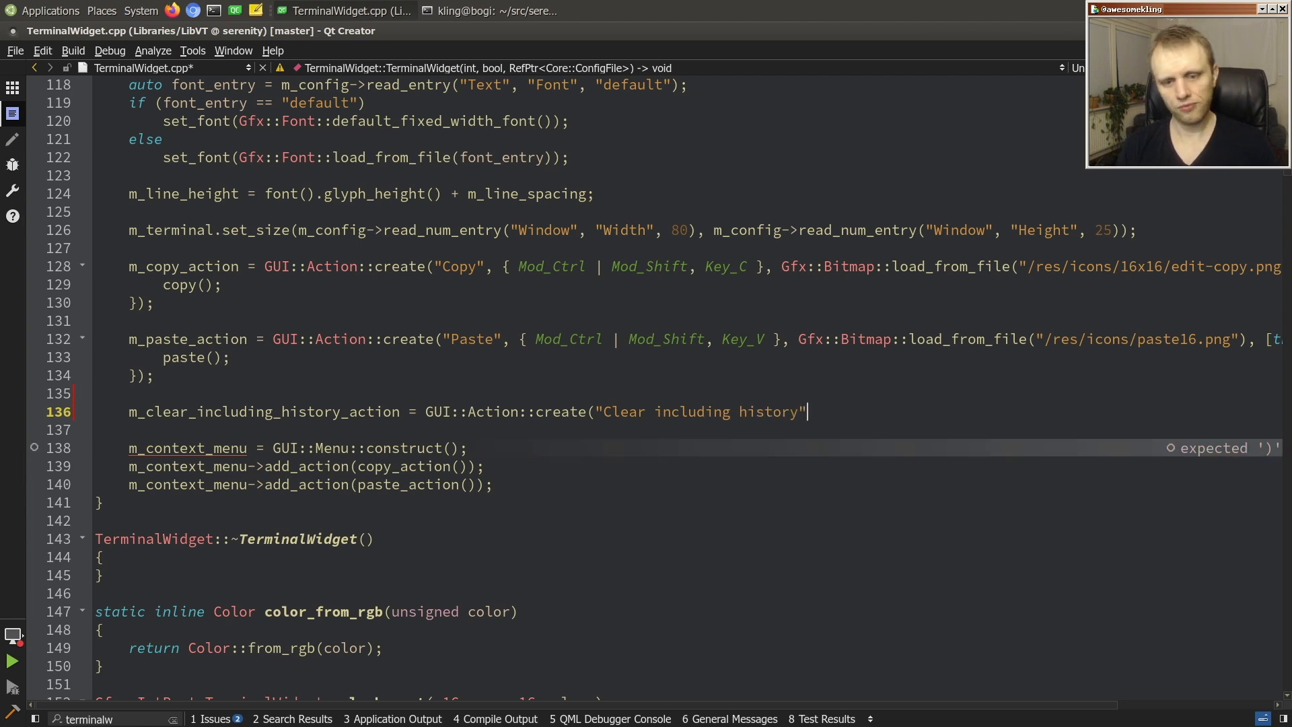
pyautogui.write(',')
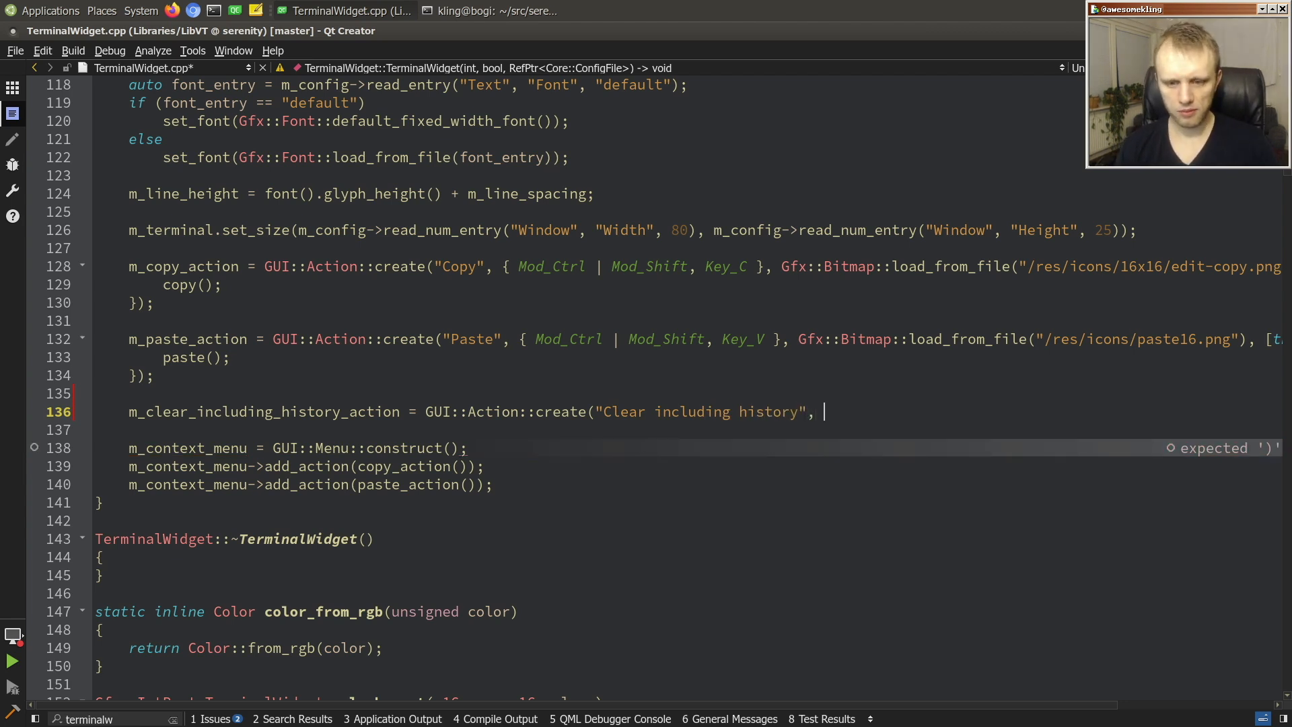
pyautogui.write('{ Mod_Ctrl |')
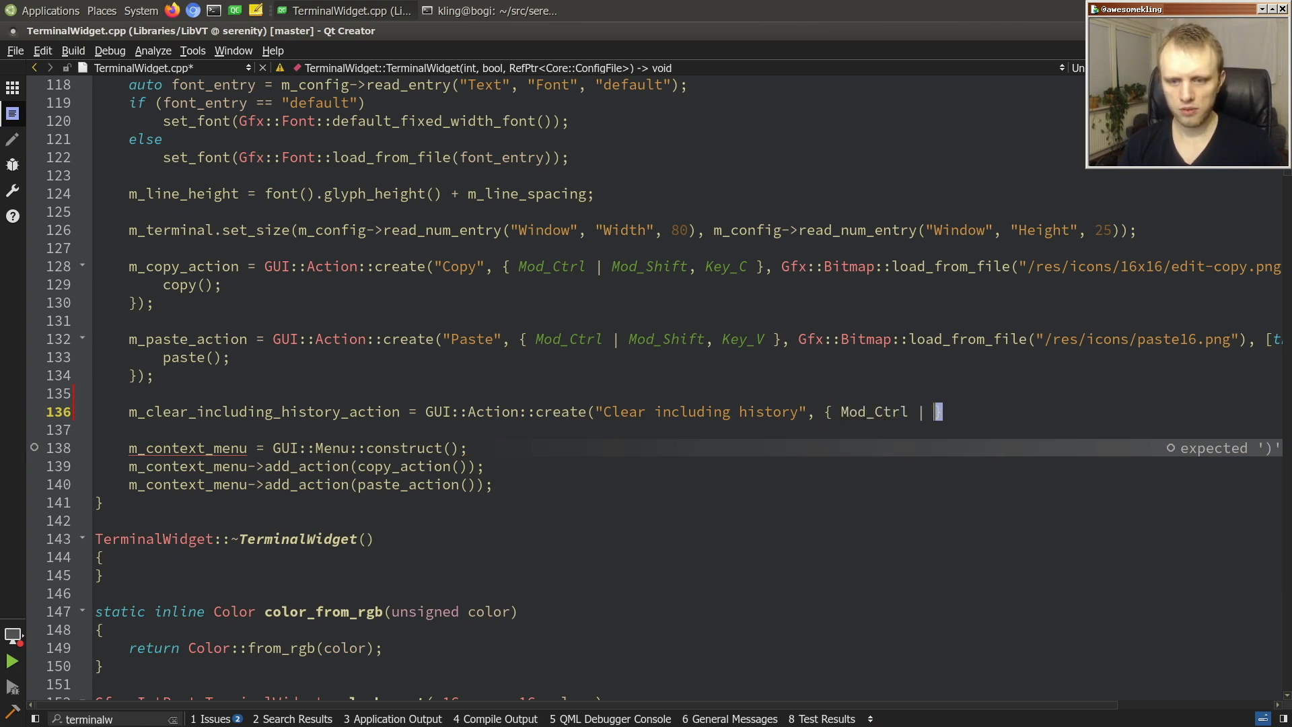
pyautogui.write('Mod_Shift, Key_K },')
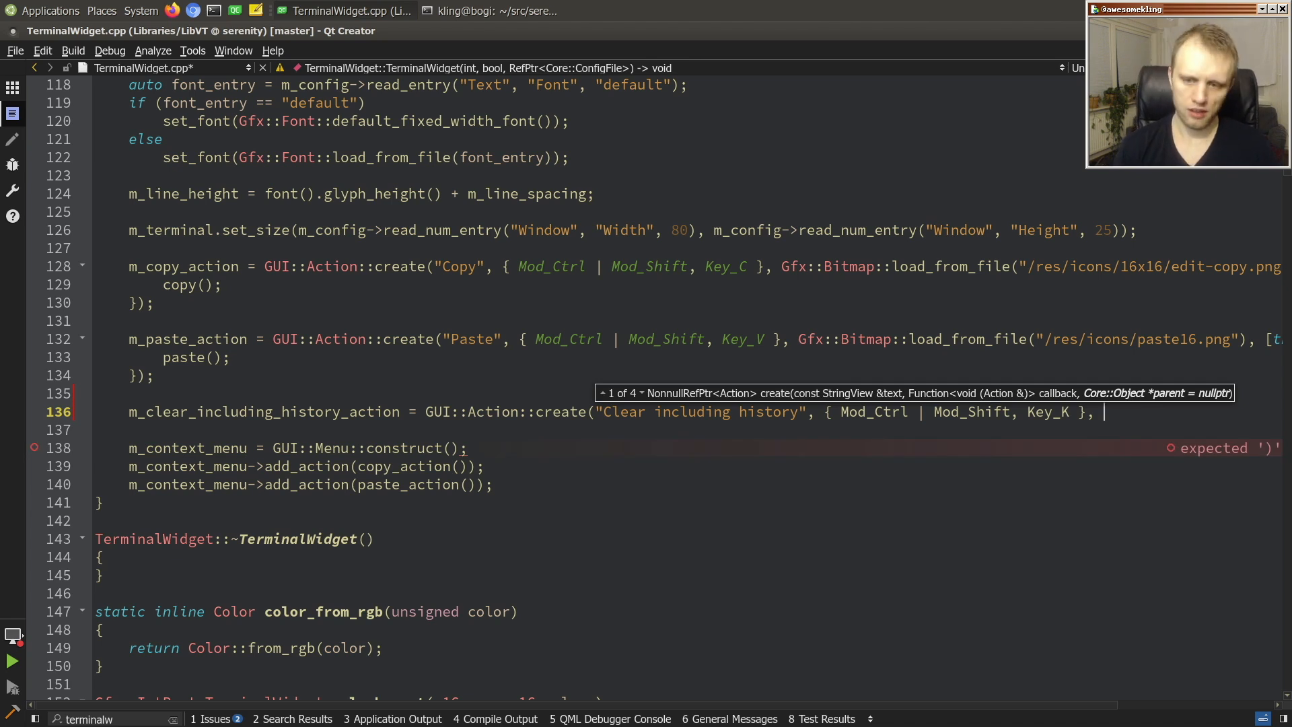
# Give the action a [this] lambda calling clear_including_history() and add it plus a separator to the context menu.
pyautogui.write('[')
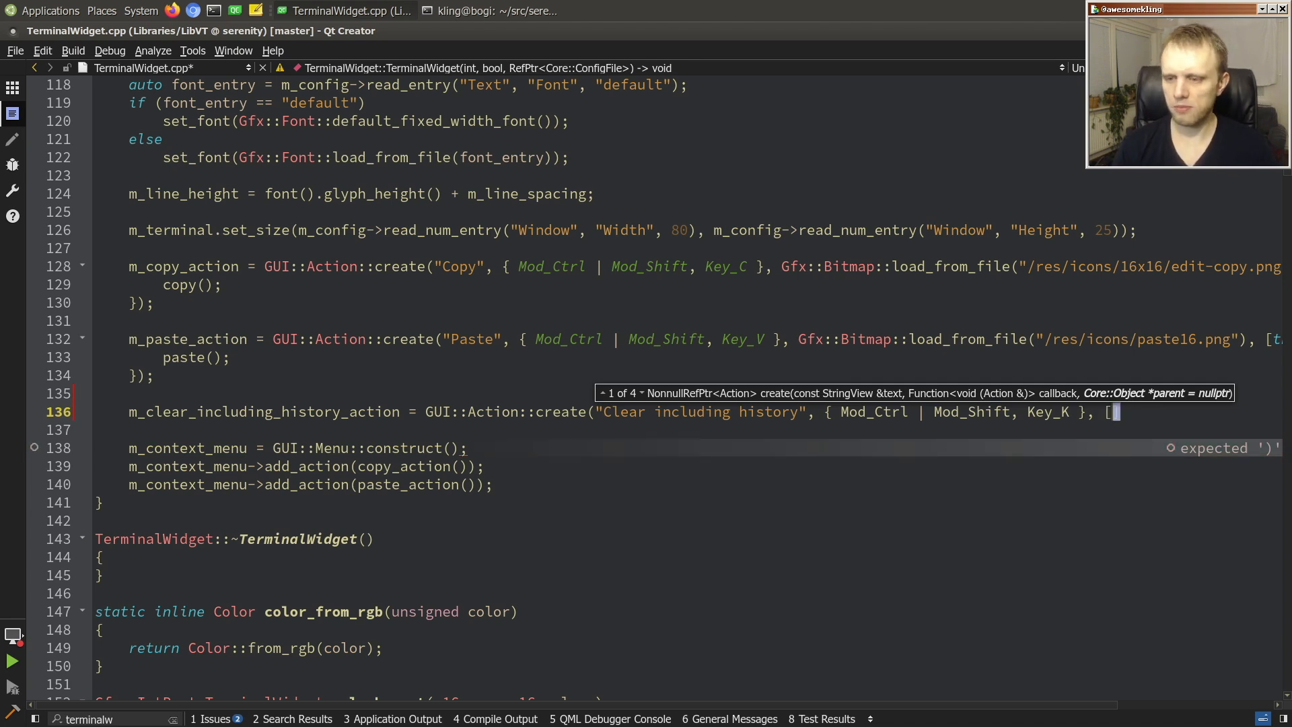
pyautogui.write('this](auto&) {')
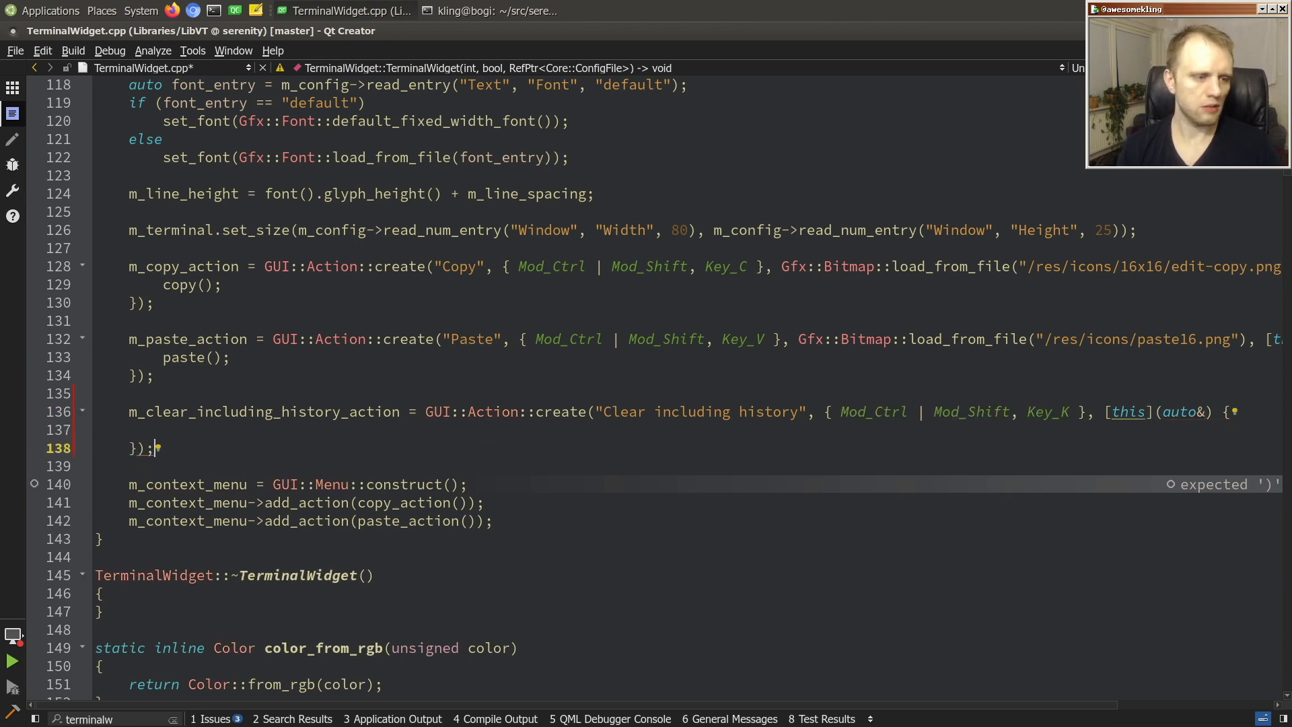
pyautogui.write('clear_including_history();')
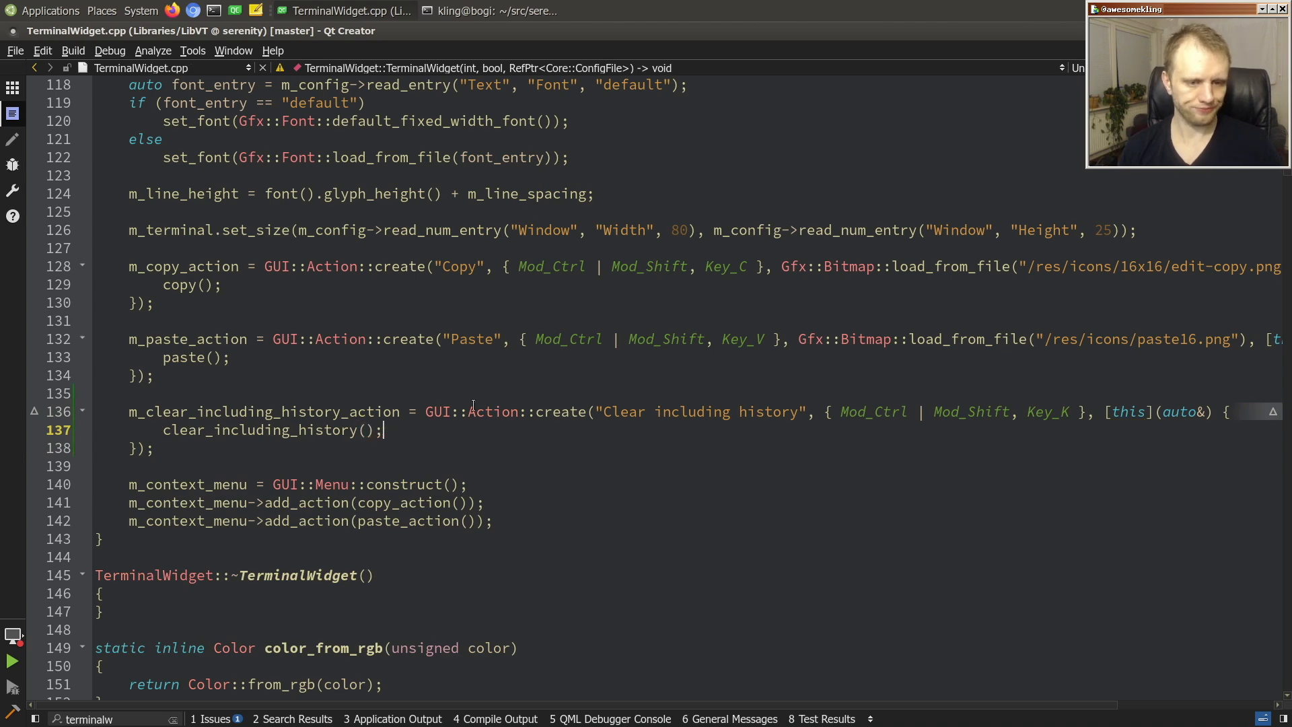
pyautogui.scroll(-3)
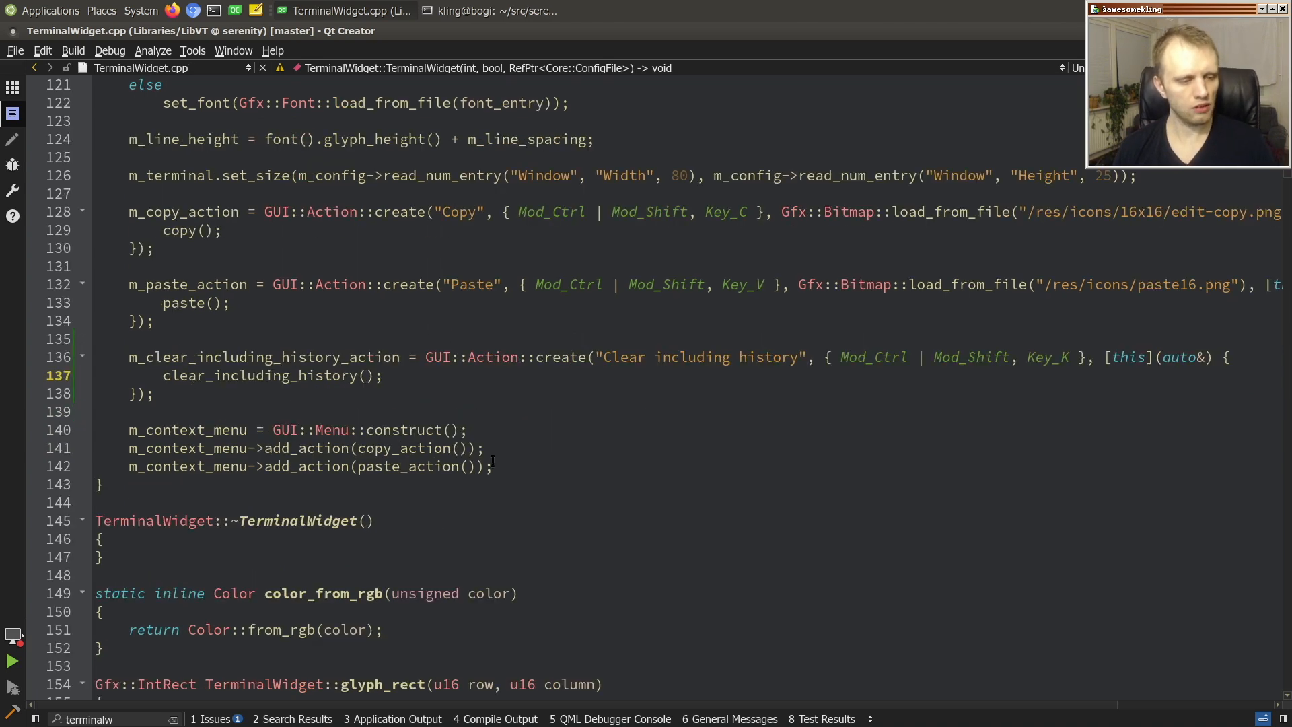
pyautogui.write('m_context_menu->add_action(paste_action());')
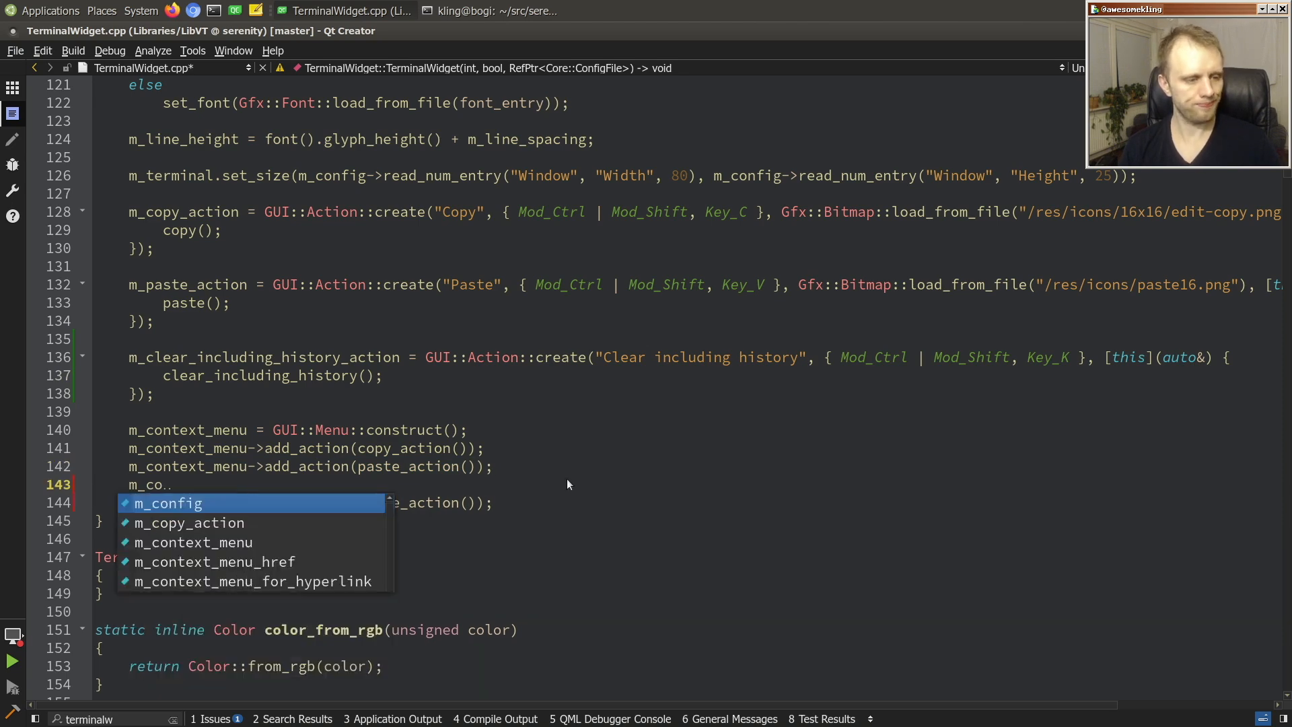
pyautogui.write(')_s')
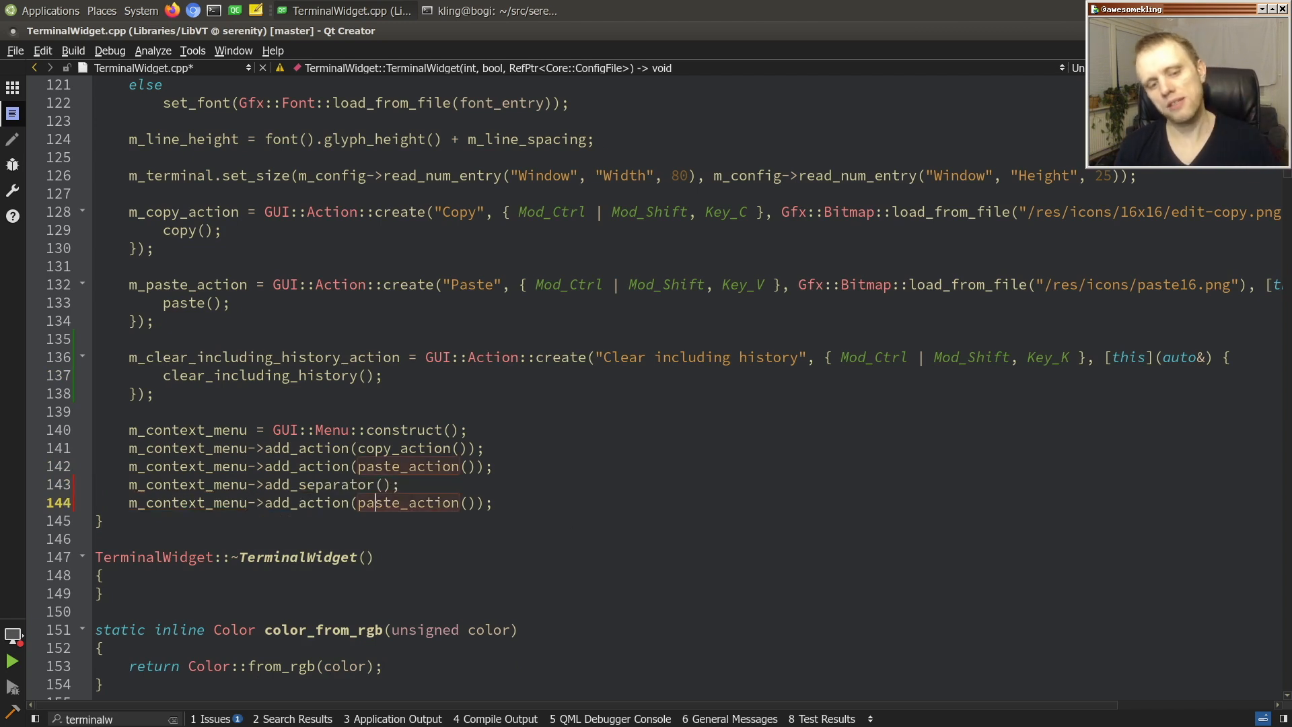
pyautogui.doubleClick(409, 502)
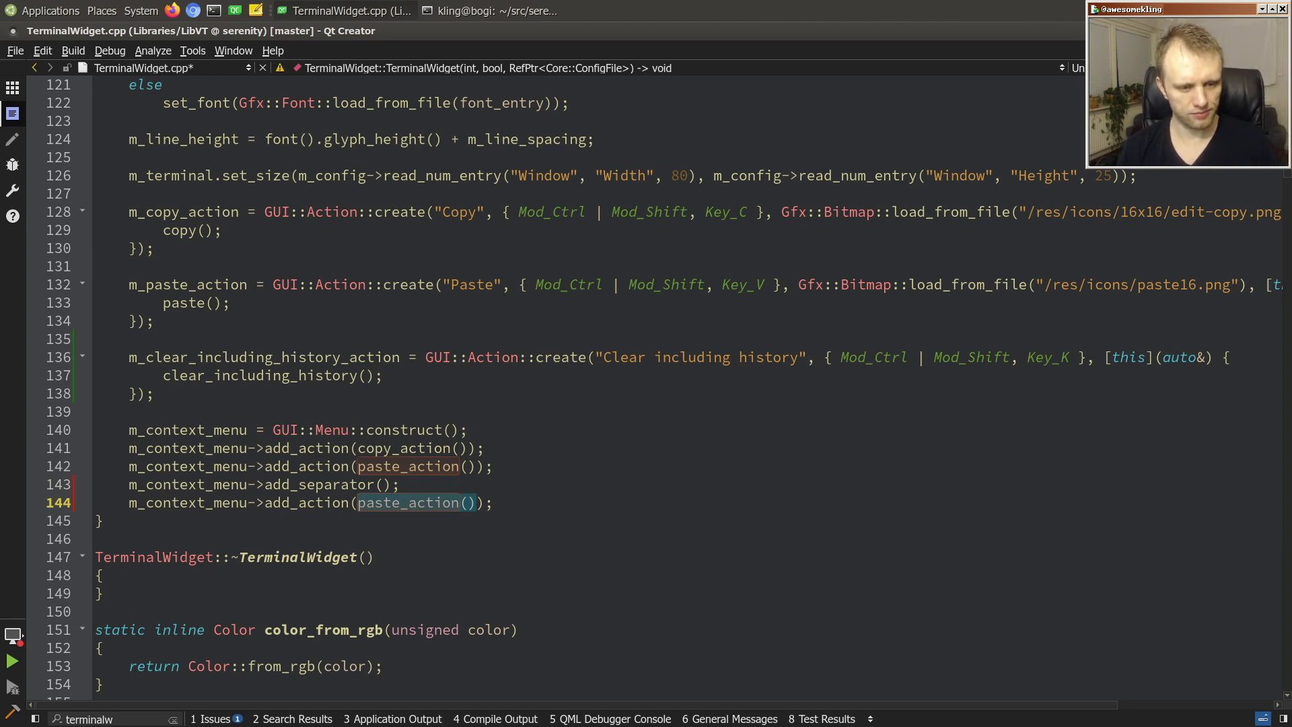
pyautogui.write('cl')
pyautogui.click(118, 719)
pyautogui.write(' main')
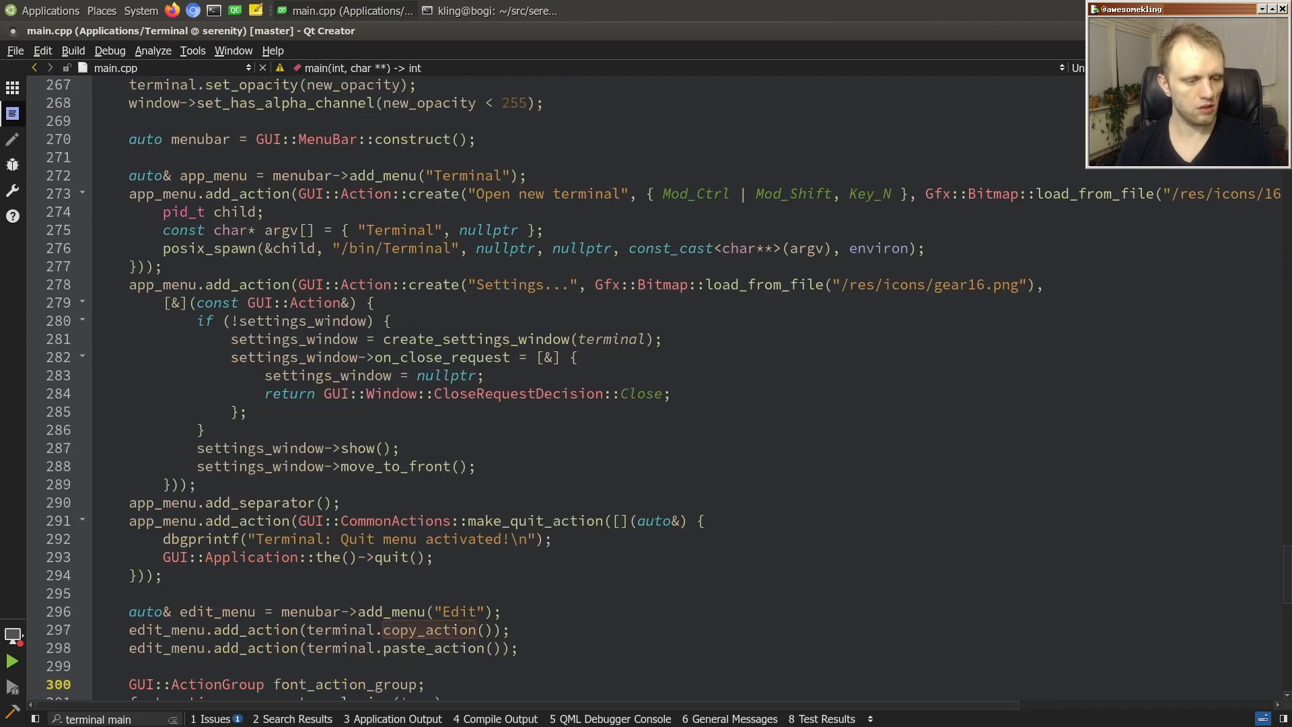
# In main.cpp add a View menu via menubar->add_menu and put terminal.clear_including_history_action() in it.
pyautogui.write('a')
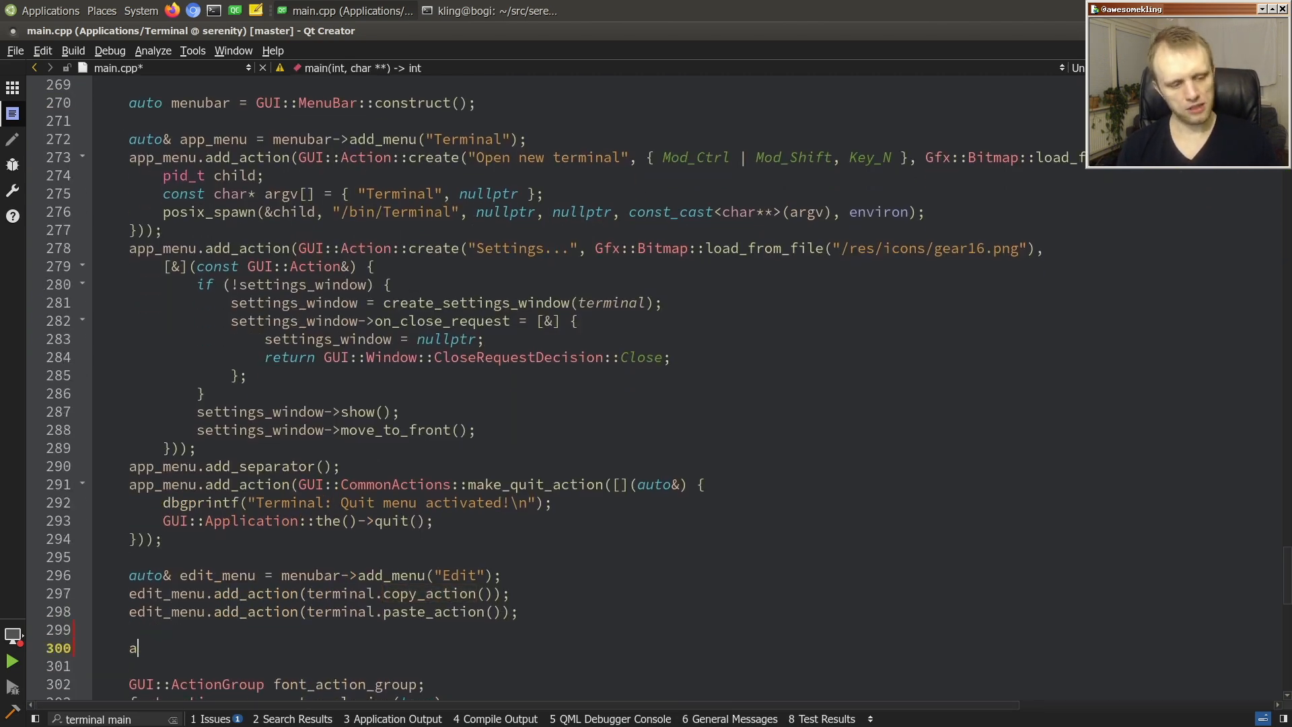
pyautogui.write('uto&')
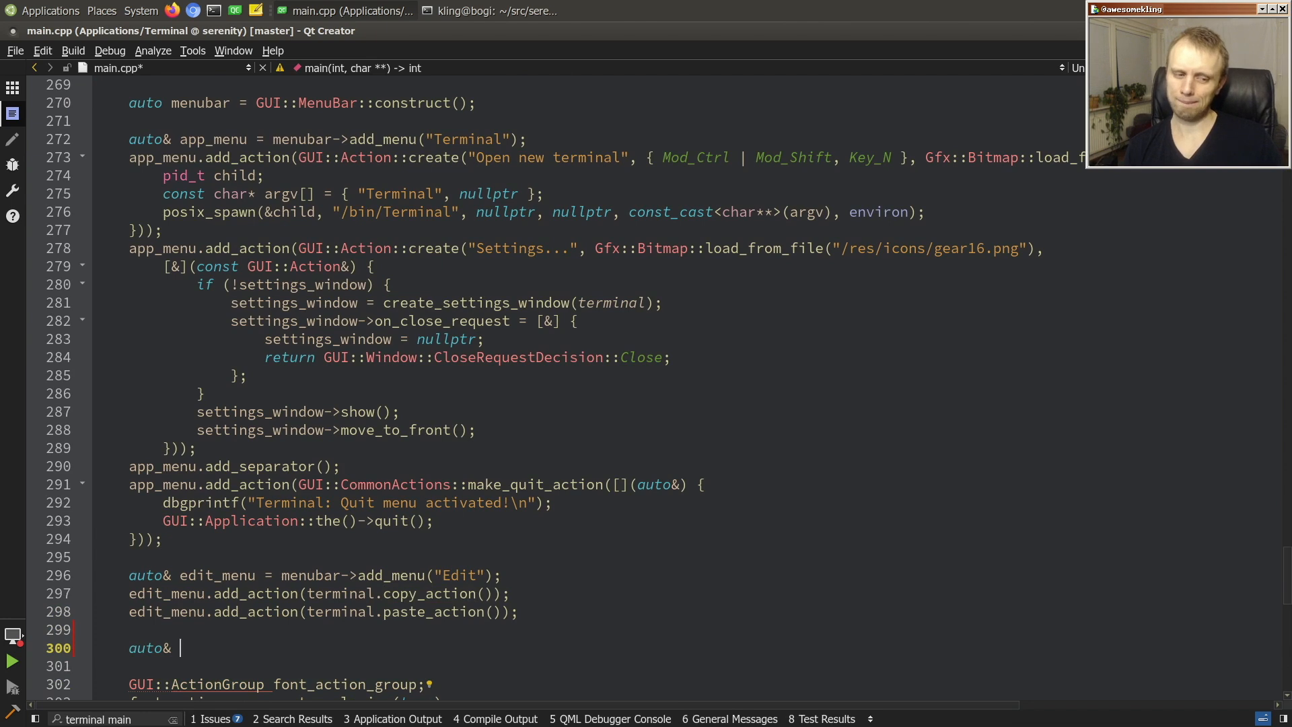
pyautogui.write('view_menu = menubar->add_menu("View");')
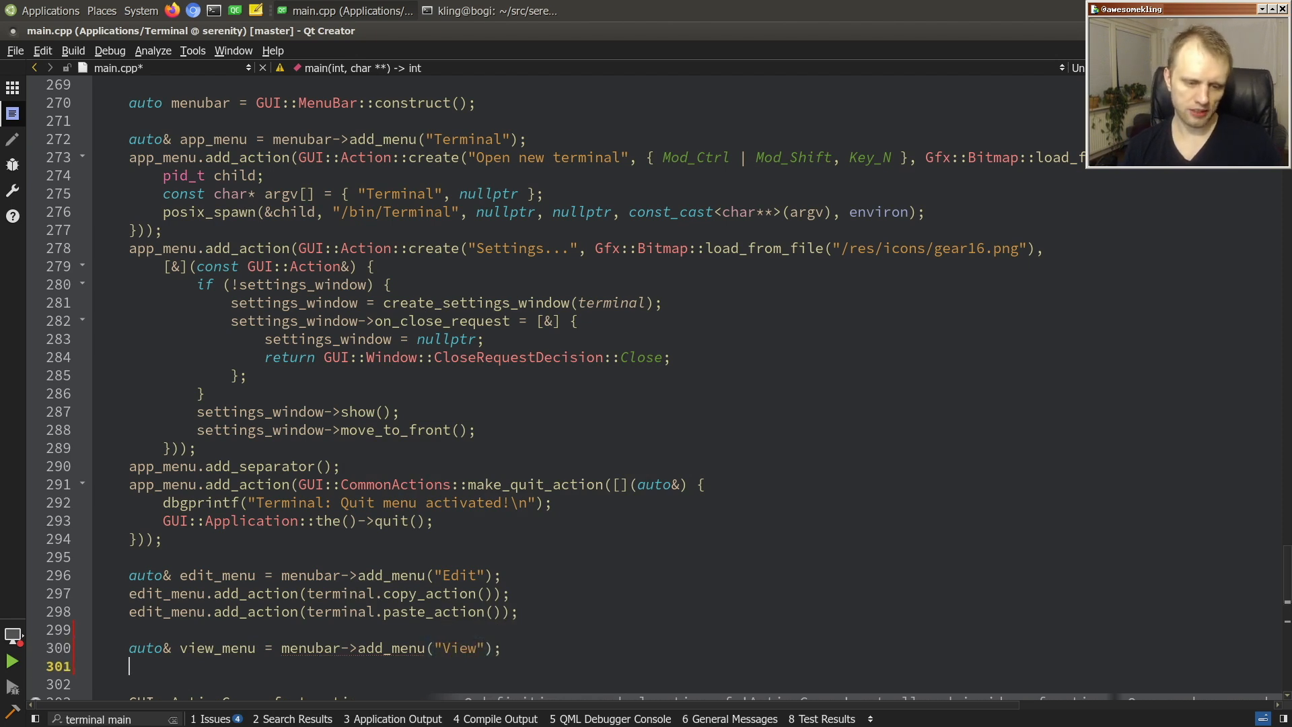
pyautogui.write('view_')
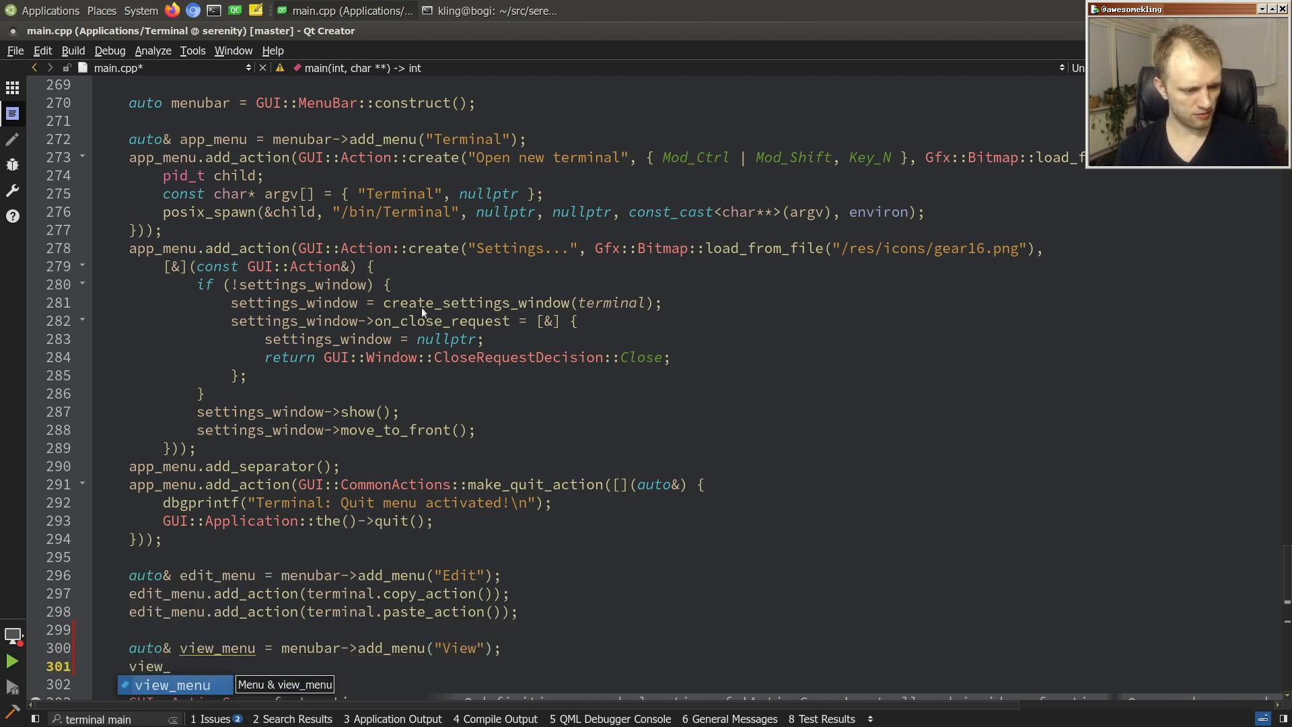
pyautogui.write('.add_action(terminal.clear_including_history_action());')
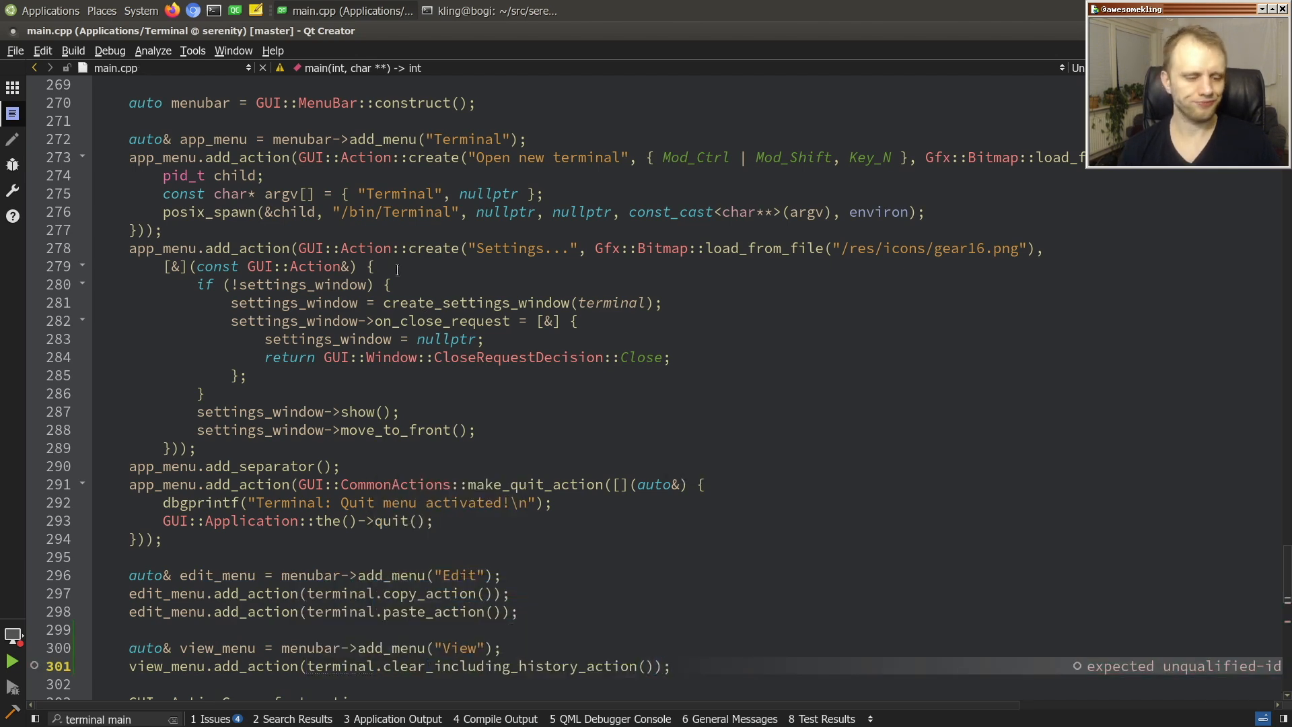
pyautogui.scroll(-3)
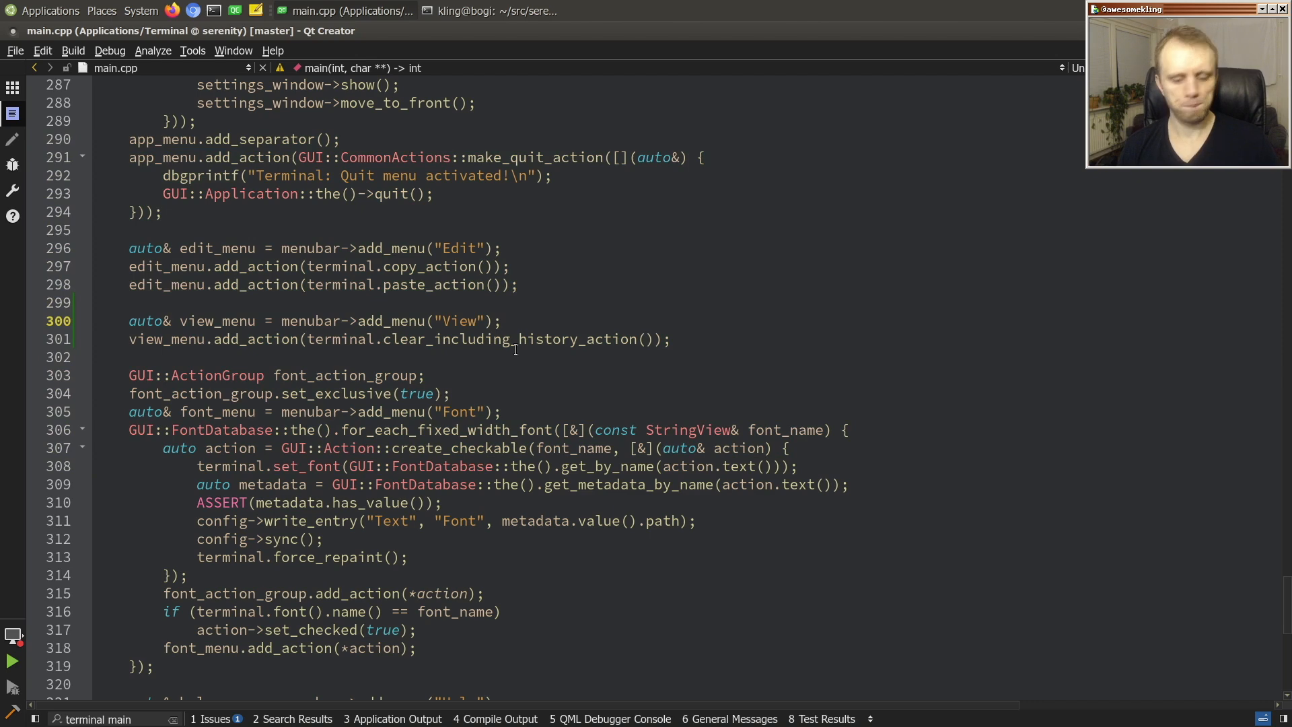
pyautogui.write('termin')
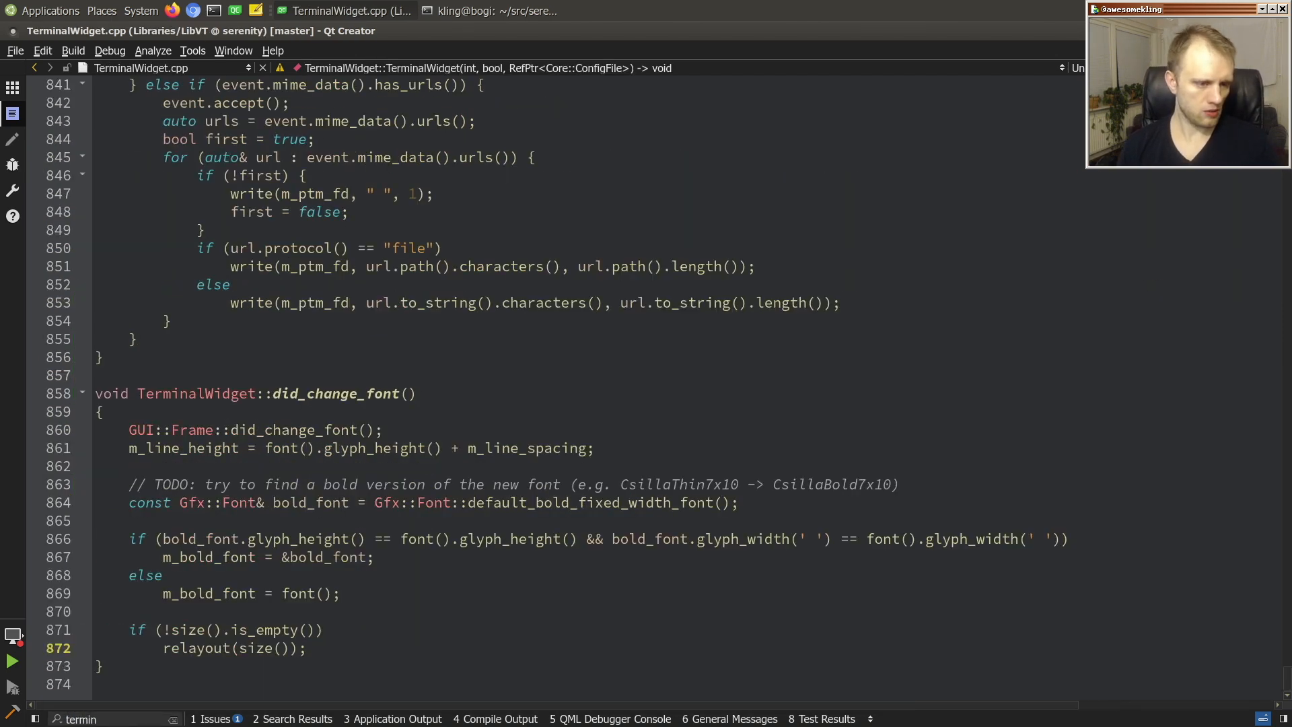
# Define TerminalWidget::clear_including_history() calling m_terminal.clear, then begin a clear_including_ declaration in Terminal.h.
pyautogui.write('void TerminalWidget::clear_including_history(')
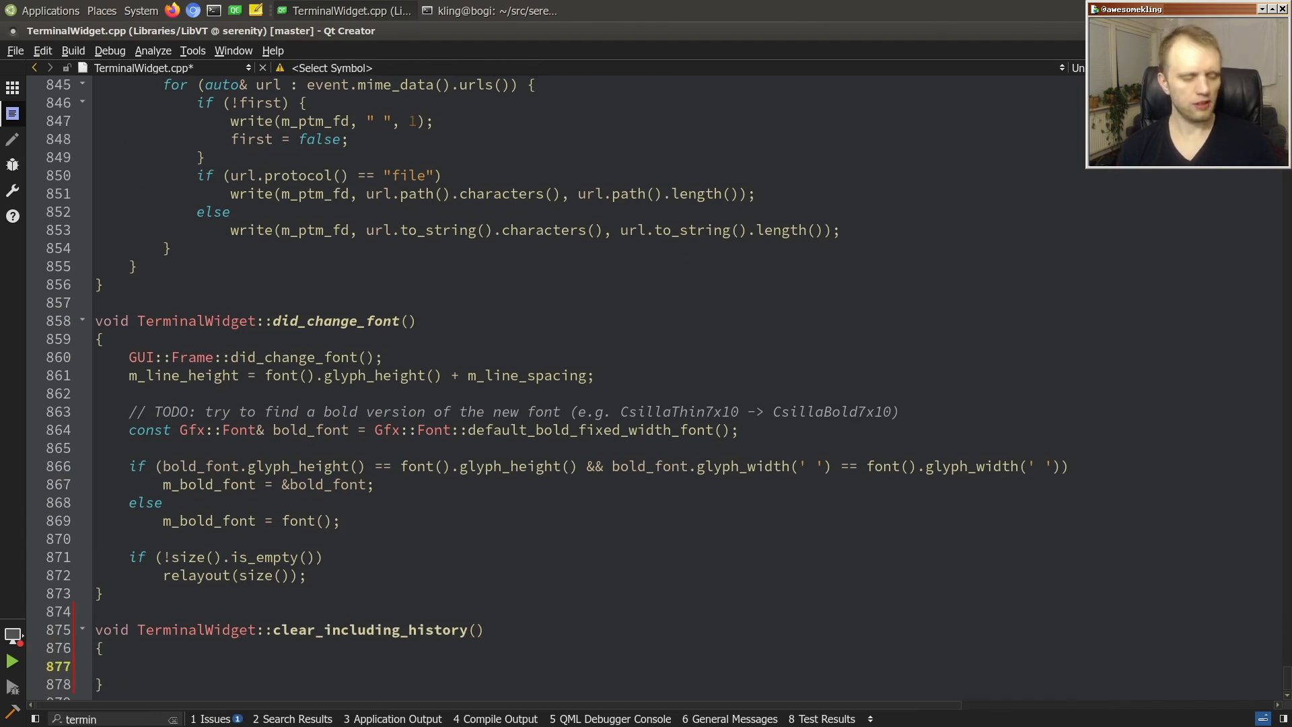
pyautogui.write('m_terminal')
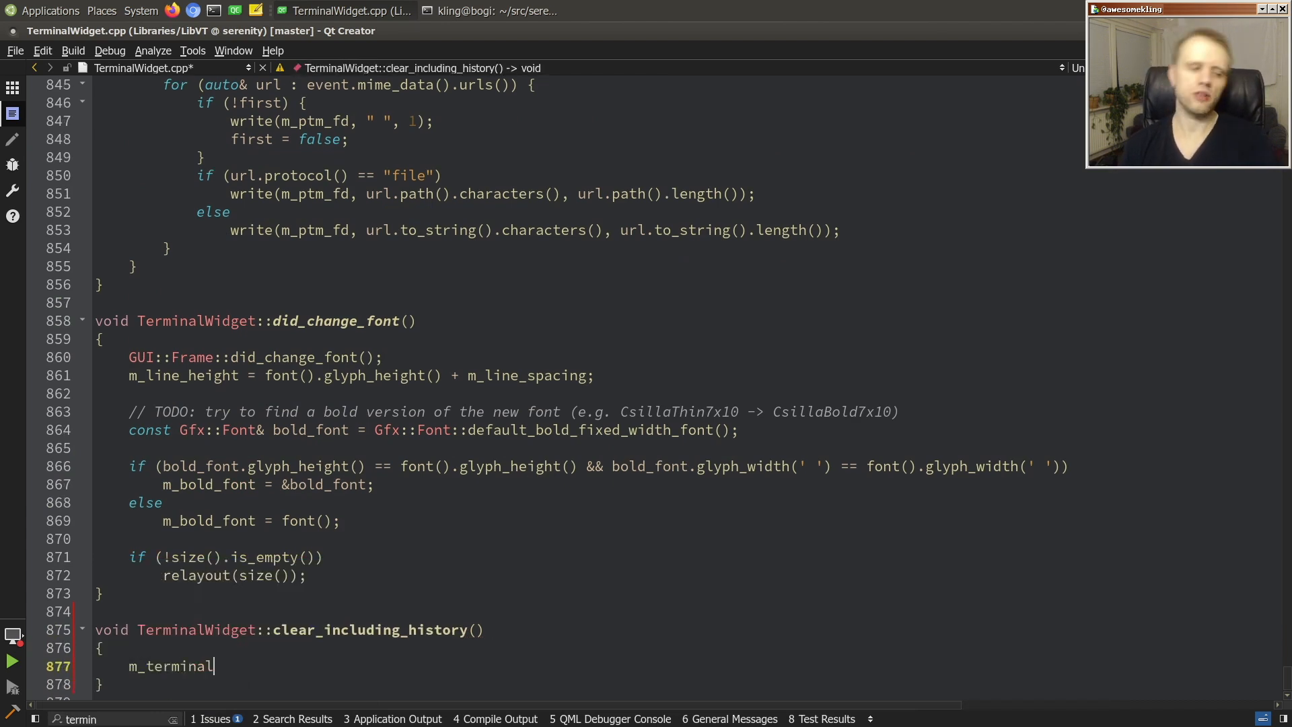
pyautogui.write('.clear')
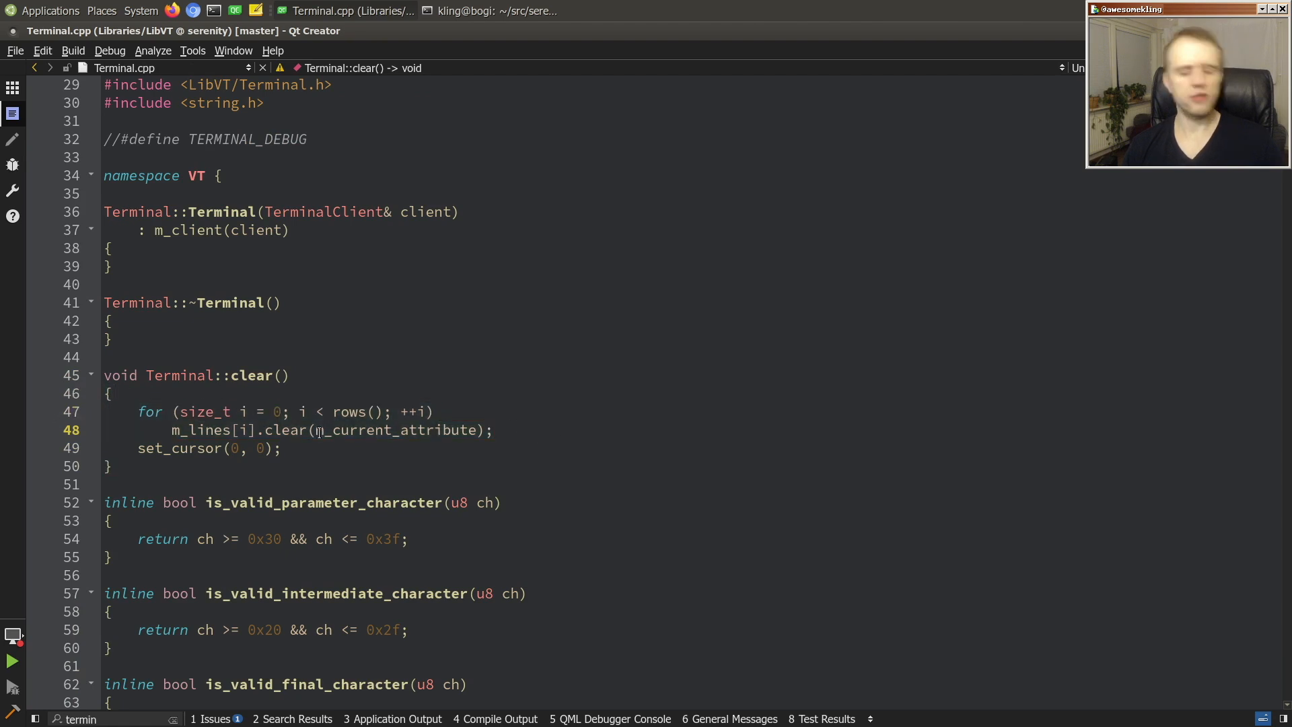
pyautogui.doubleClick(395, 429)
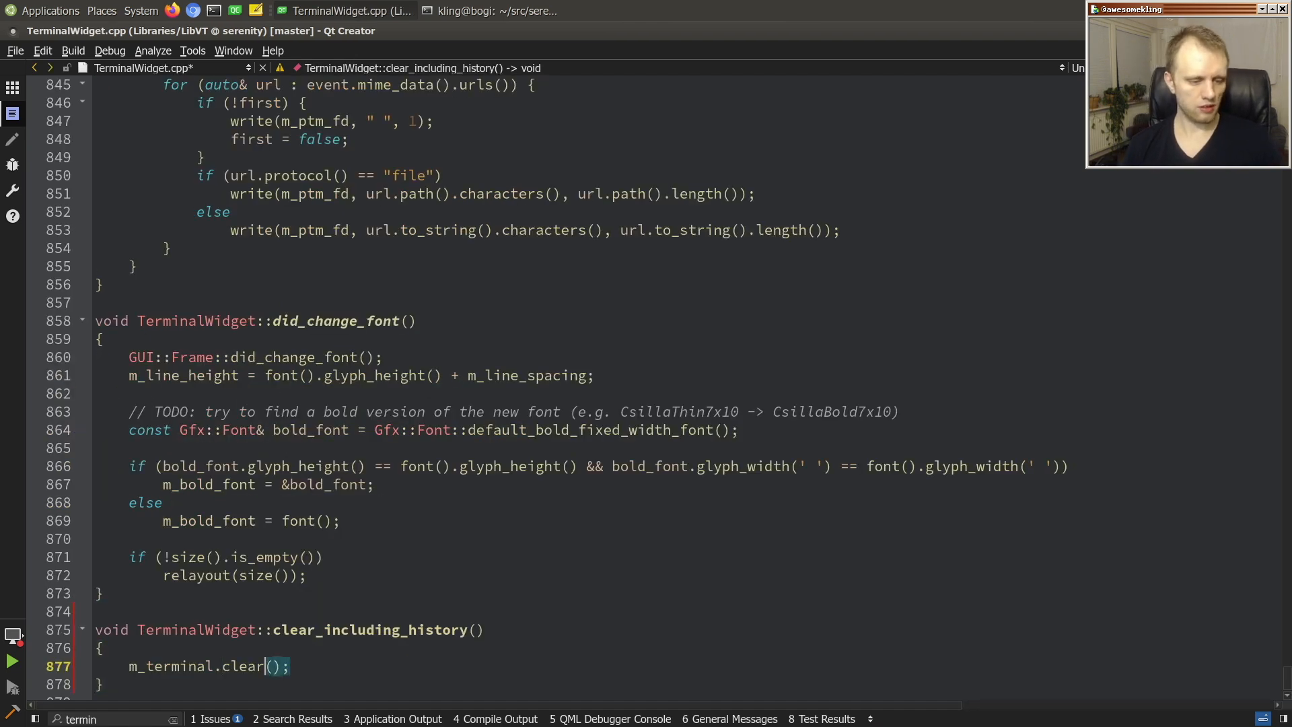
pyautogui.write('_include')
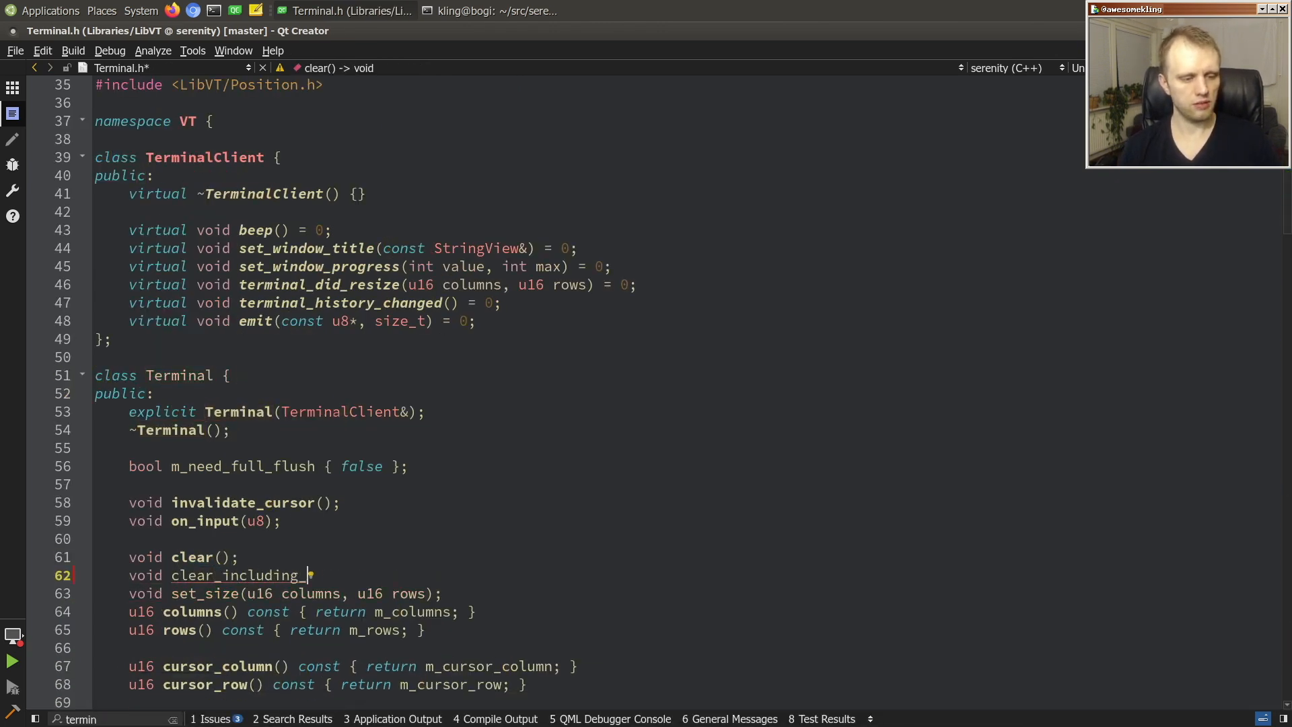
# Declare void clear_including_history(); beside clear() in the Terminal class.
pyautogui.scroll(-3)
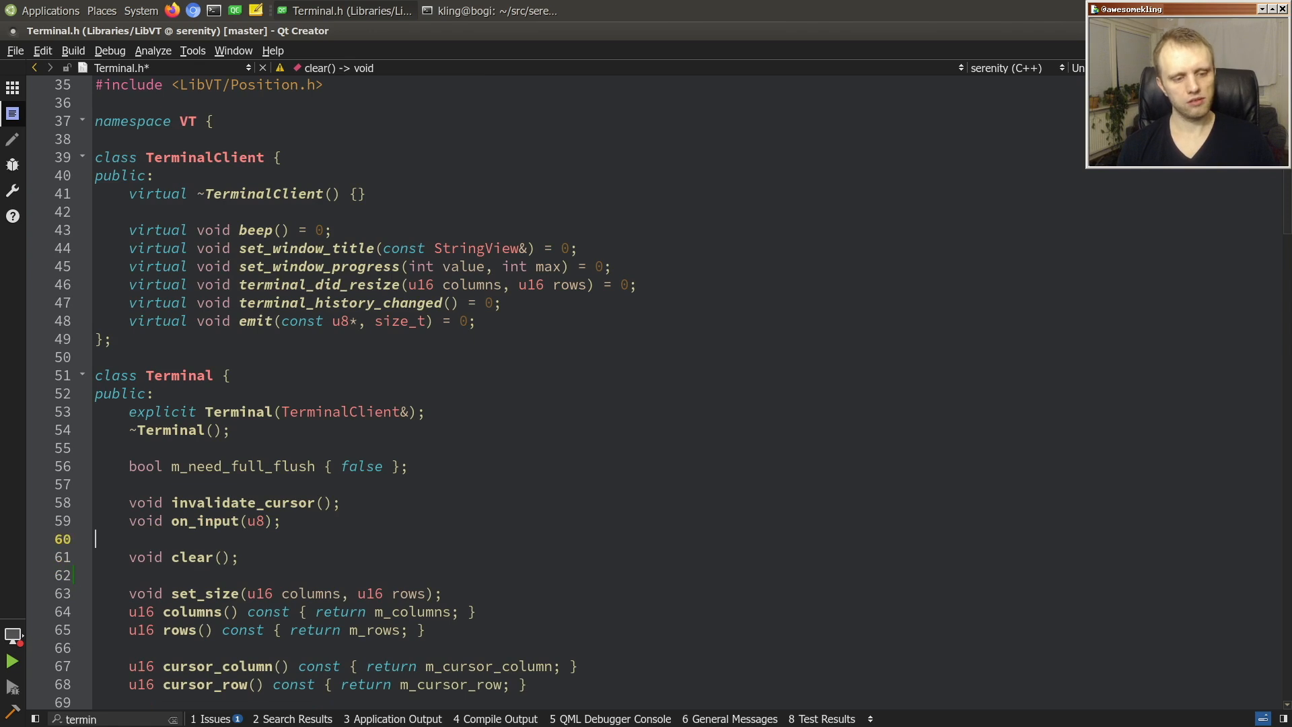
pyautogui.write('void clear_including_history();')
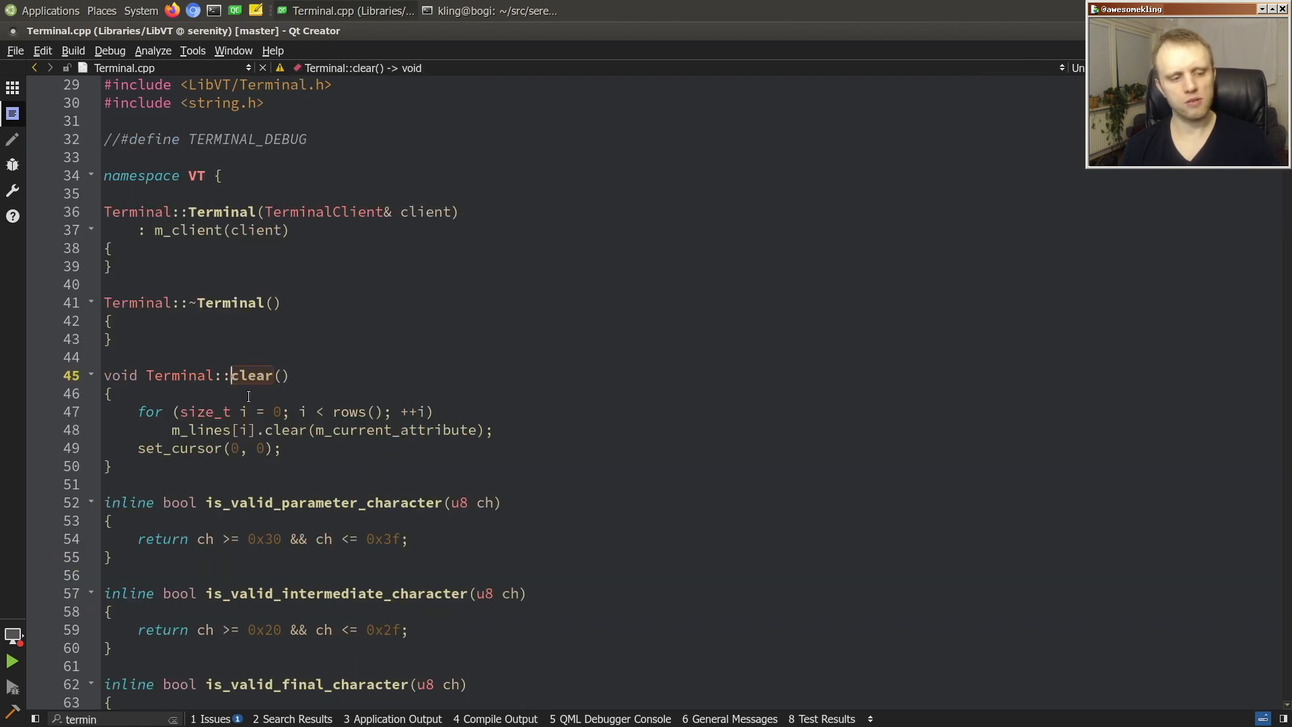
# Write Terminal::clear_including_history() in Terminal.cpp clearing m_history and calling clear().
pyautogui.write('void Terminal::clear_including_history(')
pyautogui.write('{')
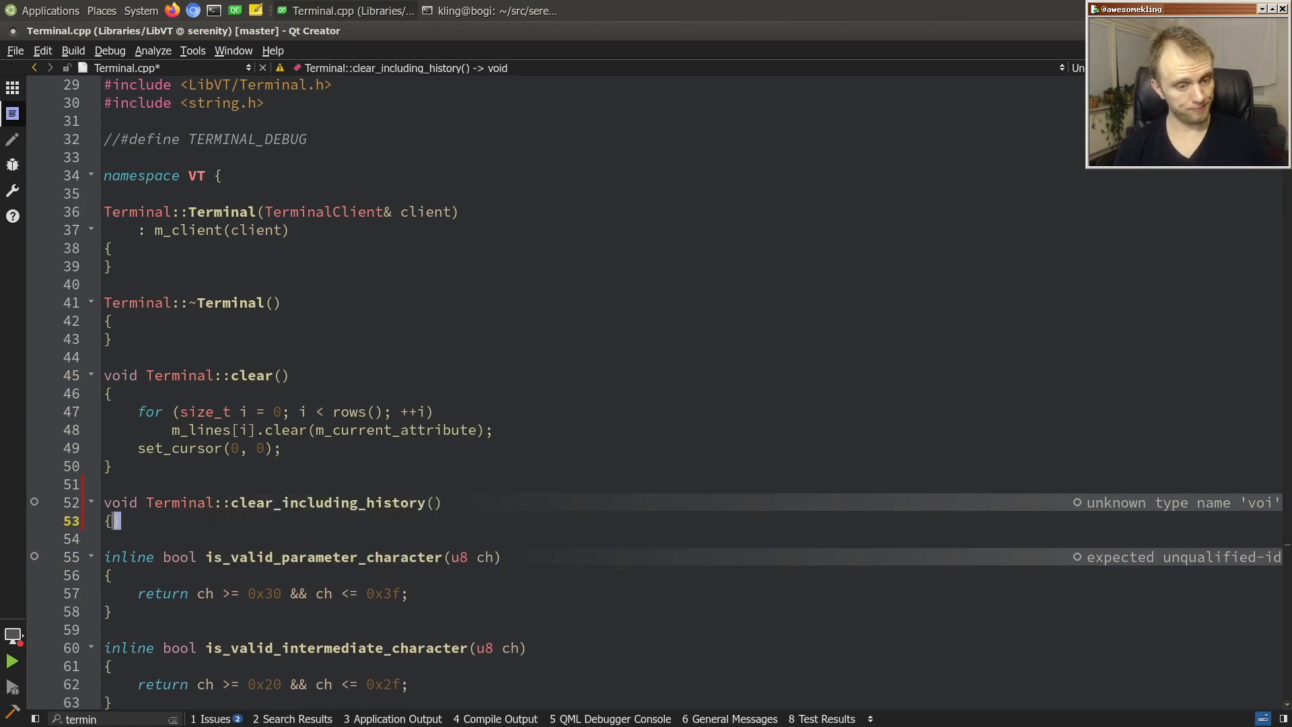
pyautogui.write('clear();')
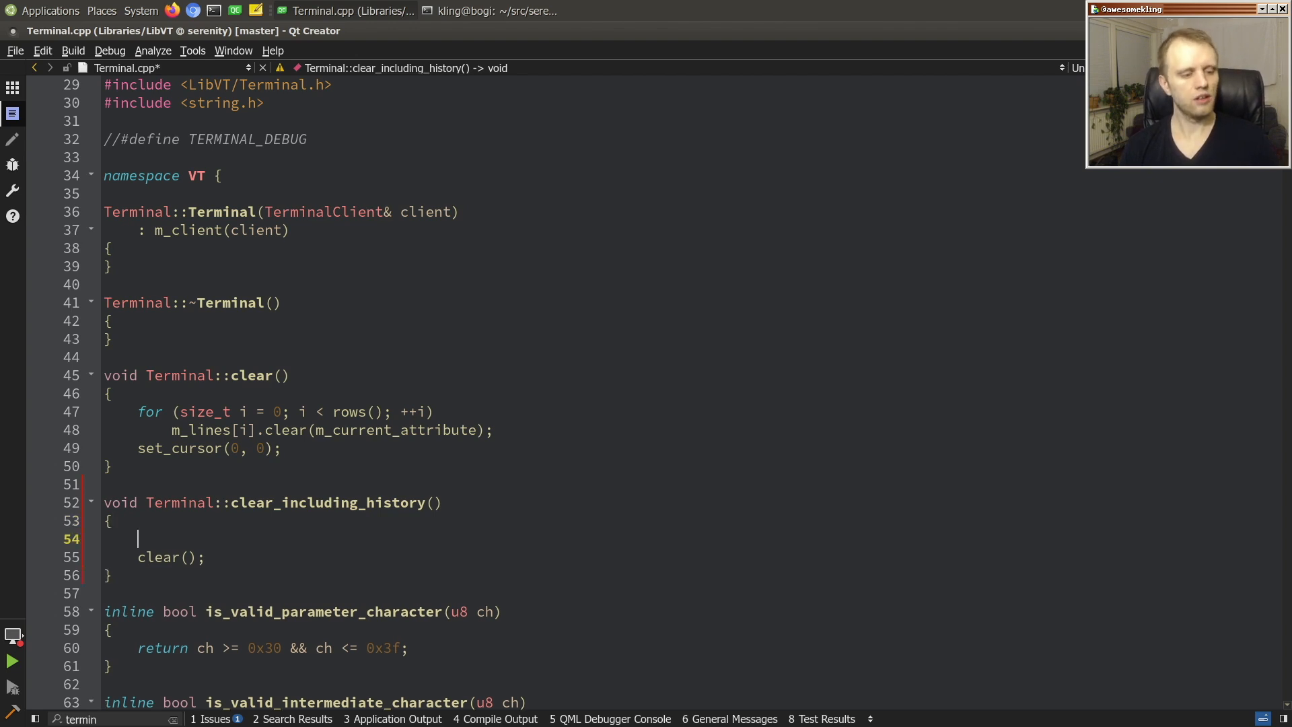
pyautogui.write('m_history')
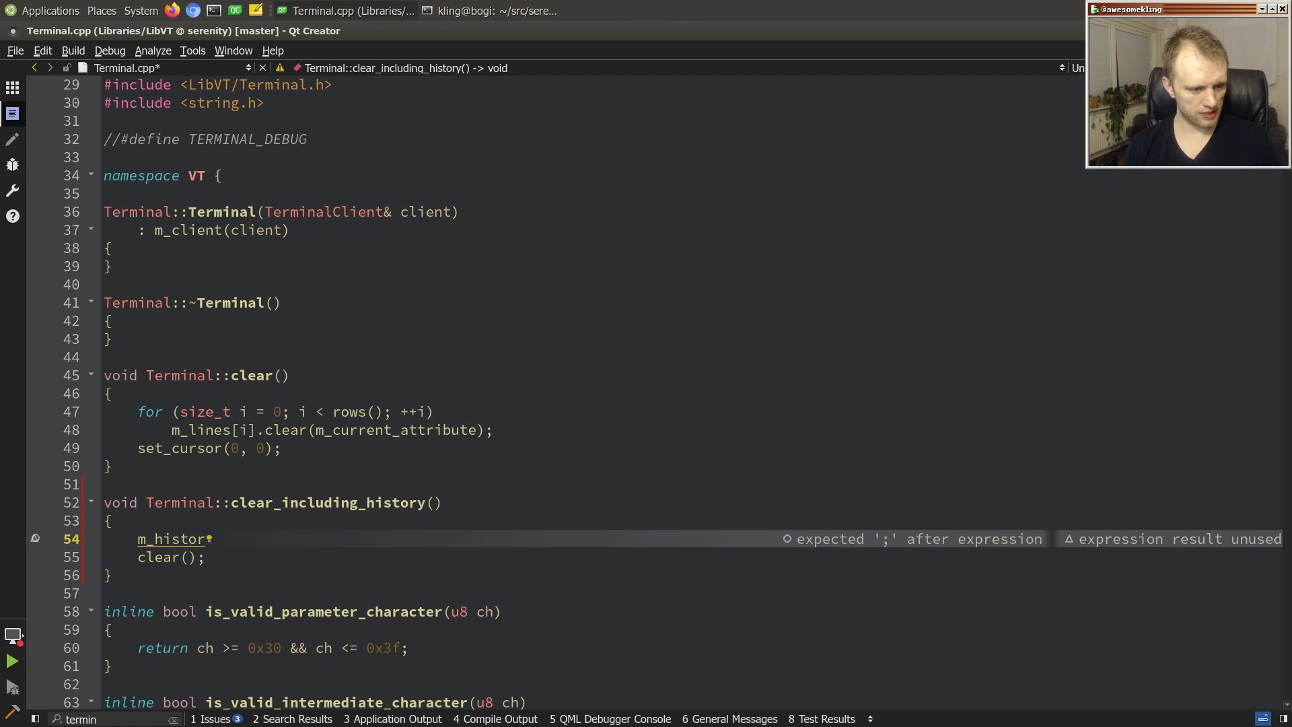
pyautogui.write('.l')
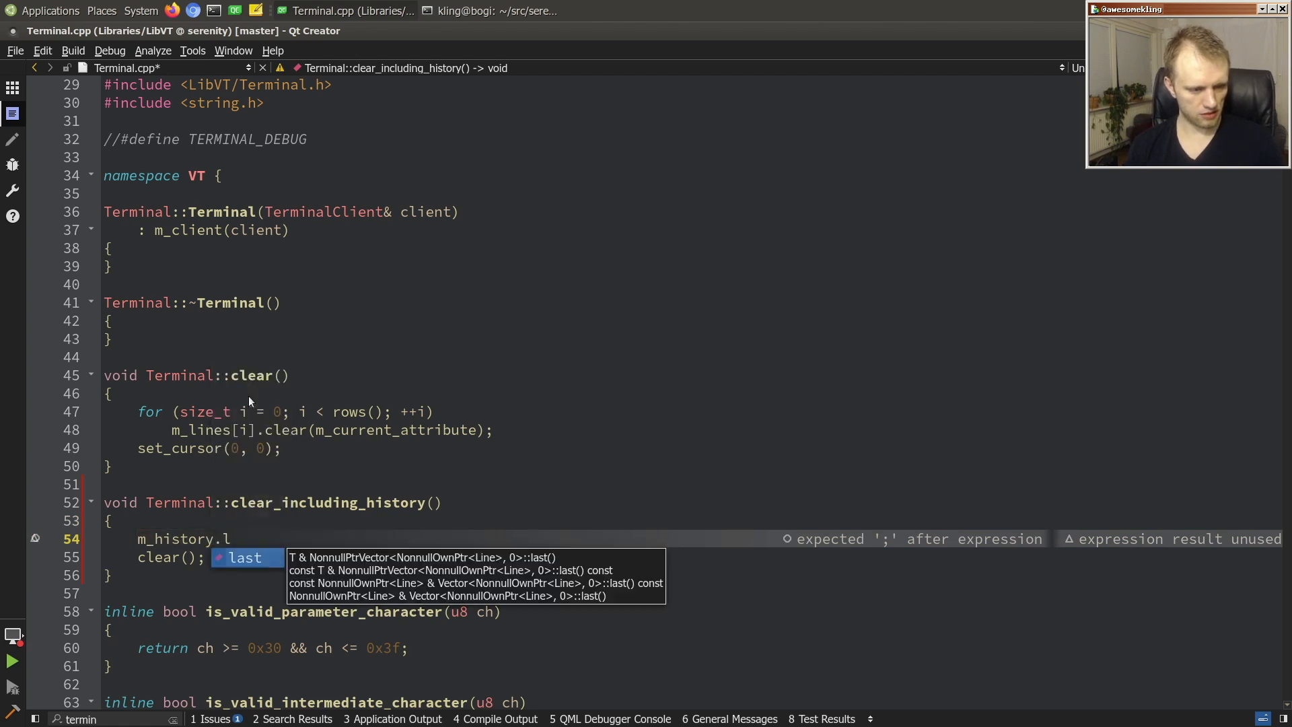
pyautogui.write('clear();')
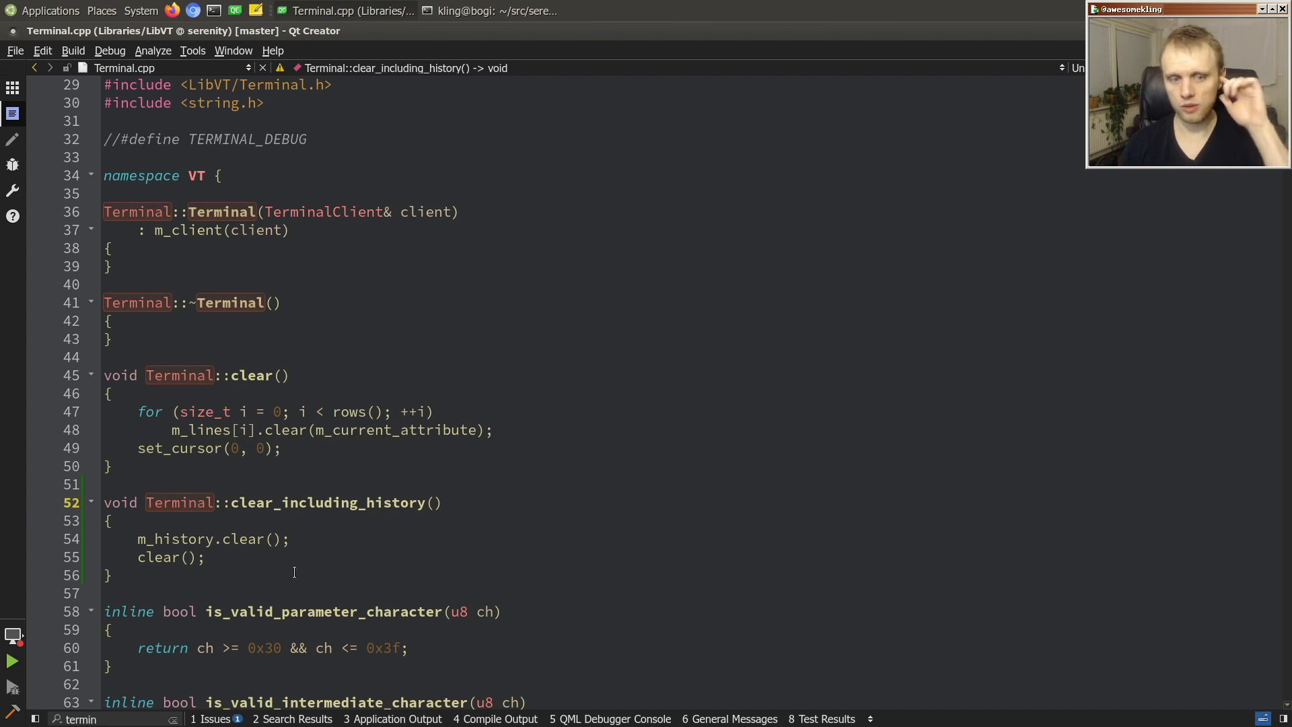
# Search TerminalWidget.cpp for 'scrollbar' and review the line resetting the scrollbar to maximum in terminal_history_changed.
pyautogui.write('terminalw')
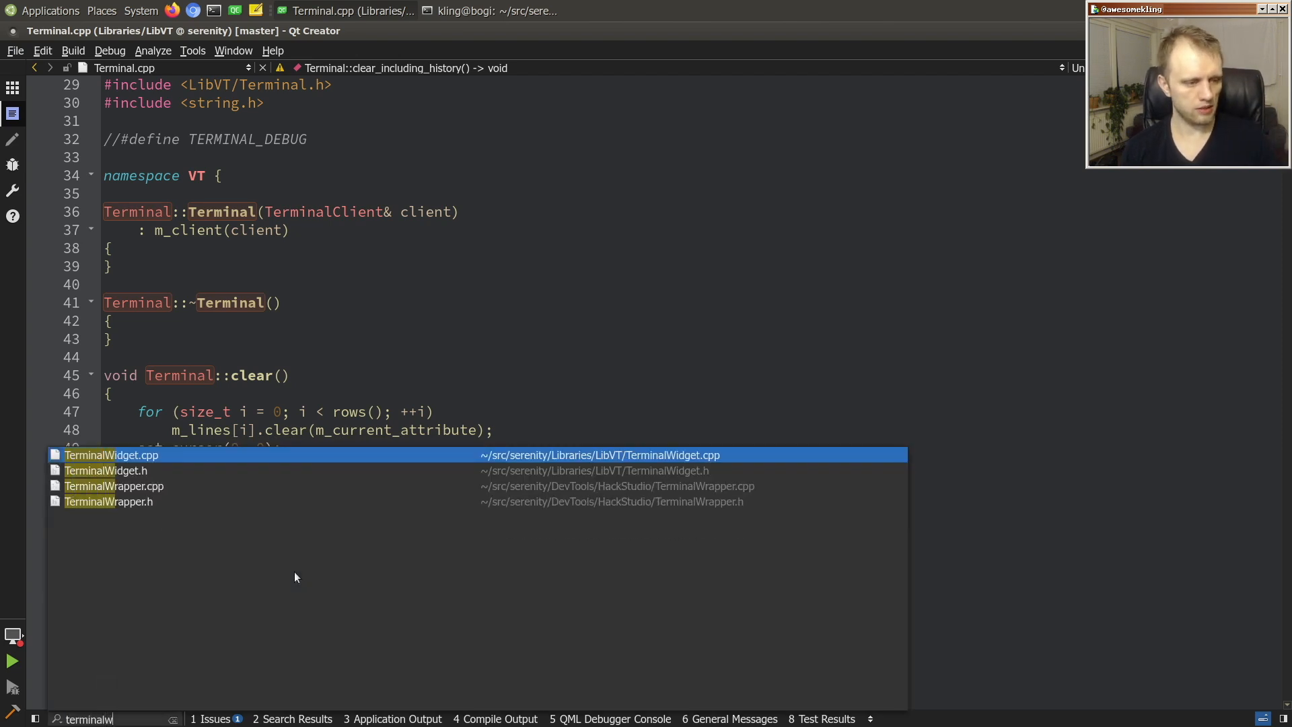
pyautogui.click(112, 454)
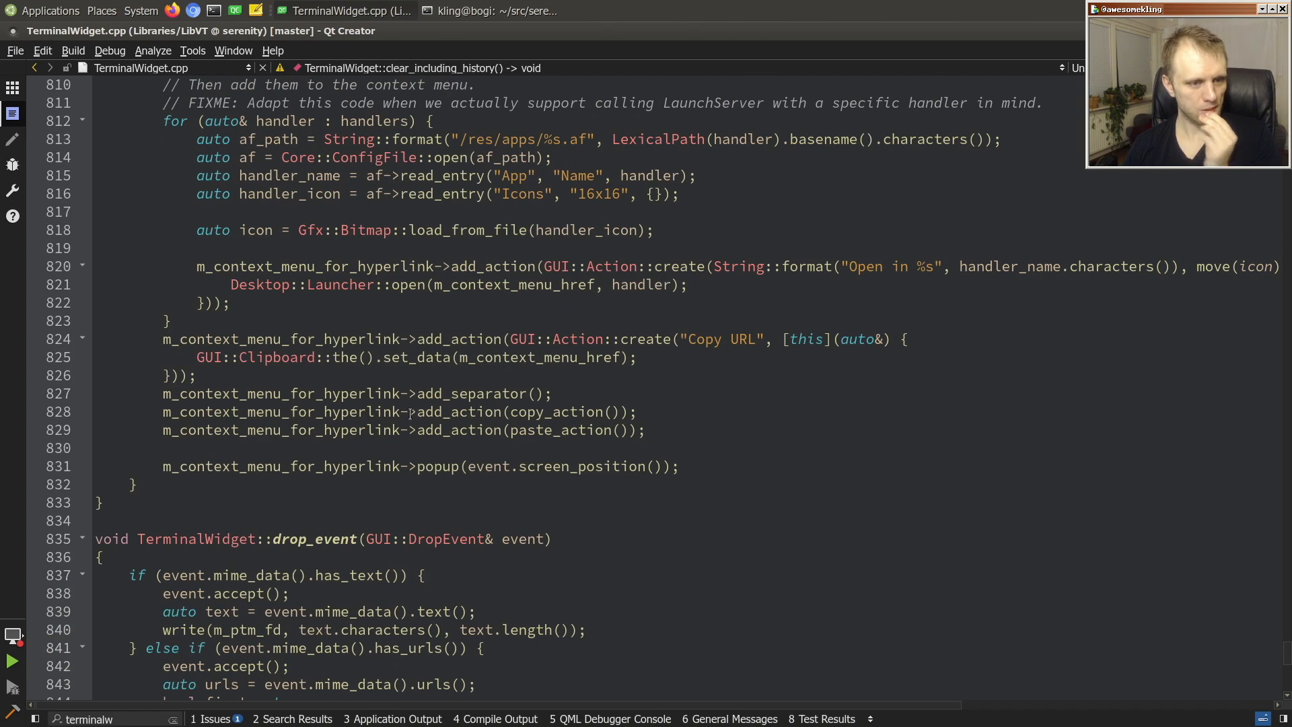
pyautogui.write('scrollbar')
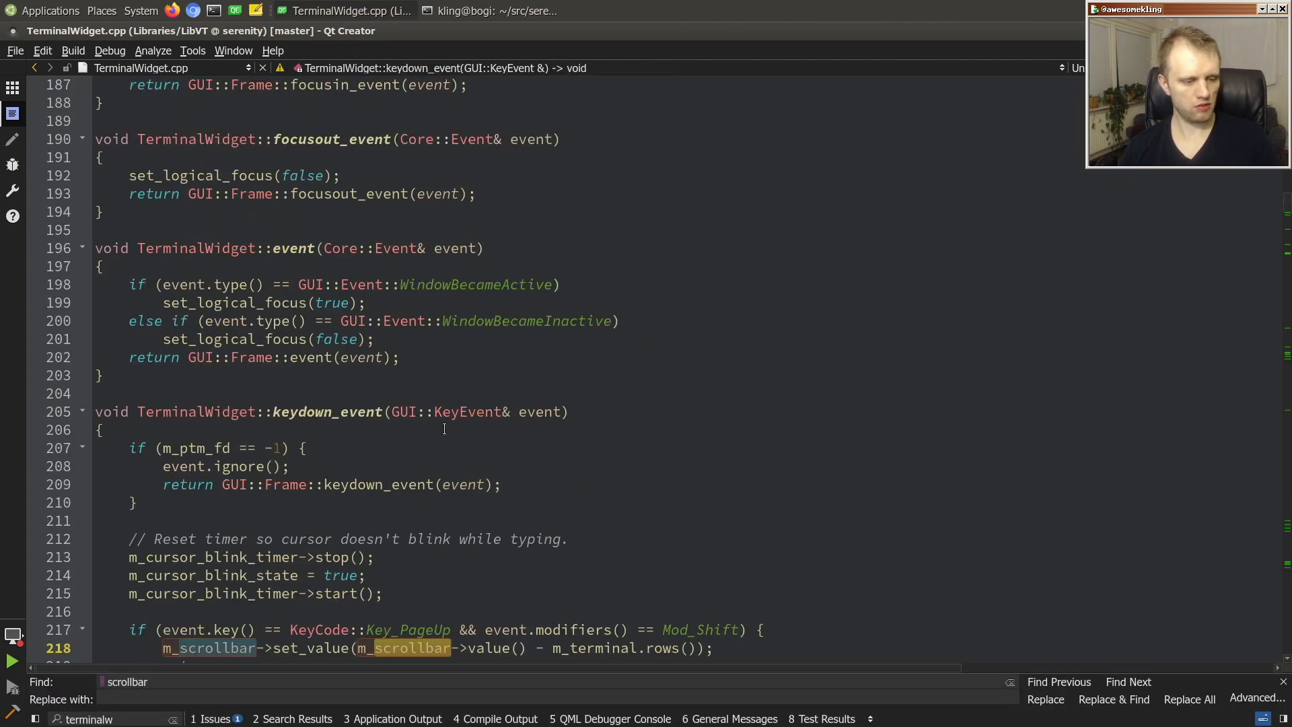
pyautogui.scroll(-3)
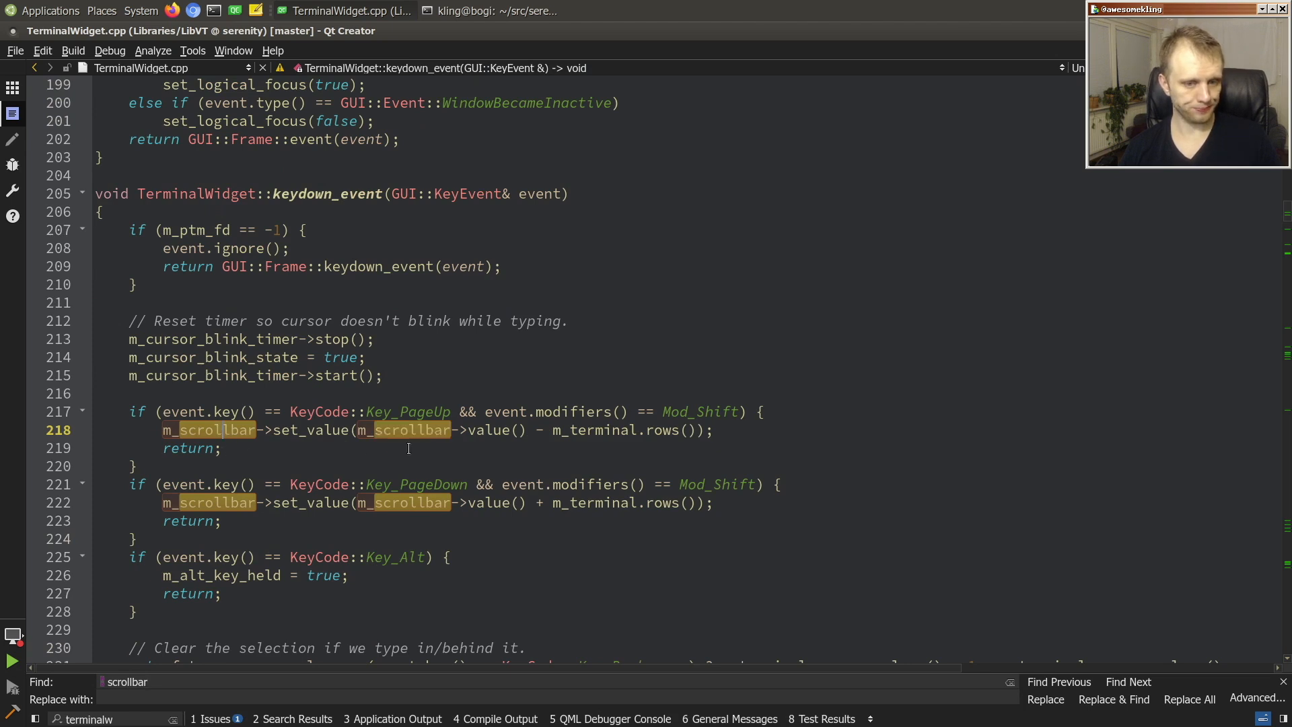
pyautogui.scroll(-3)
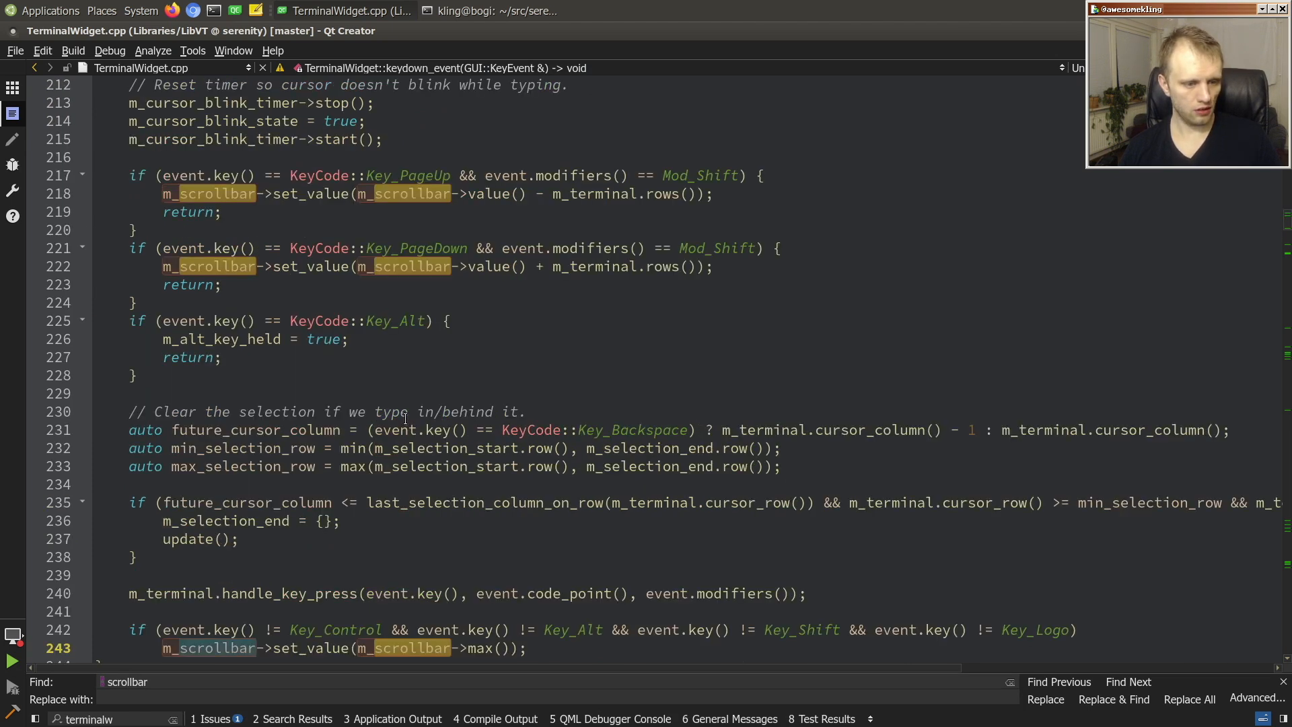
pyautogui.scroll(-3)
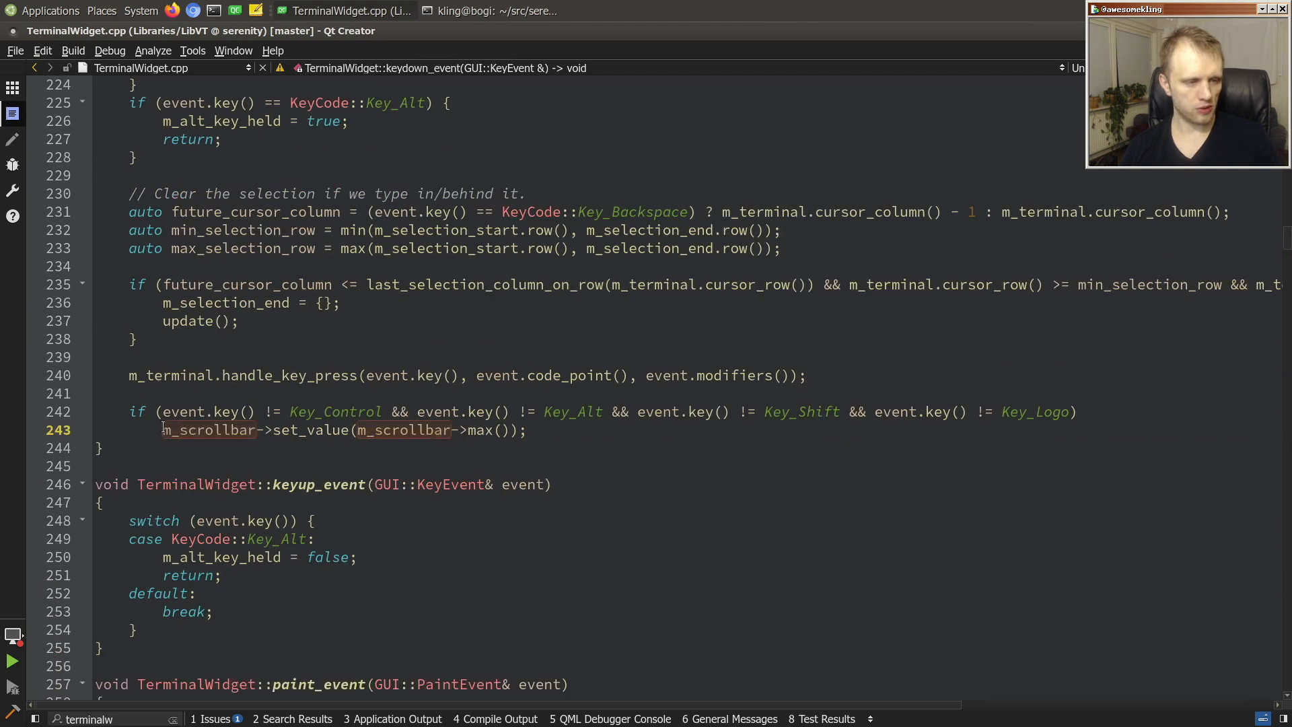
pyautogui.tripleClick(330, 429)
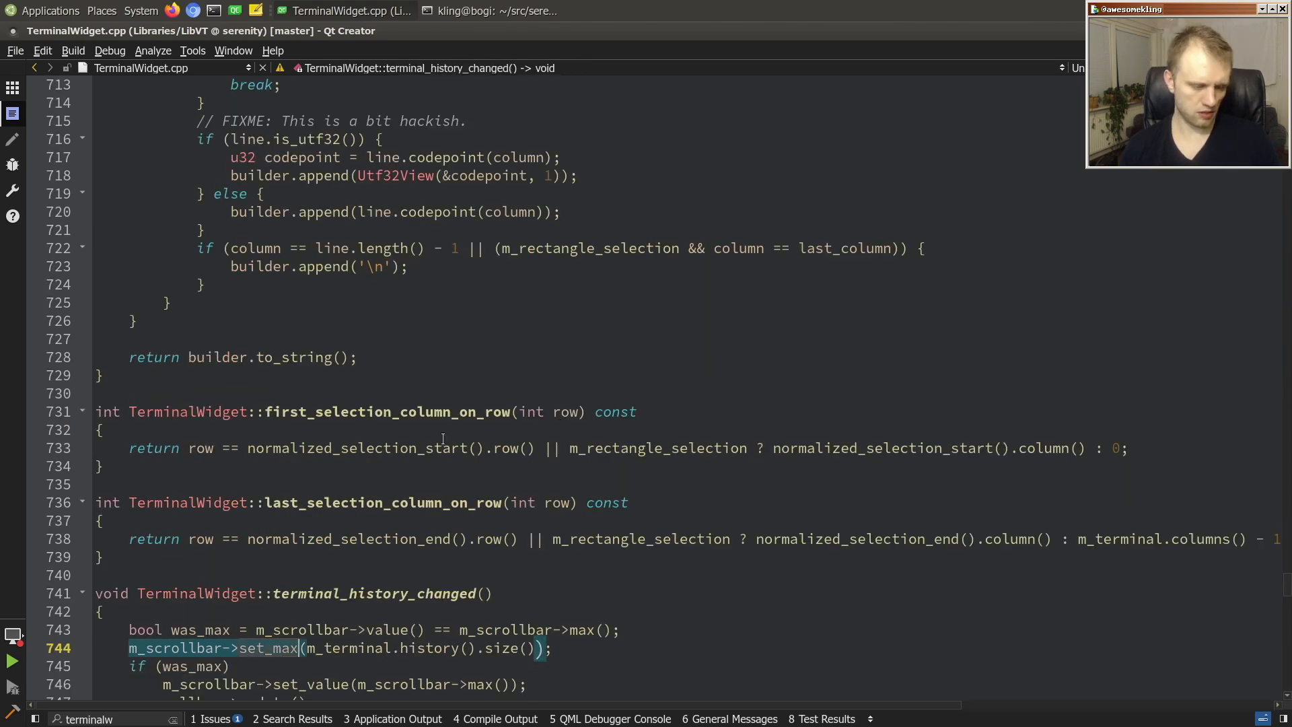
pyautogui.scroll(-3)
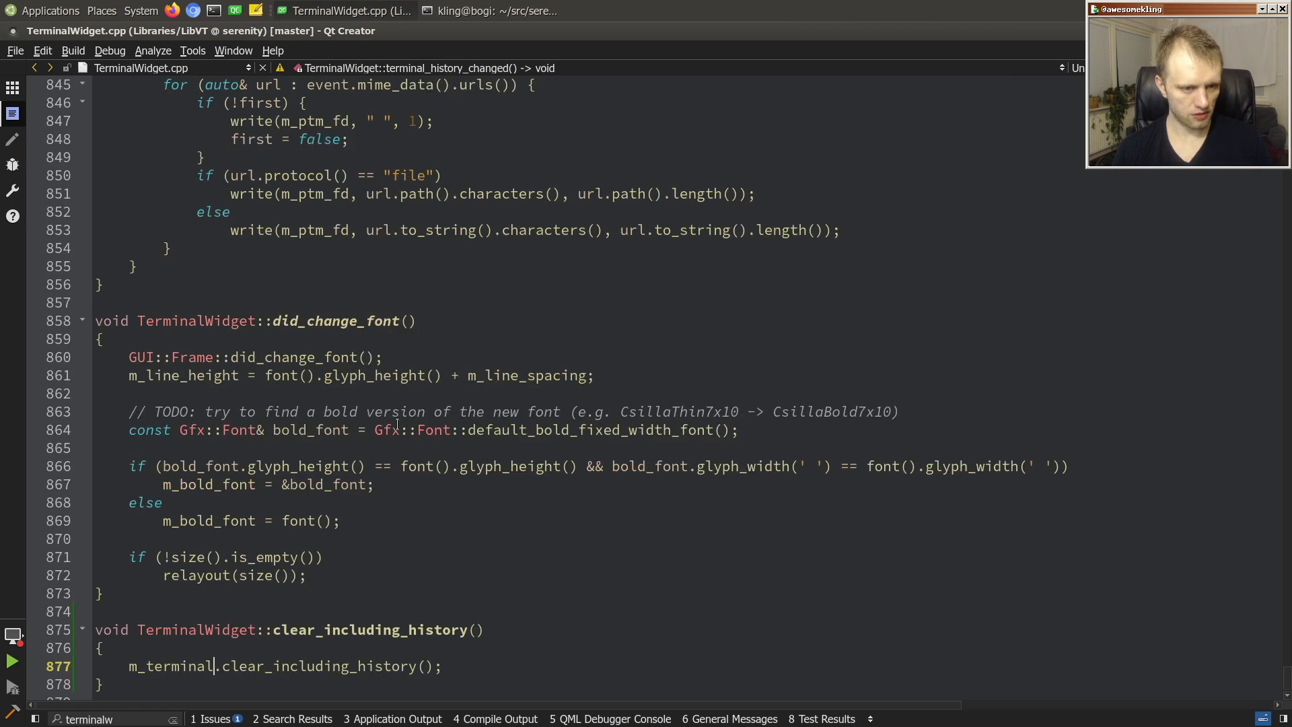
# After clear() in Terminal::clear_including_history, add the m_client.terminal_history_changed() call and save.
pyautogui.click(14, 50)
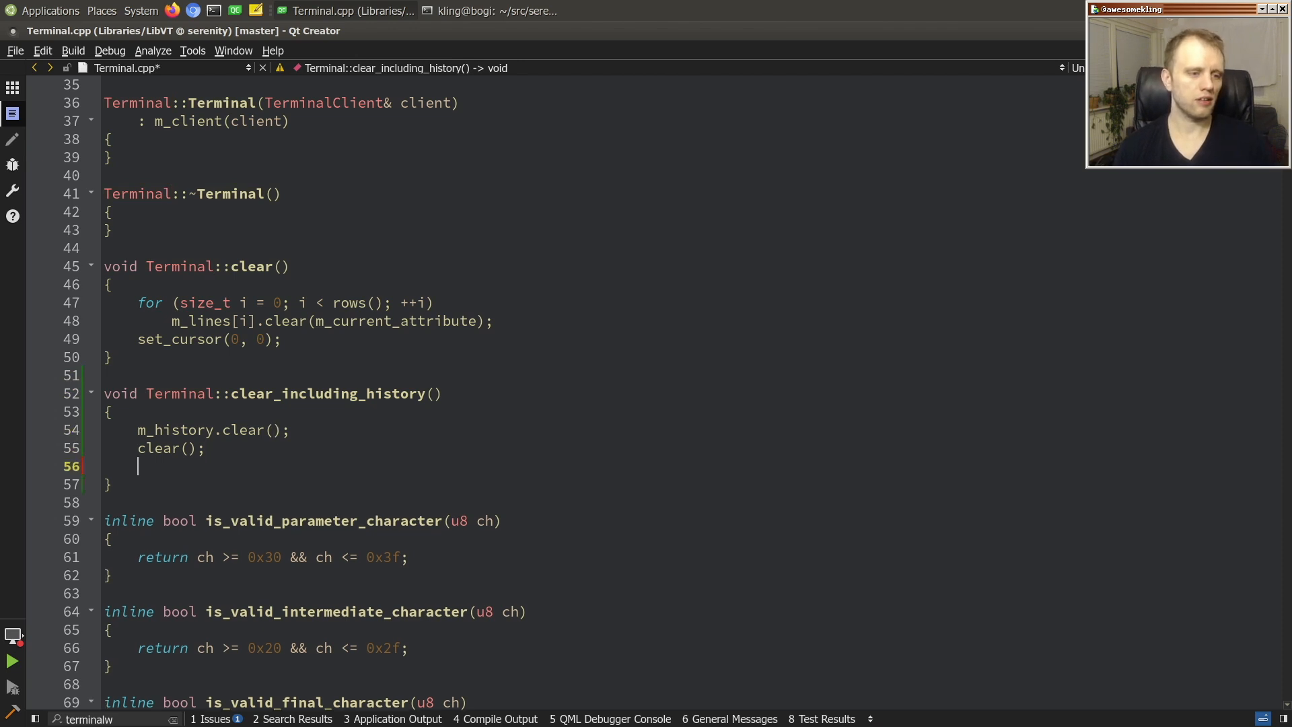
pyautogui.write('m_client.terminal_h')
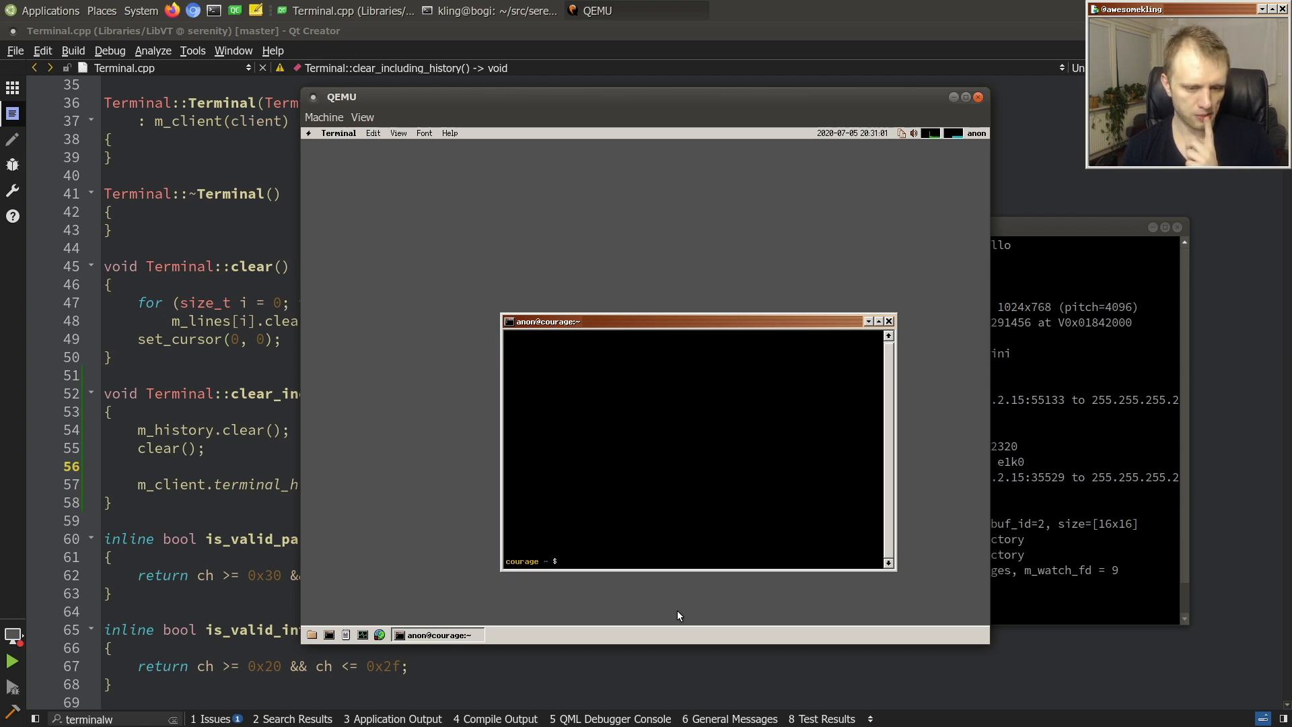
# Run ls in the QEMU Terminal to fill scrollback, then wipe it with Ctrl+Shift+K.
pyautogui.write('ls')
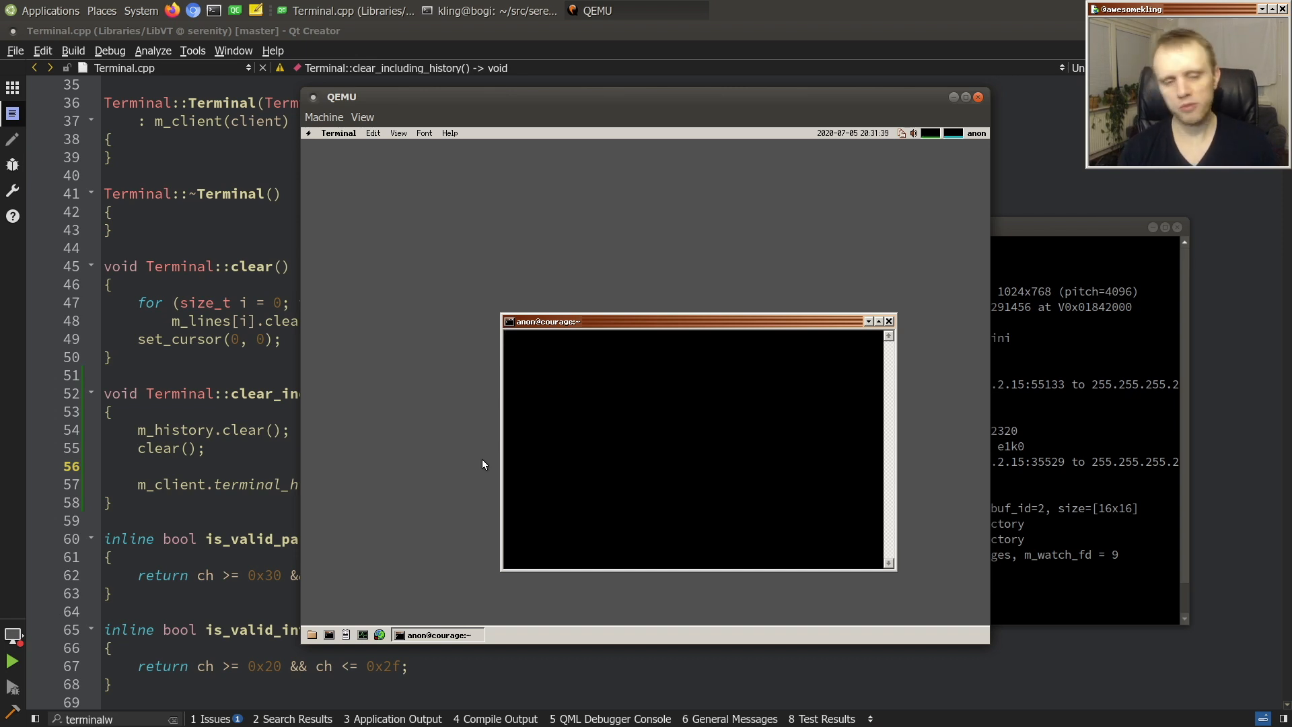
pyautogui.moveTo(865, 419)
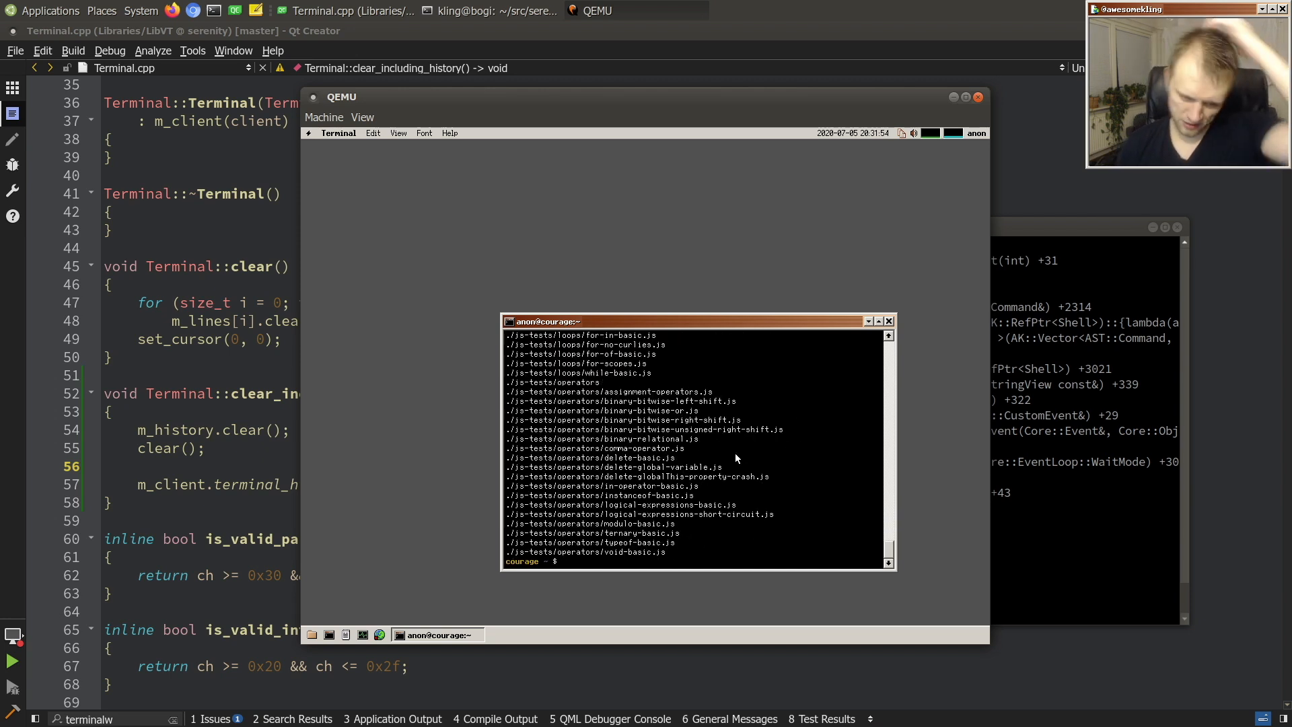
pyautogui.moveTo(634, 527)
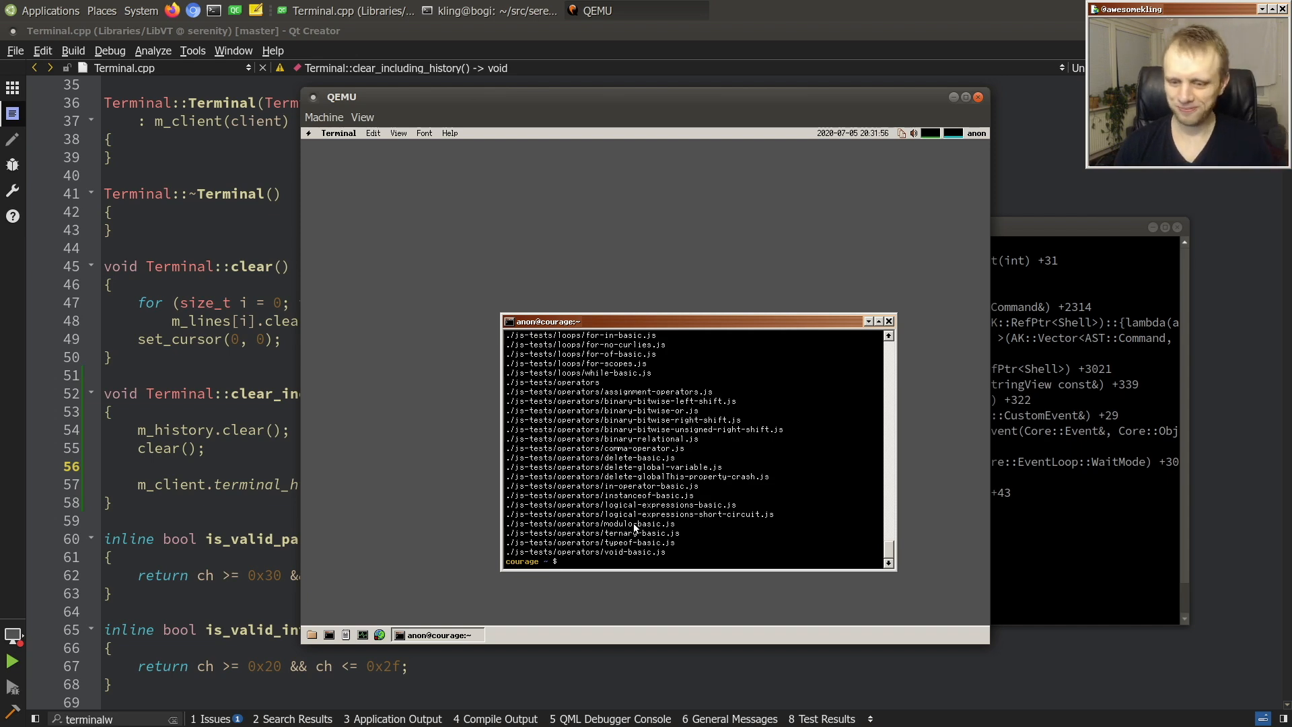
pyautogui.moveTo(683, 460)
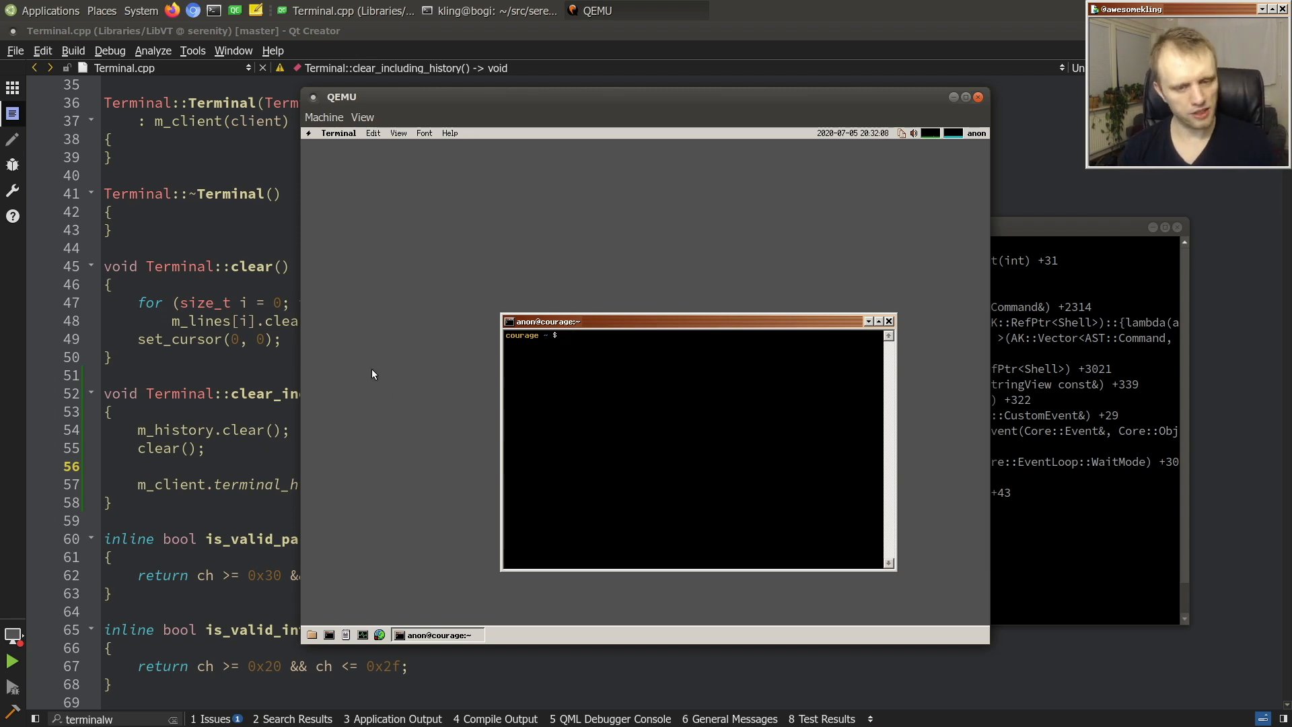
pyautogui.click(423, 133)
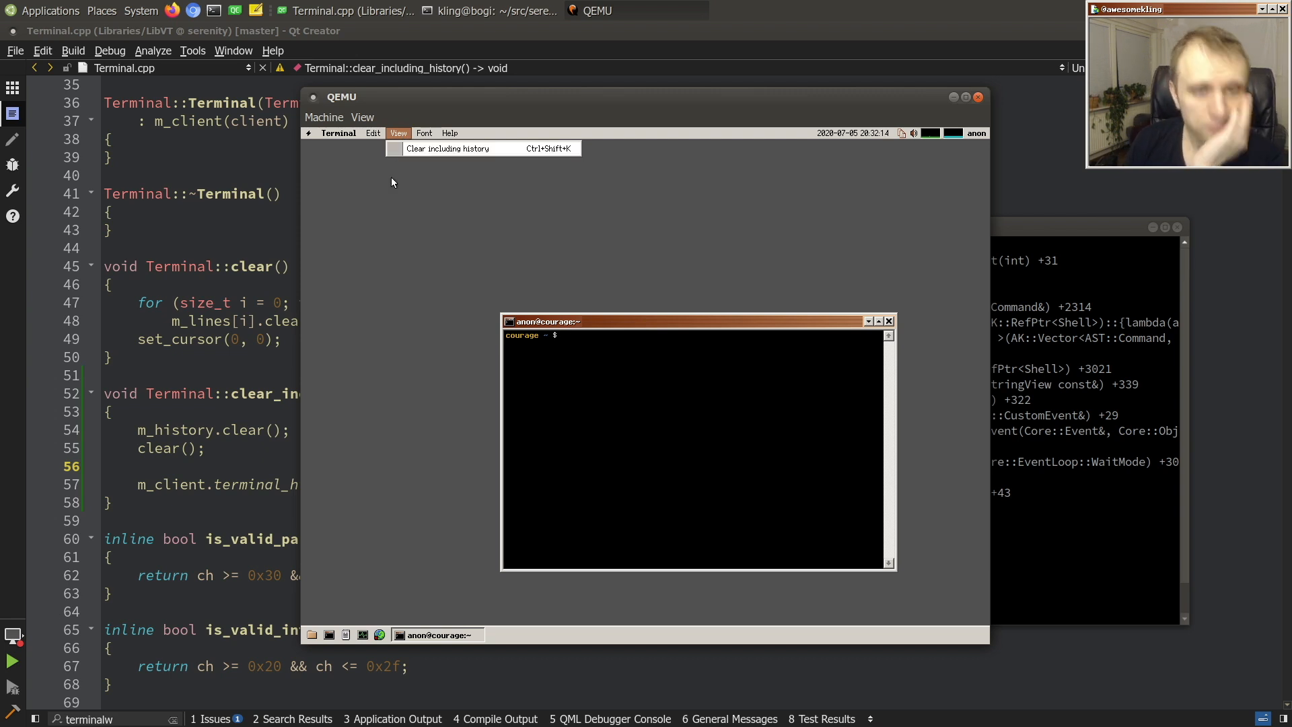
pyautogui.moveTo(427, 160)
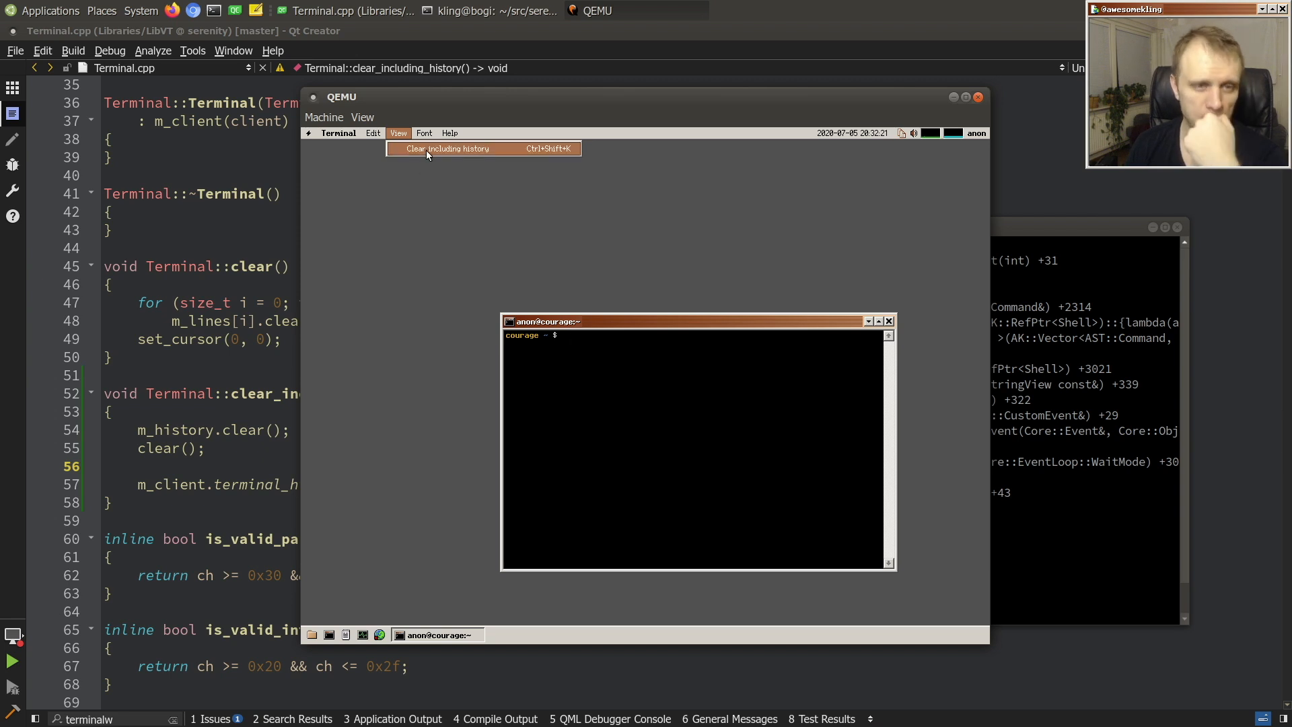
pyautogui.moveTo(426, 167)
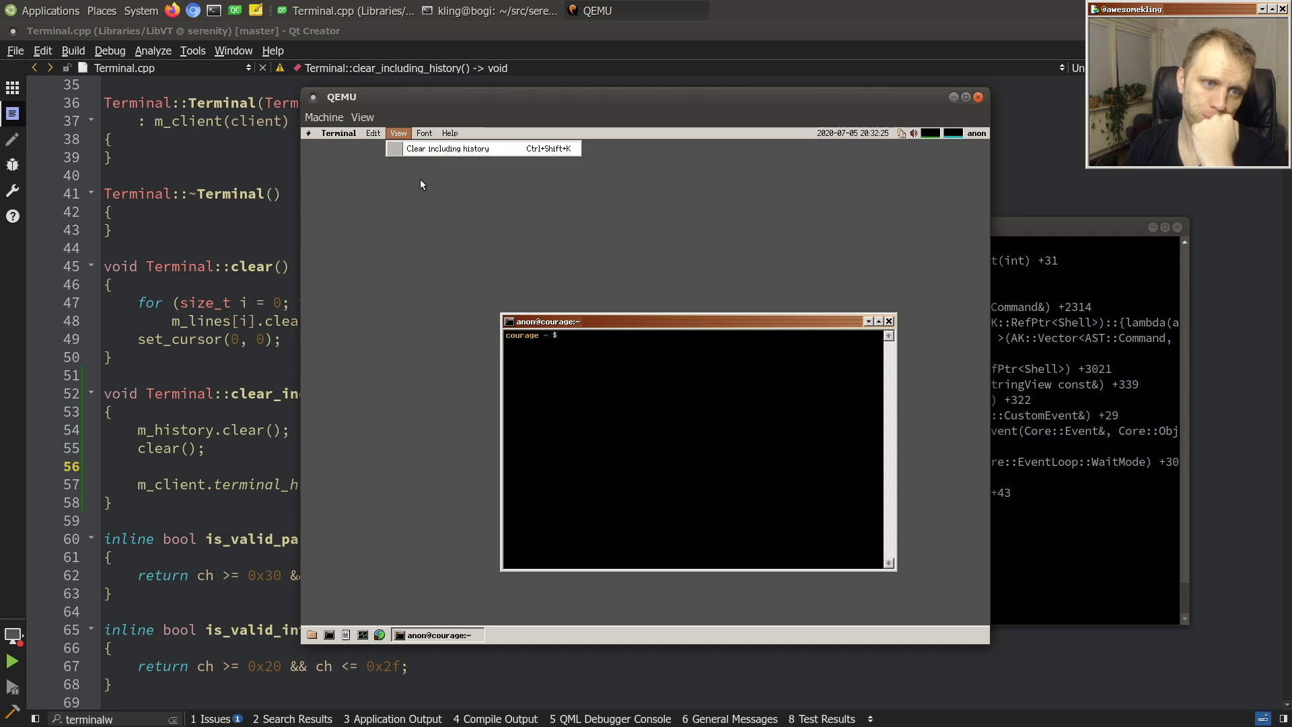
pyautogui.moveTo(448, 148)
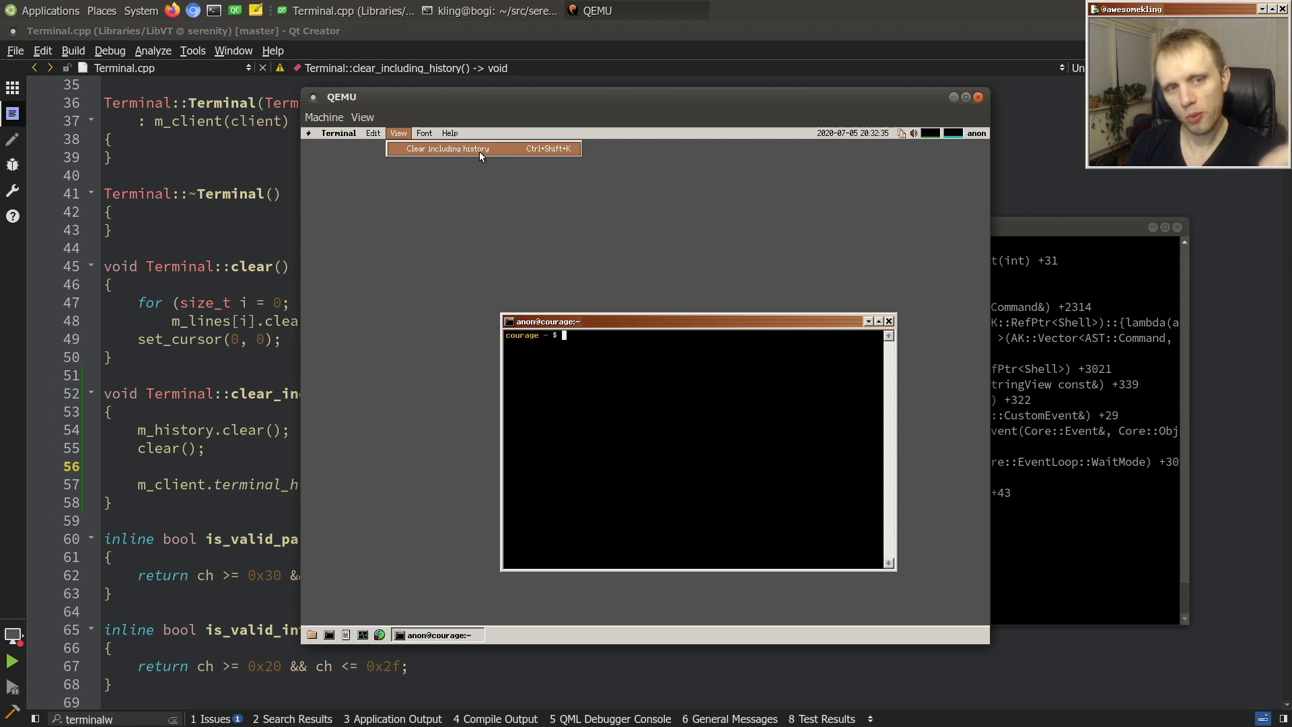
pyautogui.moveTo(435, 172)
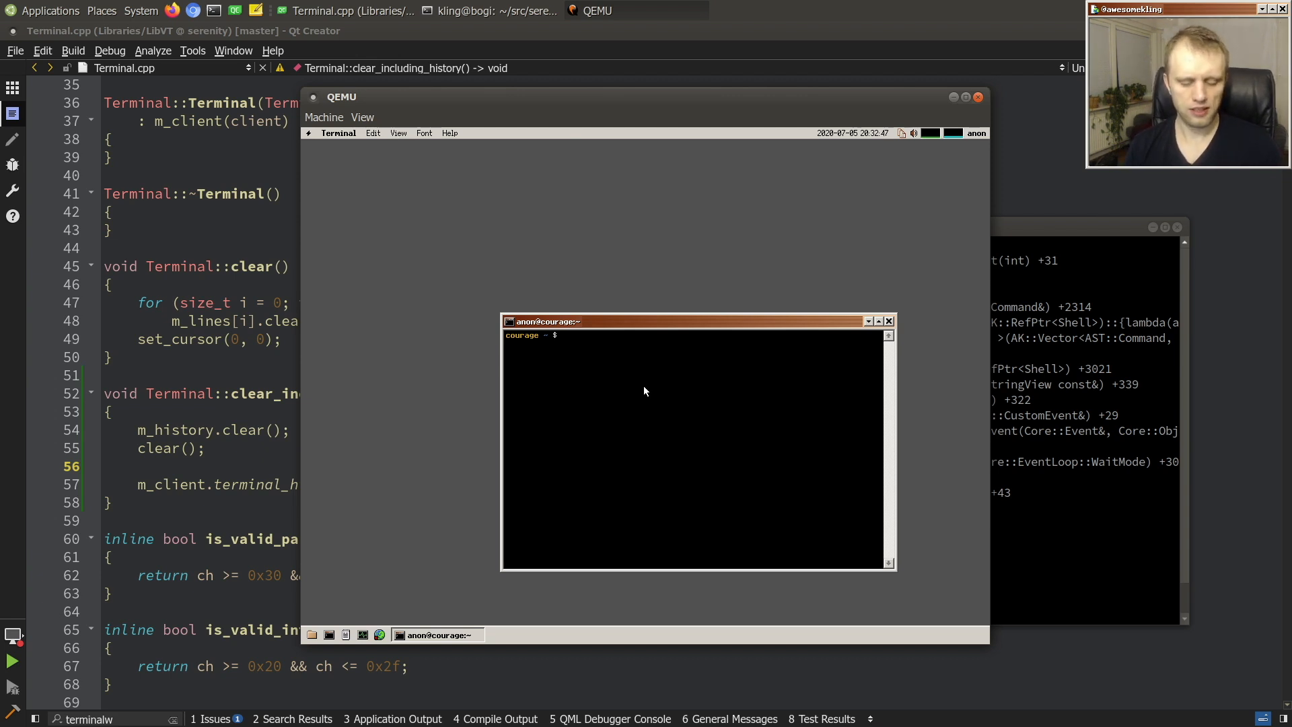
pyautogui.moveTo(364, 371)
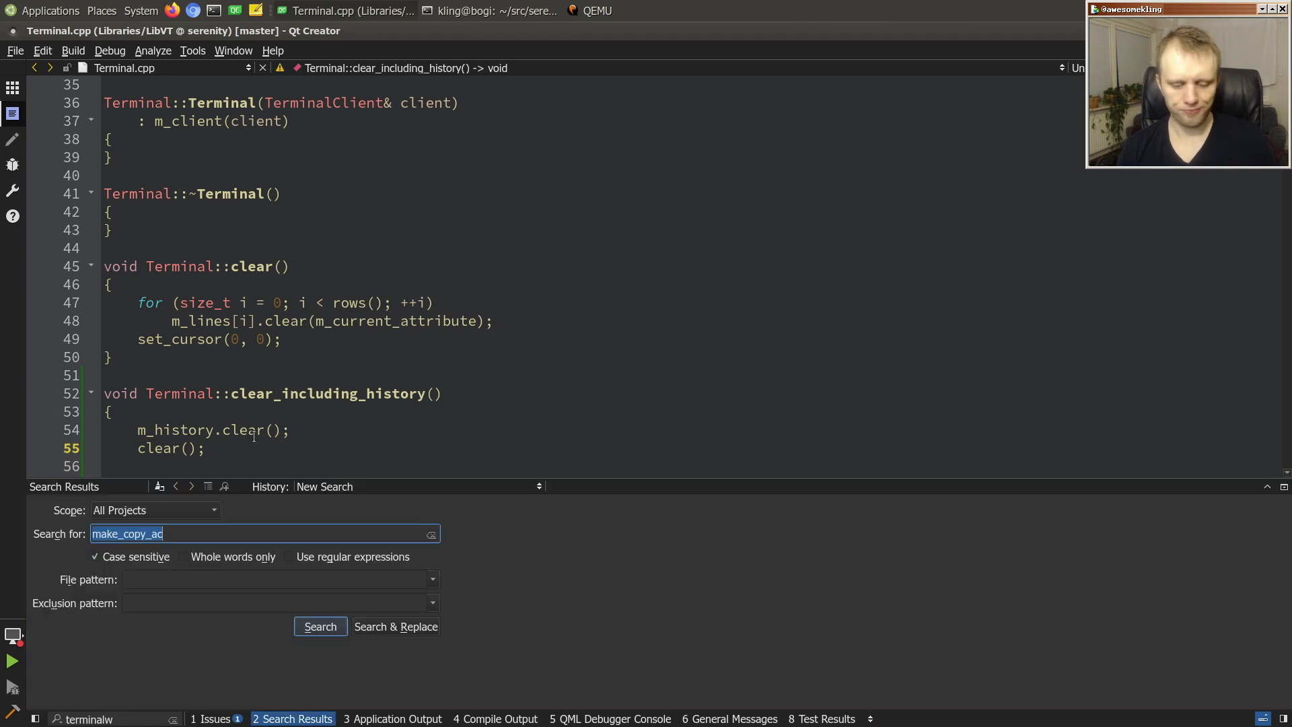
# Run a project-wide search for the copy action code.
pyautogui.click(320, 626)
pyautogui.write('git stat')
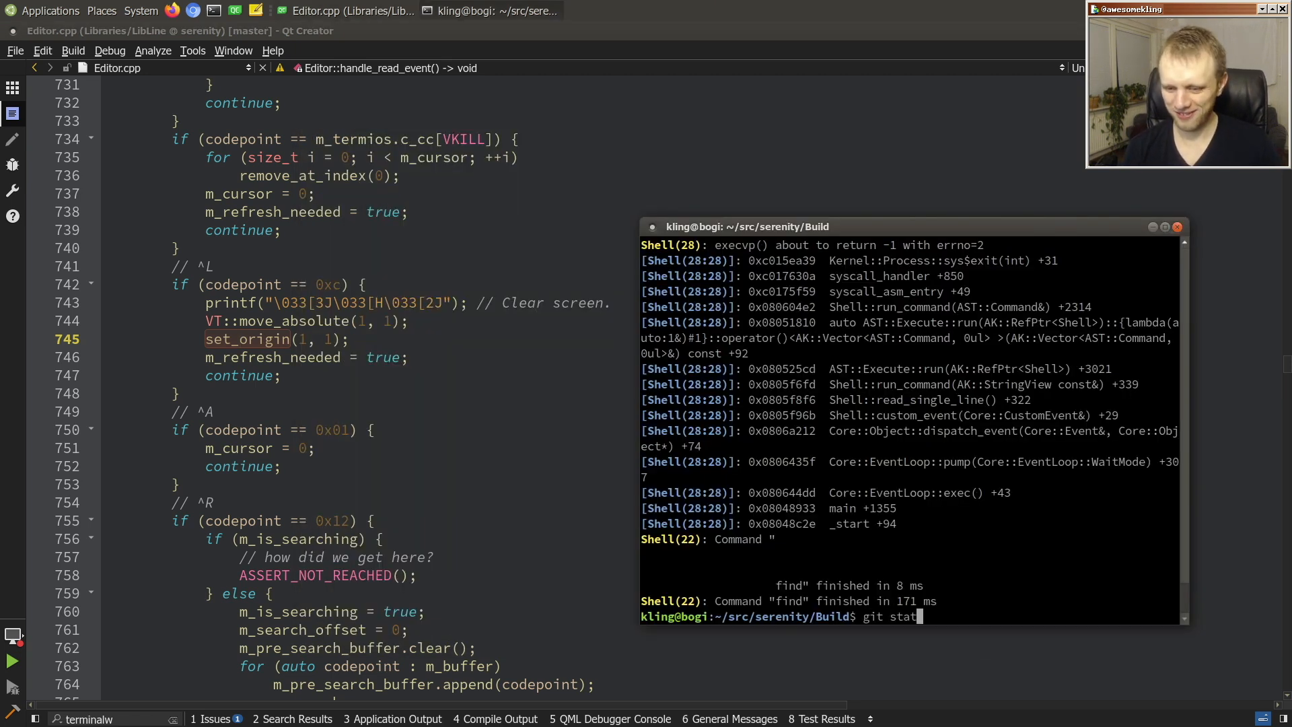
# Run git status and write the commit message 'Terminal+LibVT: Add "clear including history" action (Ctrl+Shift+K) :^)' with a body in vim.
pyautogui.press('Return')
pyautogui.write('Termina')
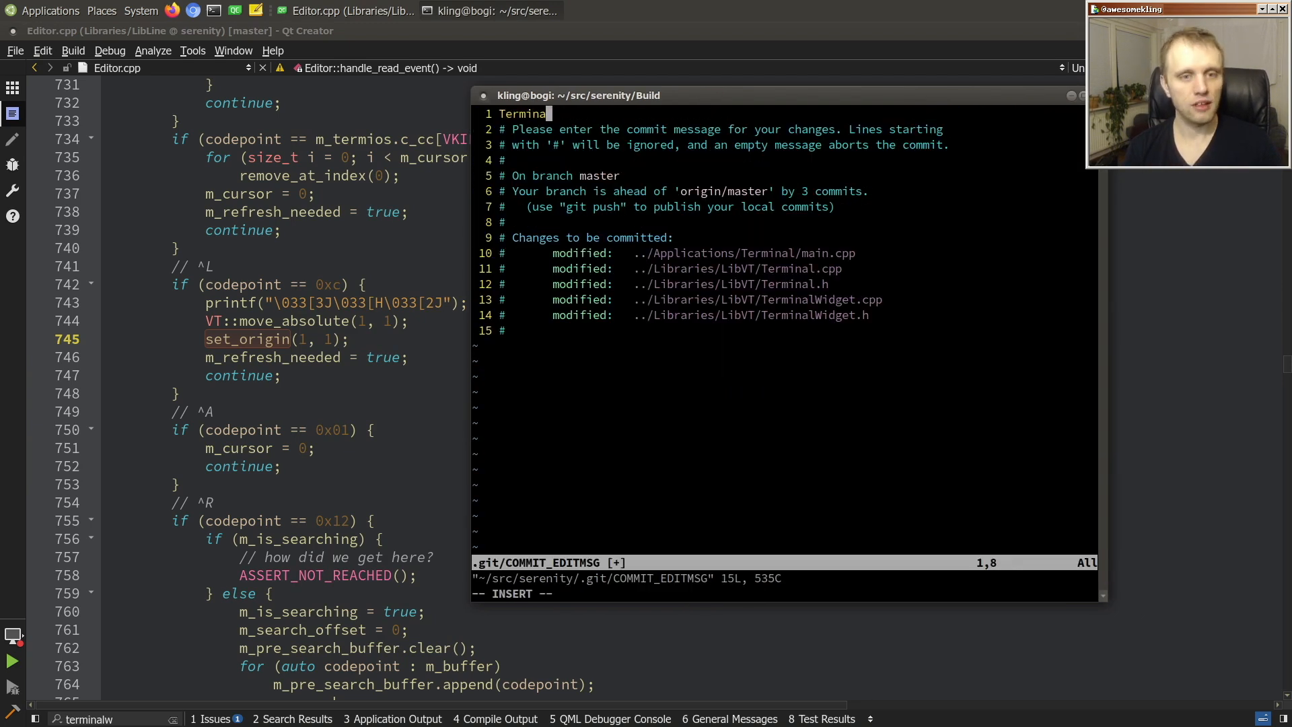
pyautogui.write('+LibVT:')
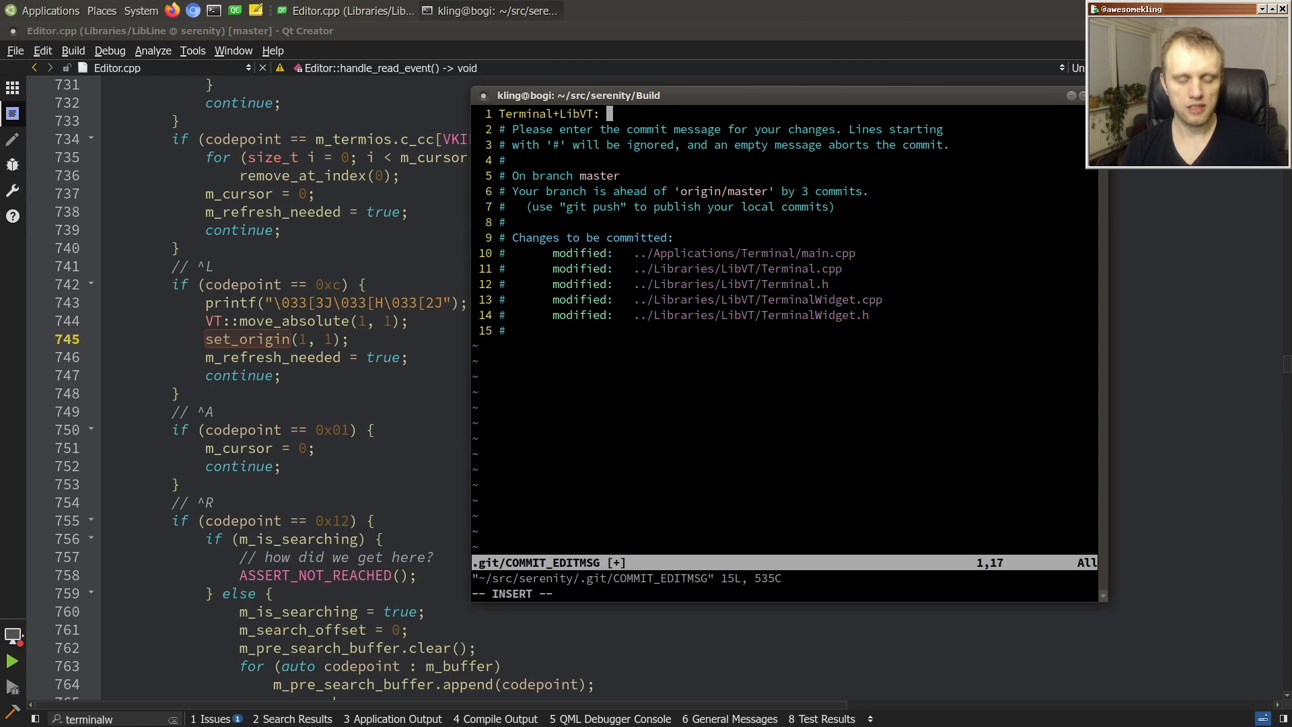
pyautogui.write('Add "clear including history')
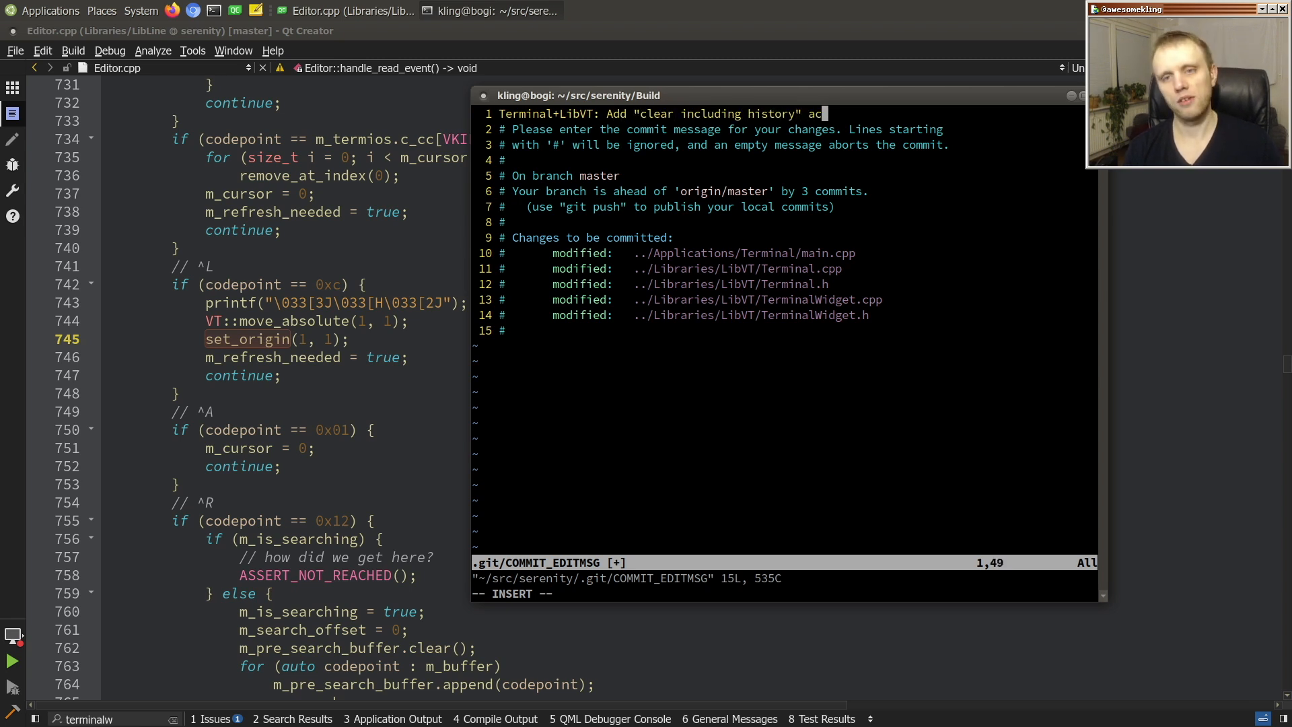
pyautogui.write('action (Ctrl_S')
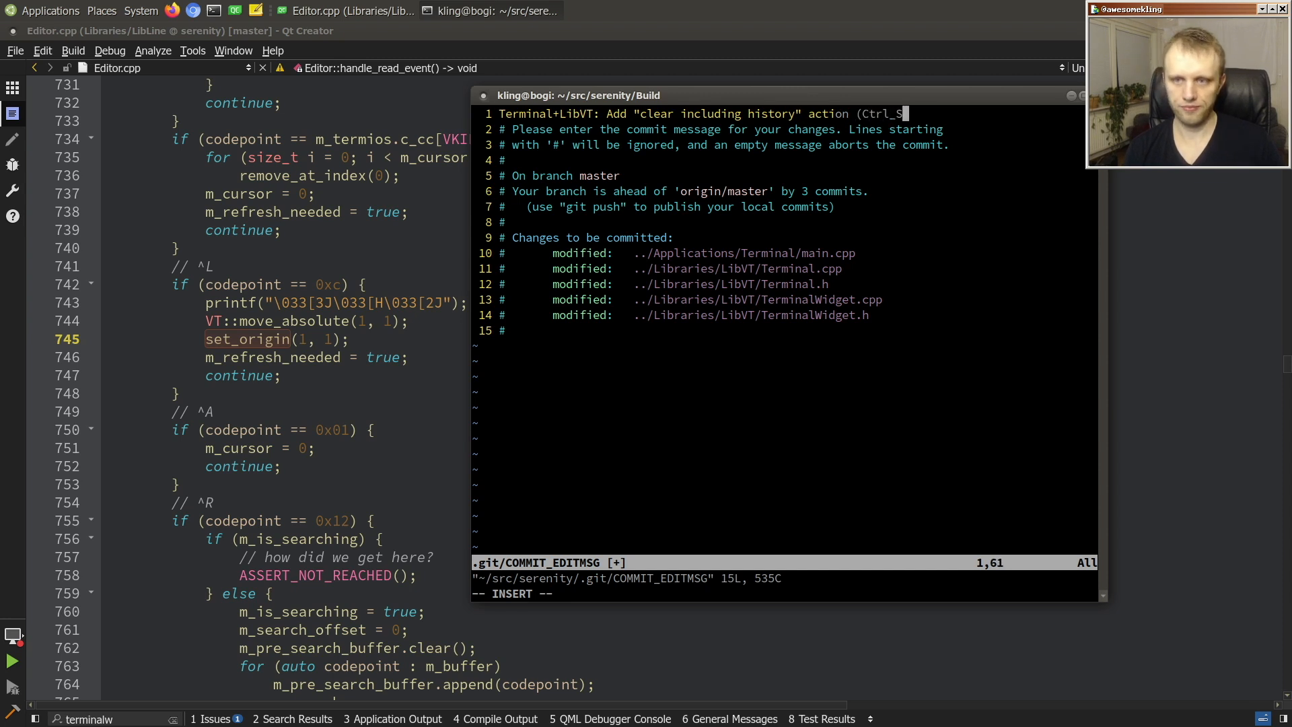
pyautogui.write('uf')
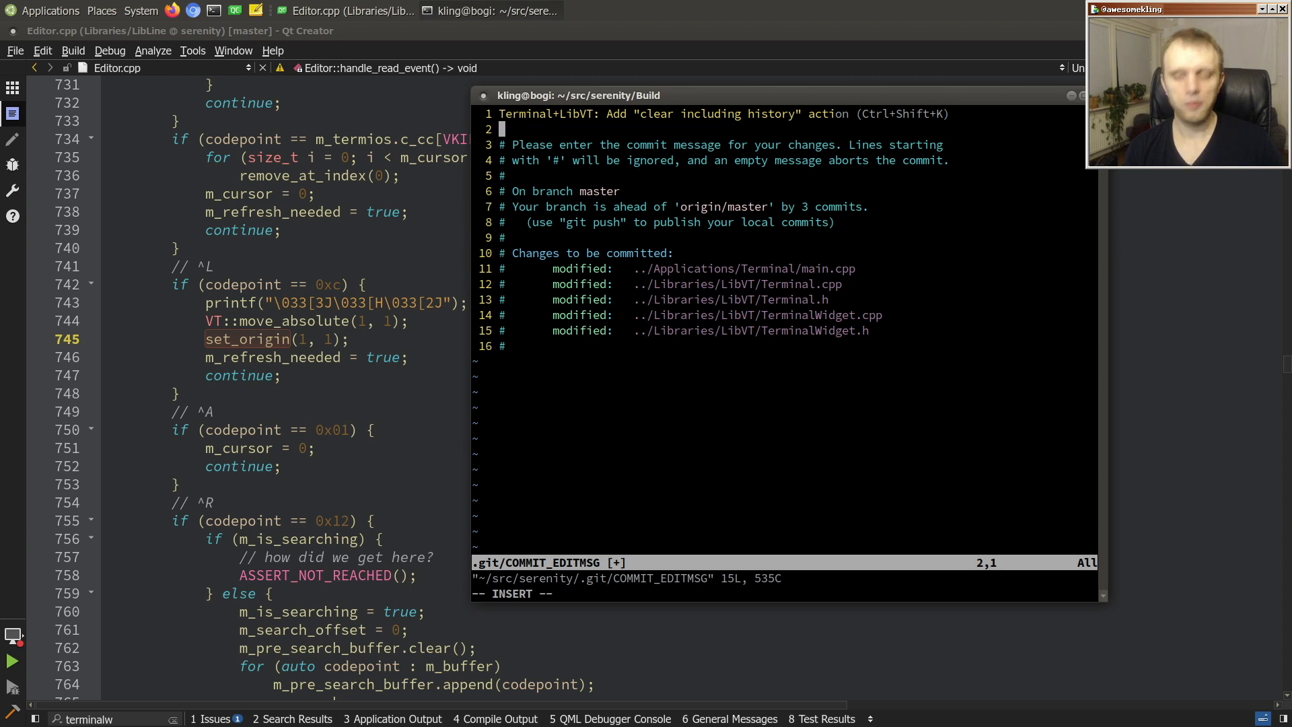
pyautogui.write(' :^')
pyautogui.press('Return')
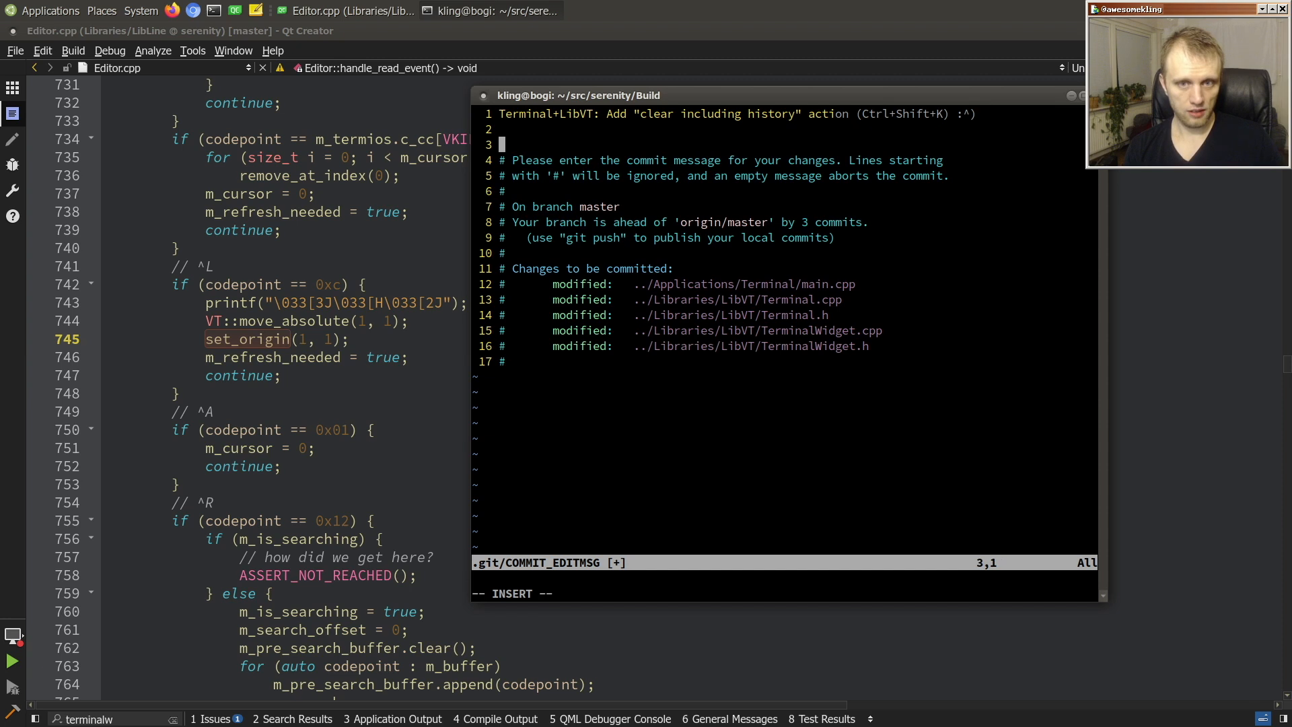
pyautogui.write('Someteim')
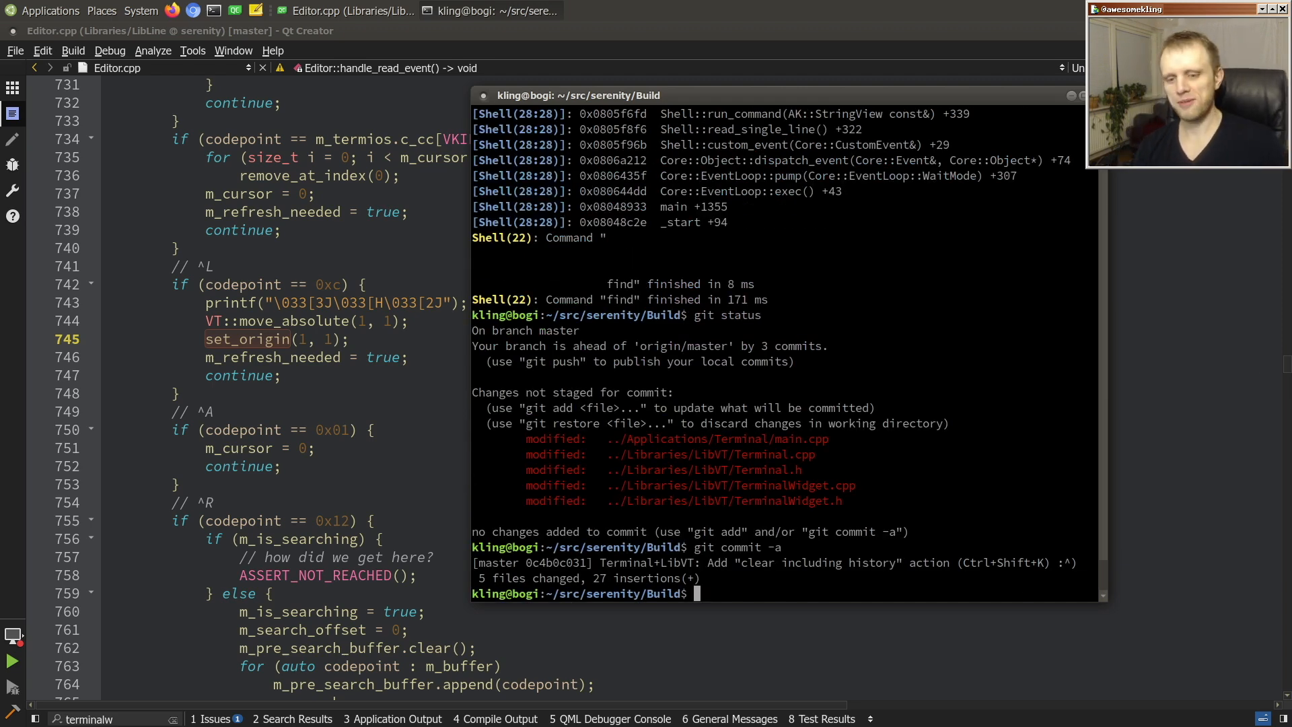
# Begin a ninja run command to rebuild and launch the system.
pyautogui.write('ninja ru')
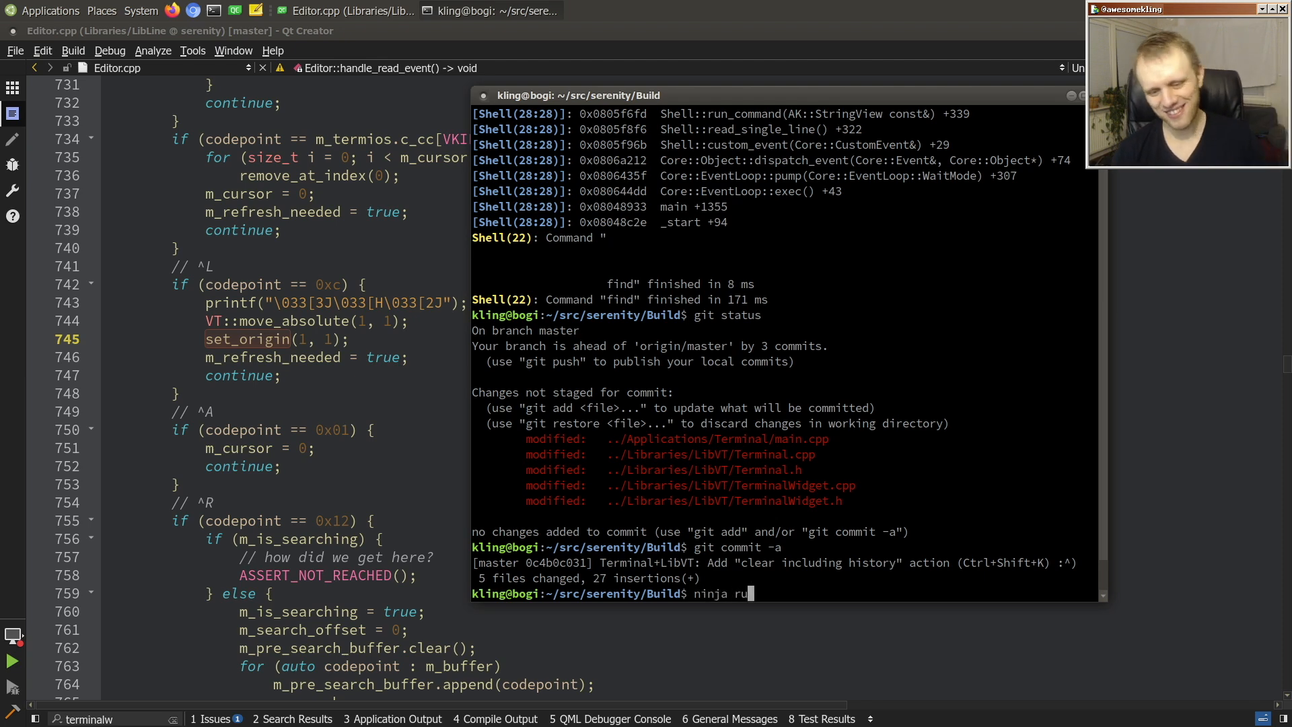